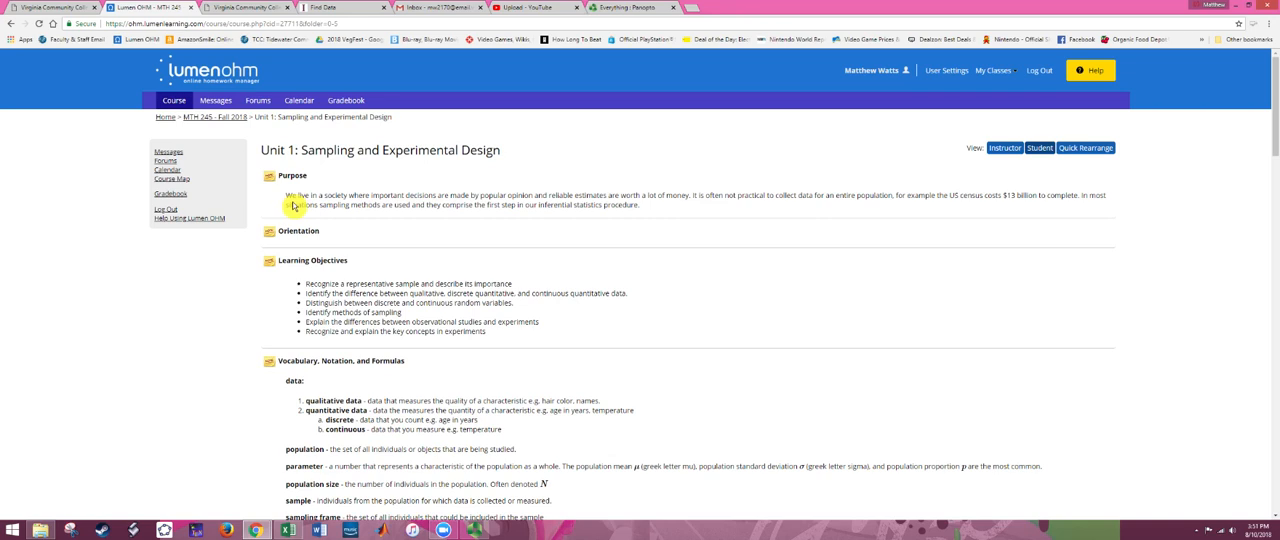
pyautogui.moveTo(644, 214)
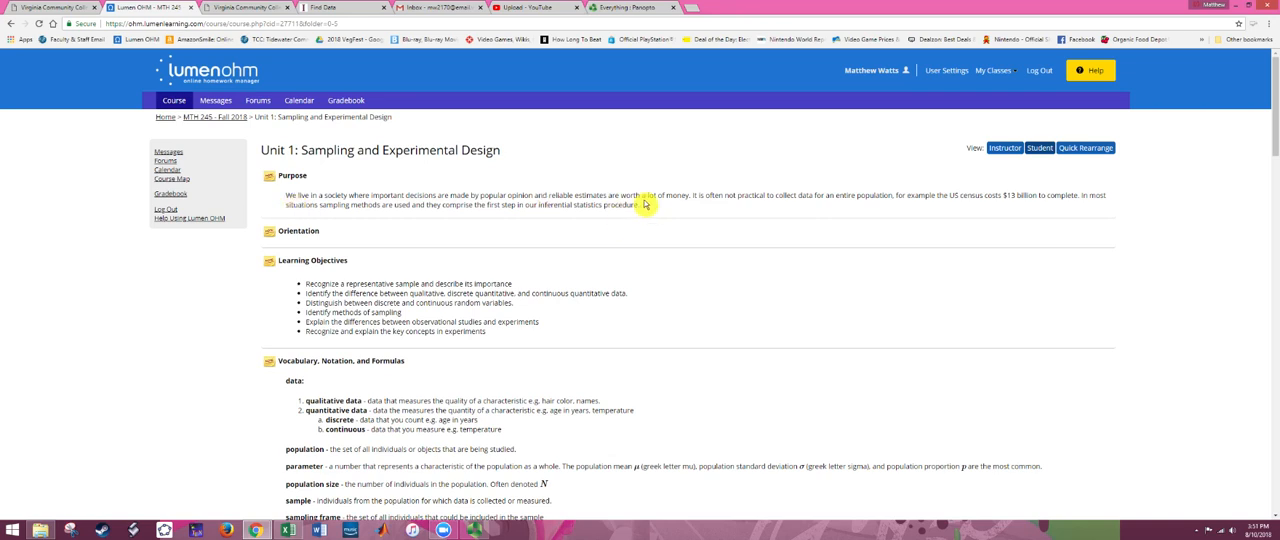
# Scroll down the Unit 1 course page to reach the Unit 1 Reading link
pyautogui.scroll(-3)
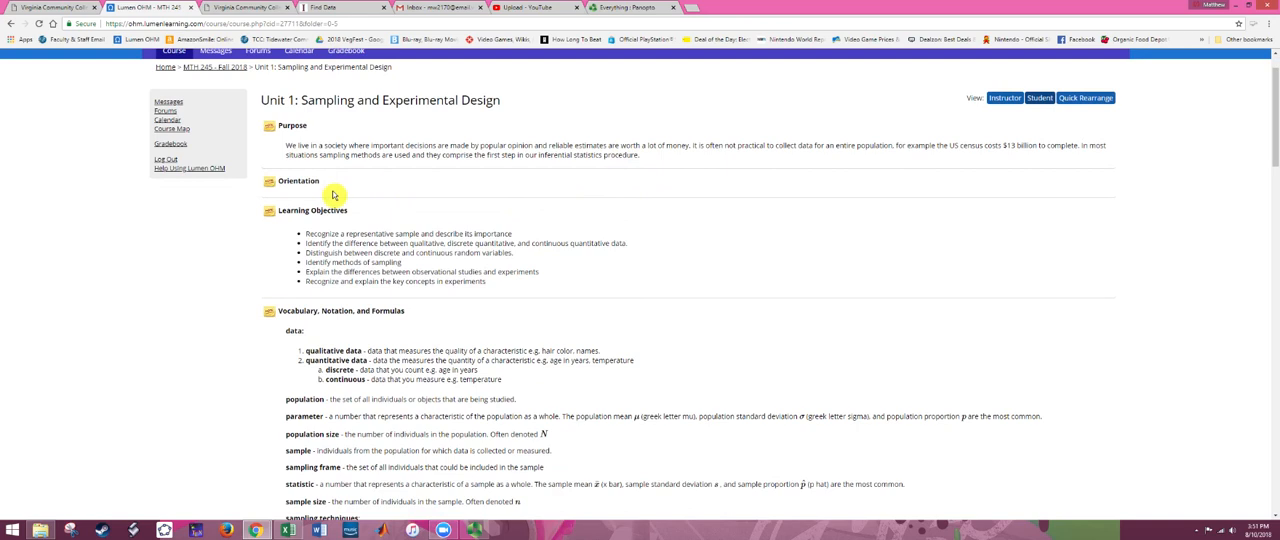
pyautogui.moveTo(336, 196)
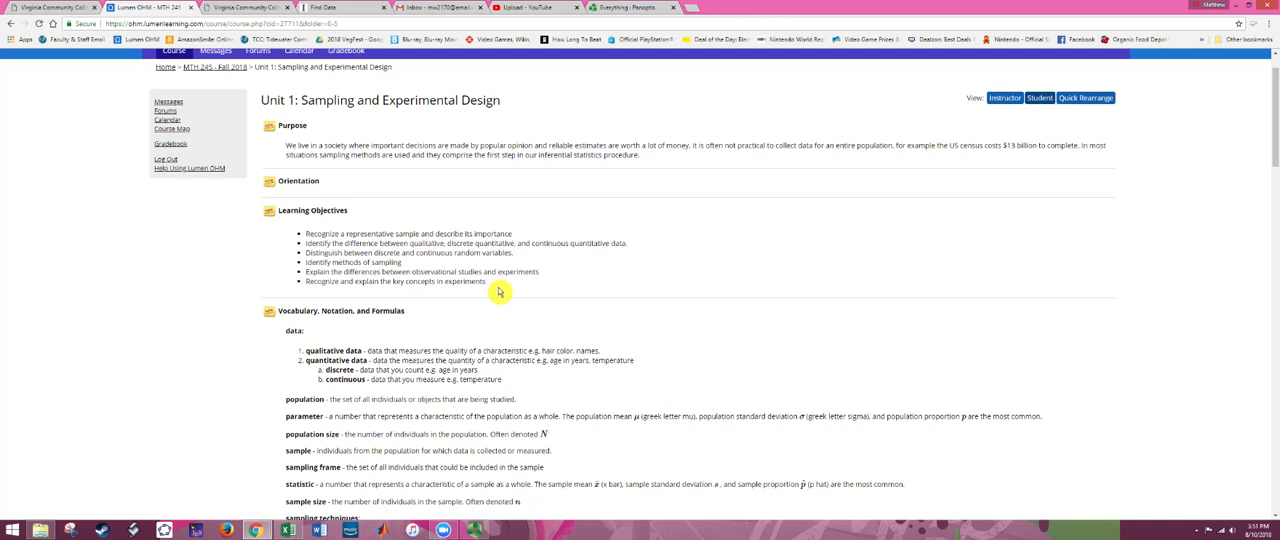
pyautogui.scroll(-3)
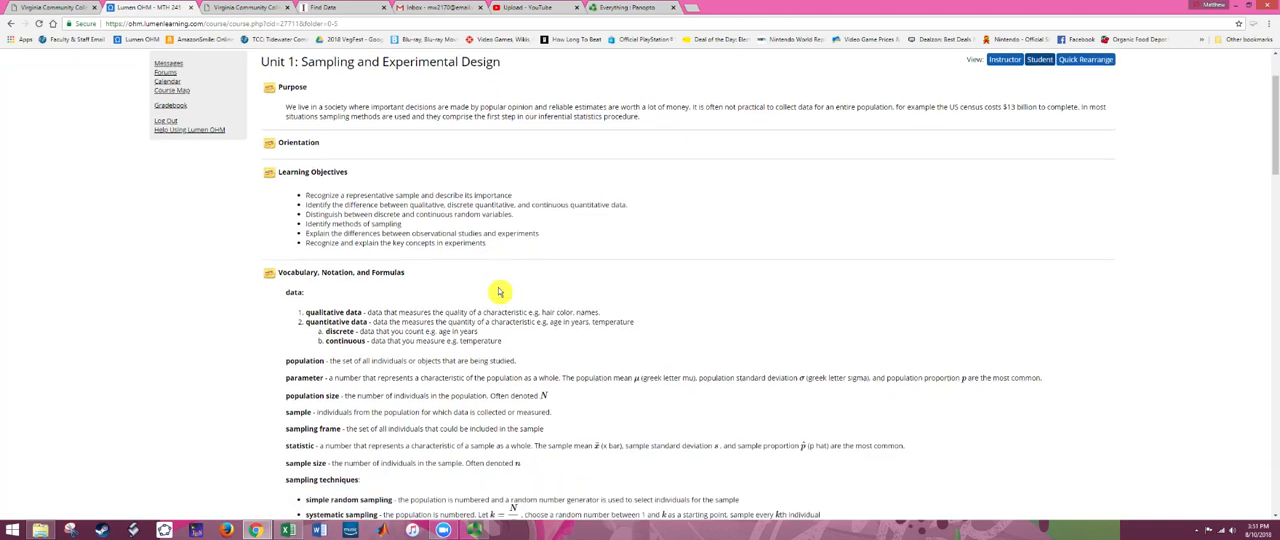
pyautogui.scroll(-3)
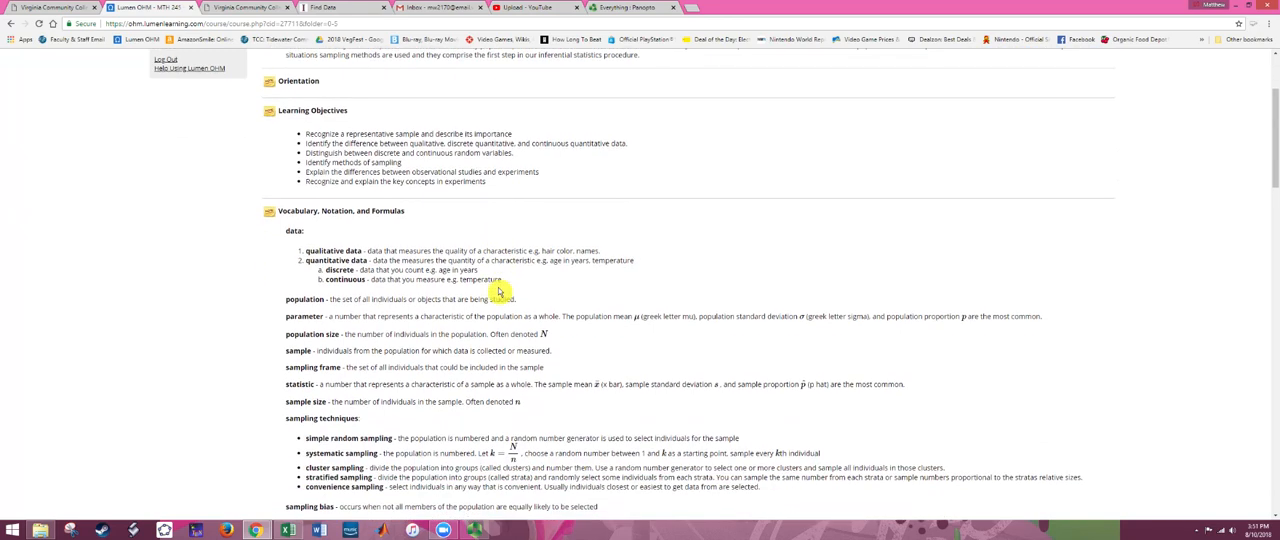
pyautogui.scroll(-3)
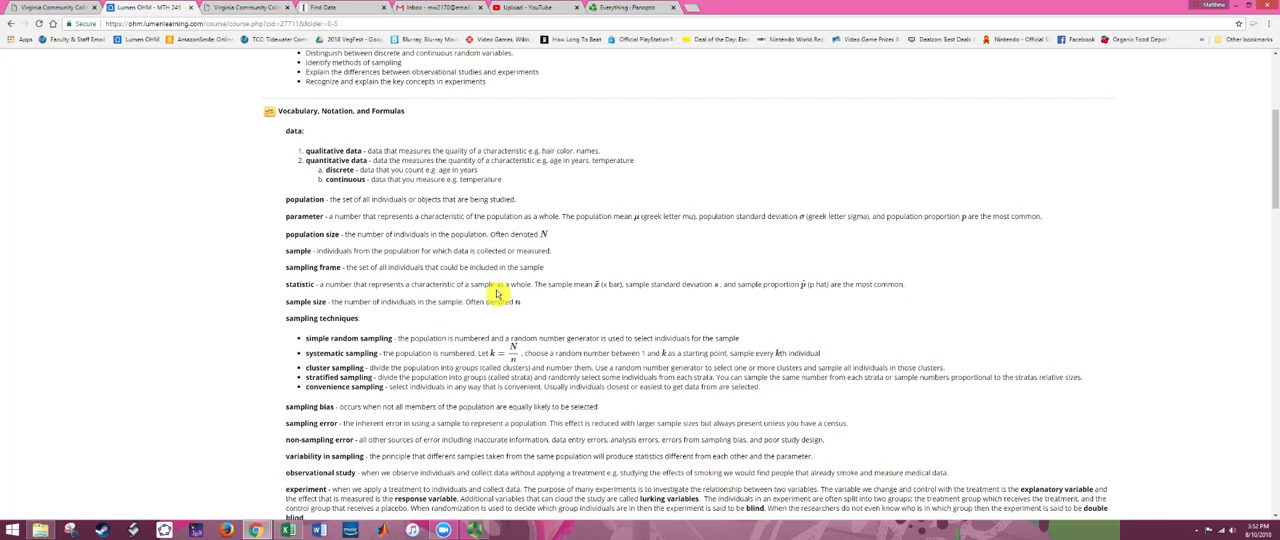
pyautogui.scroll(-3)
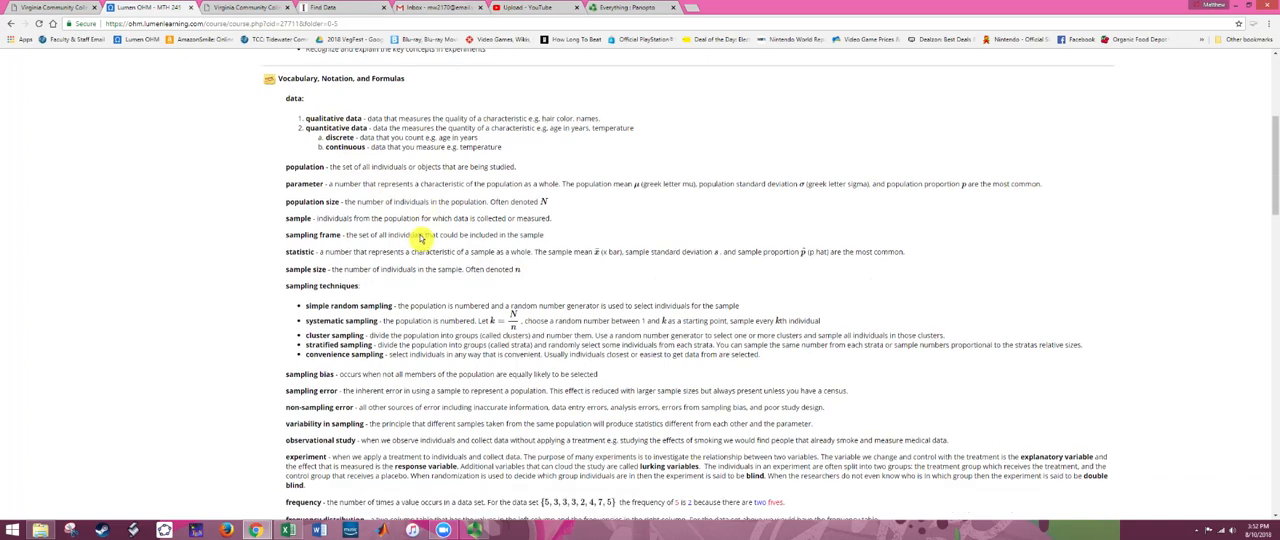
pyautogui.scroll(-3)
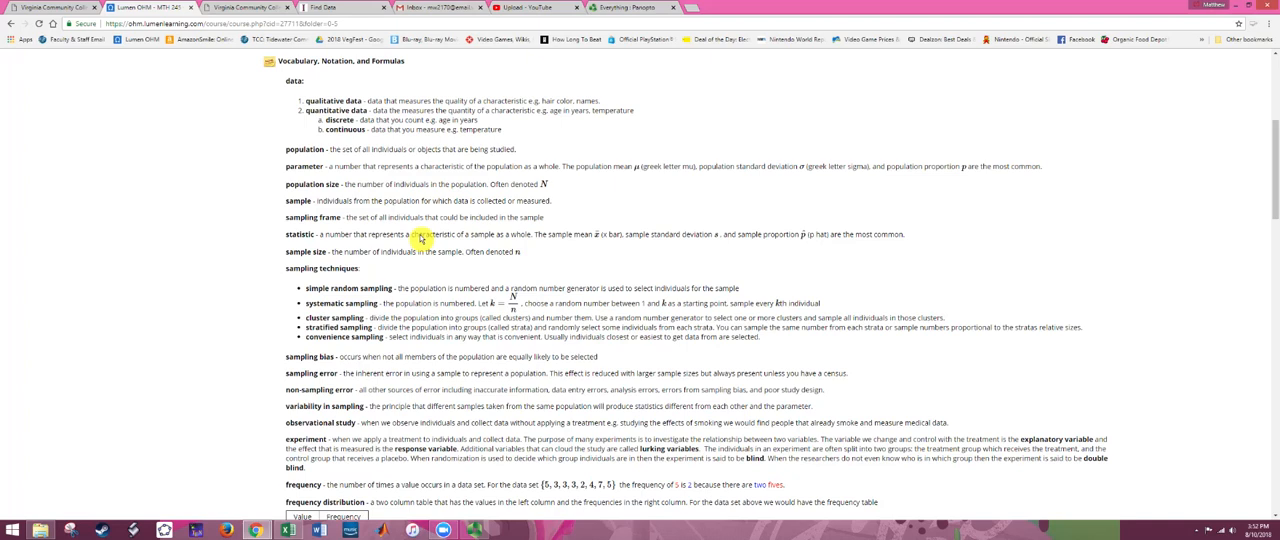
pyautogui.scroll(-3)
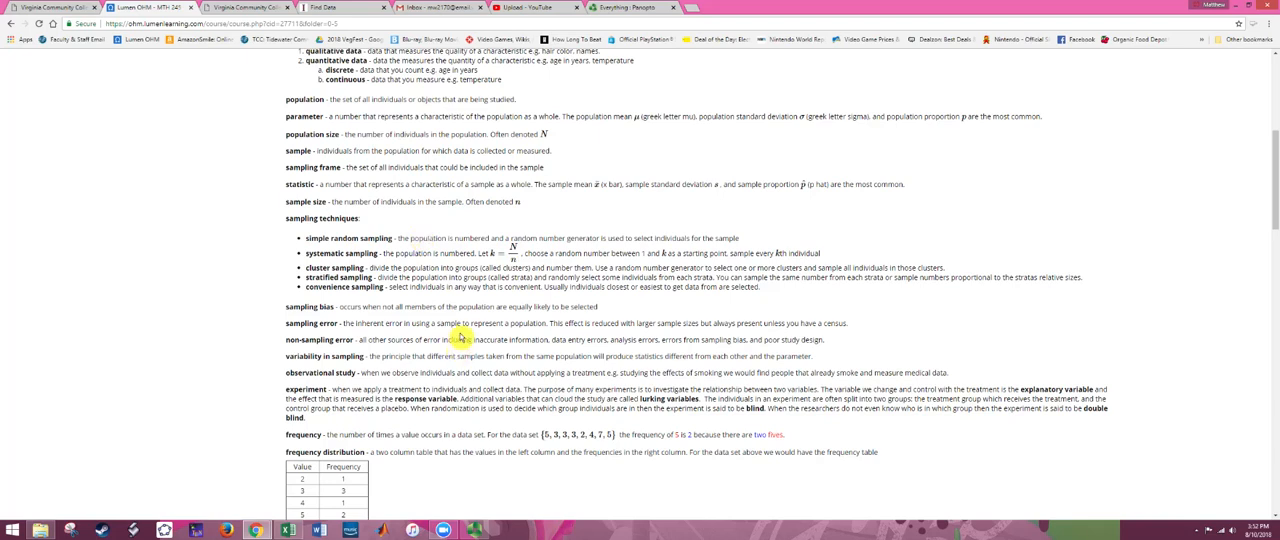
pyautogui.moveTo(466, 328)
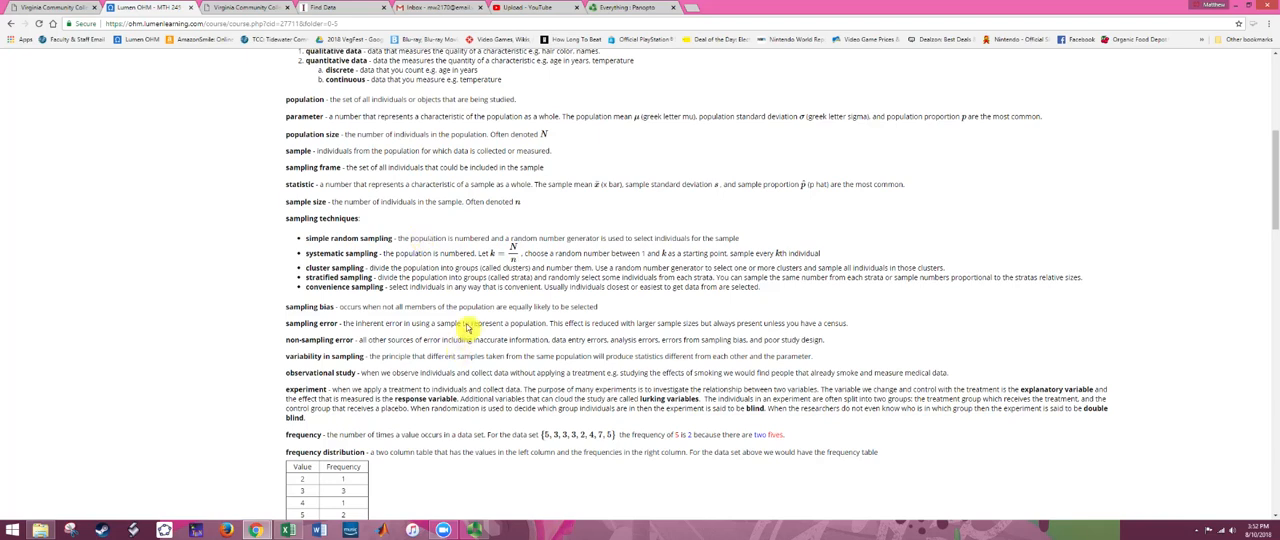
pyautogui.scroll(-3)
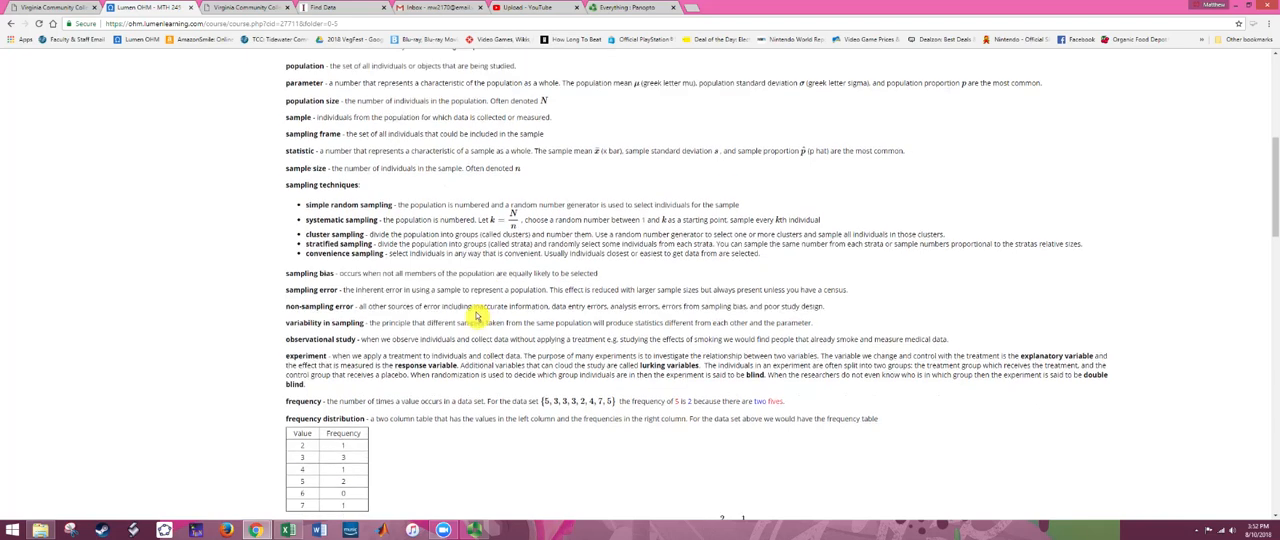
pyautogui.scroll(-3)
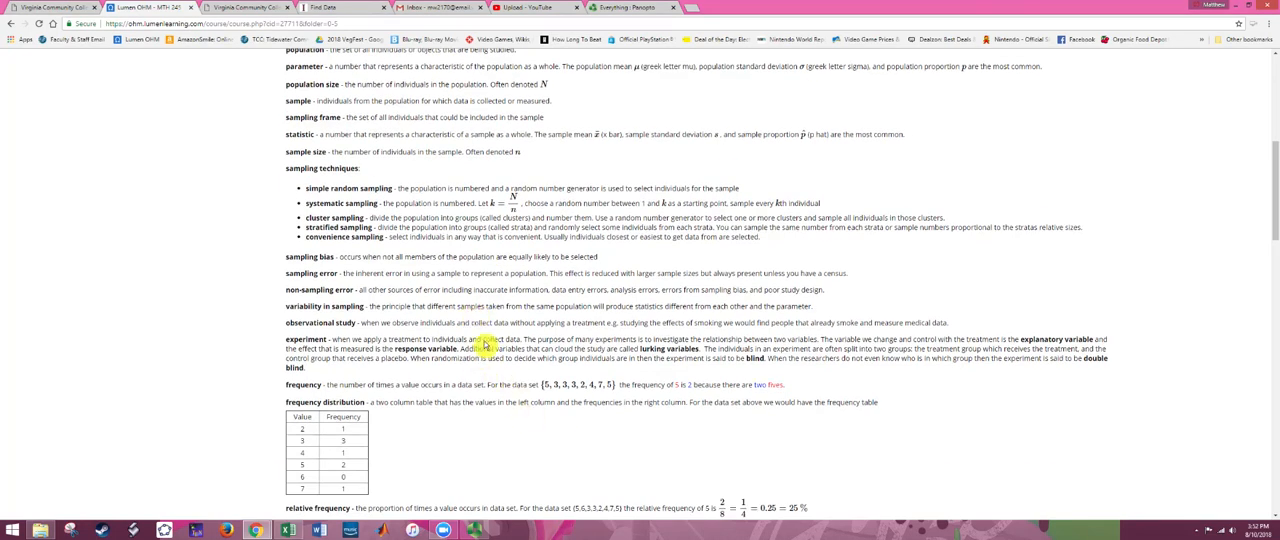
pyautogui.scroll(-3)
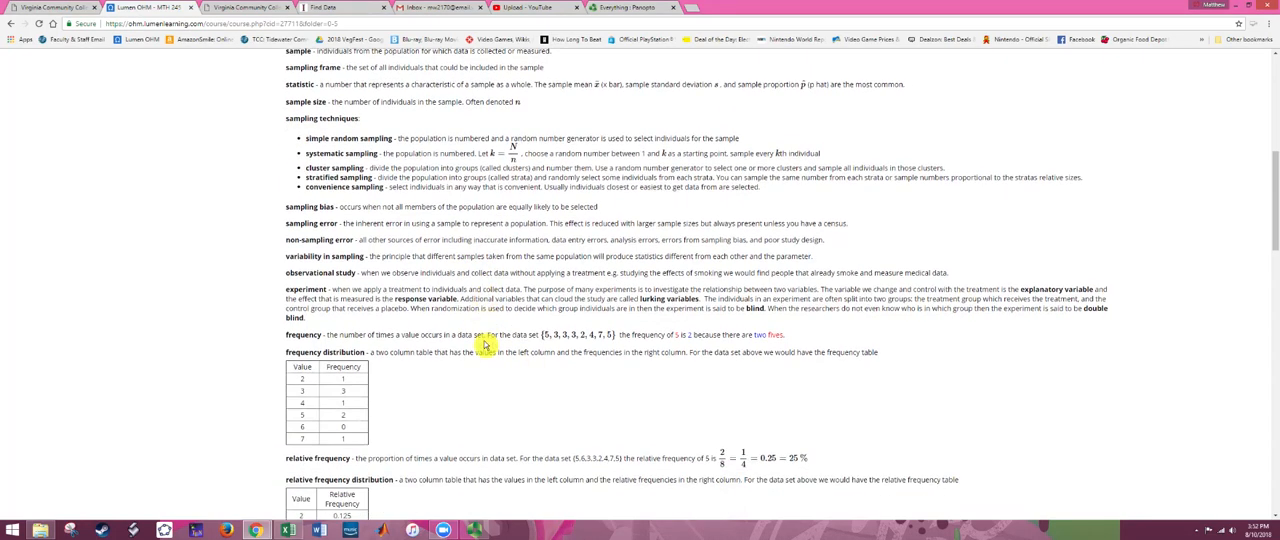
pyautogui.scroll(-3)
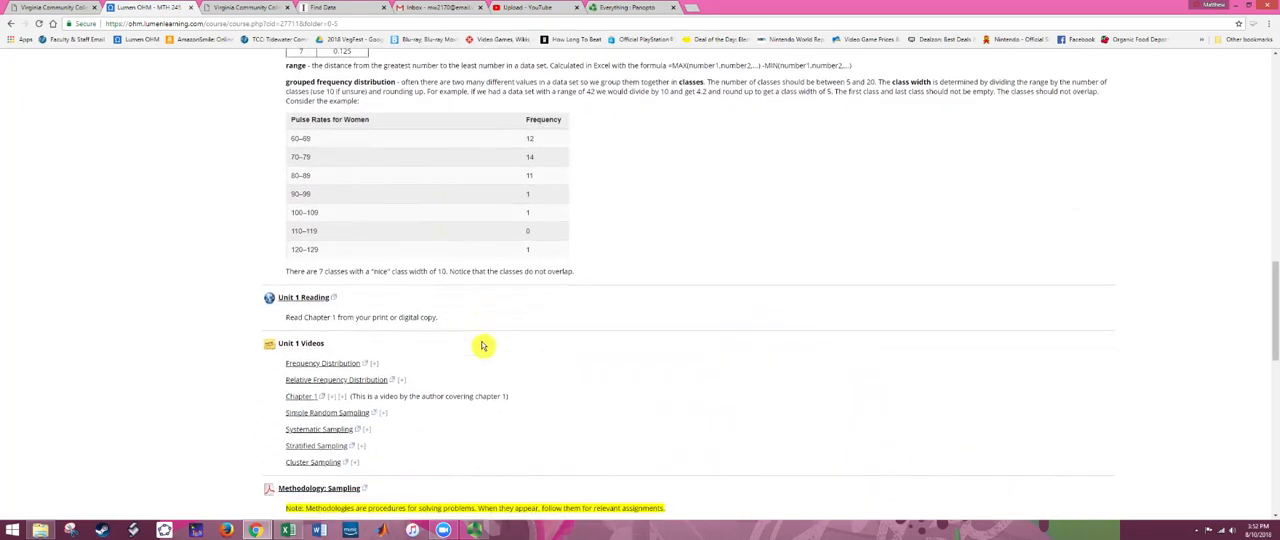
pyautogui.scroll(-3)
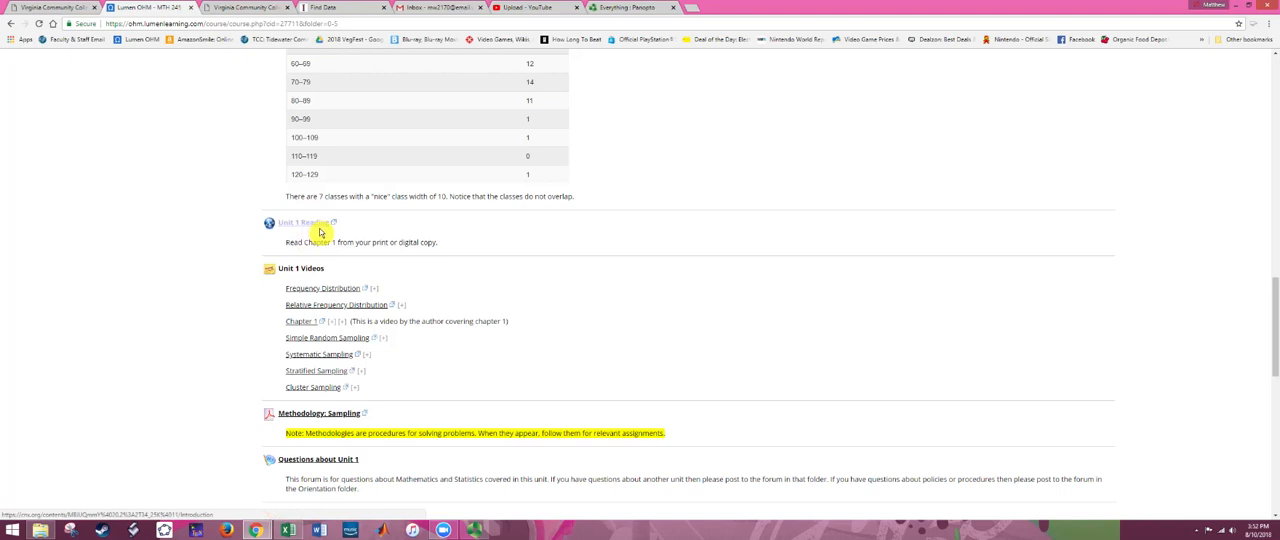
# Open the Unit 1 Reading in OpenStax at Chapter 1 Introduction with the book's Contents list shown
pyautogui.click(304, 222)
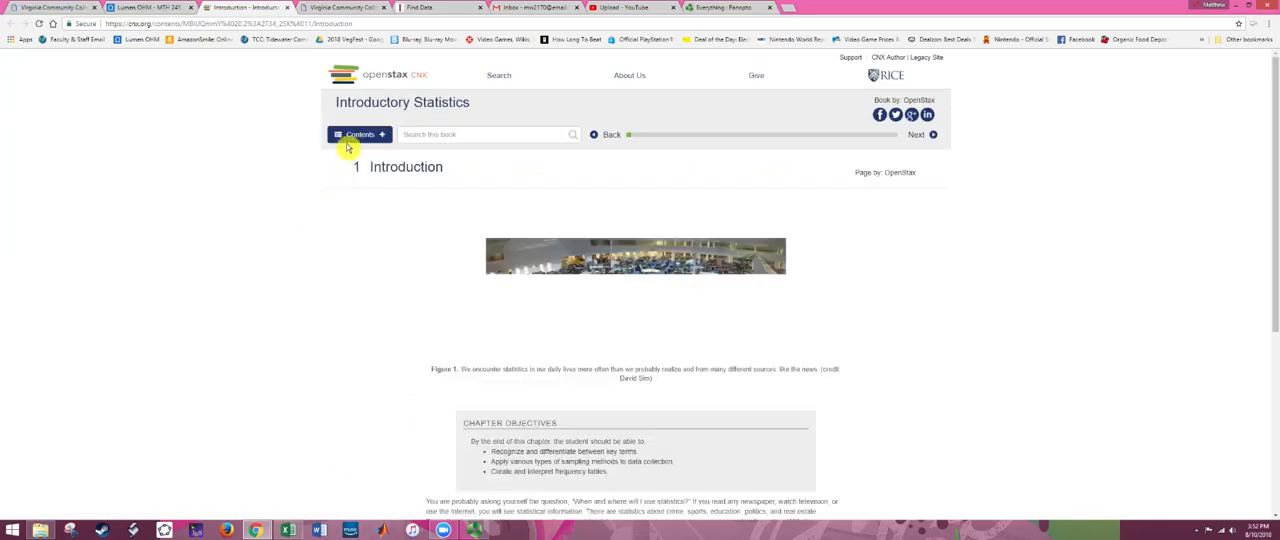
pyautogui.click(360, 134)
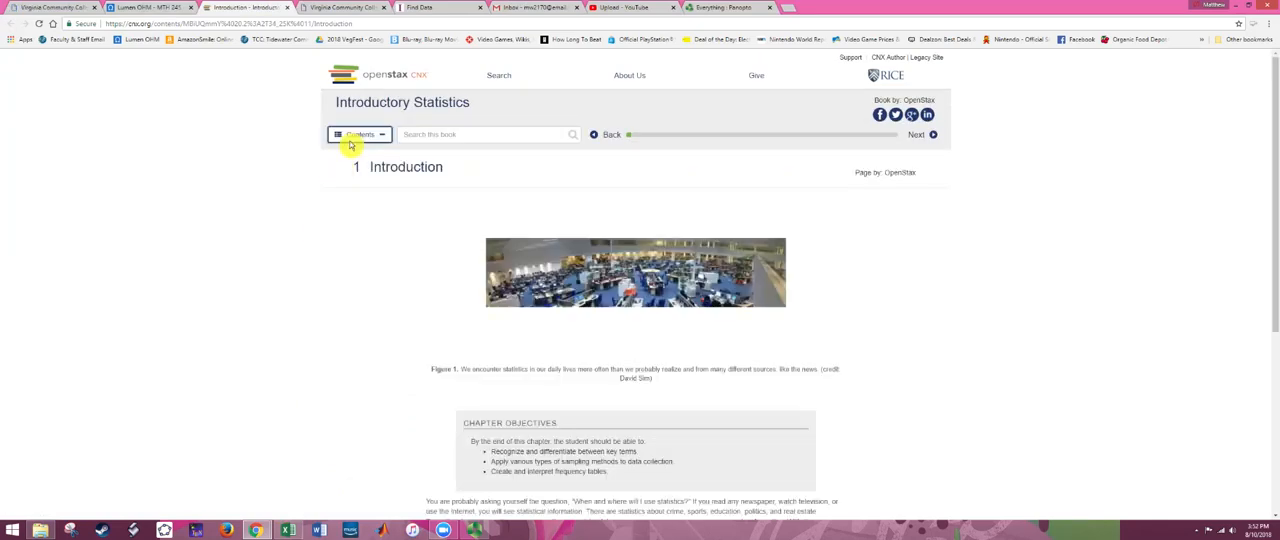
pyautogui.click(358, 134)
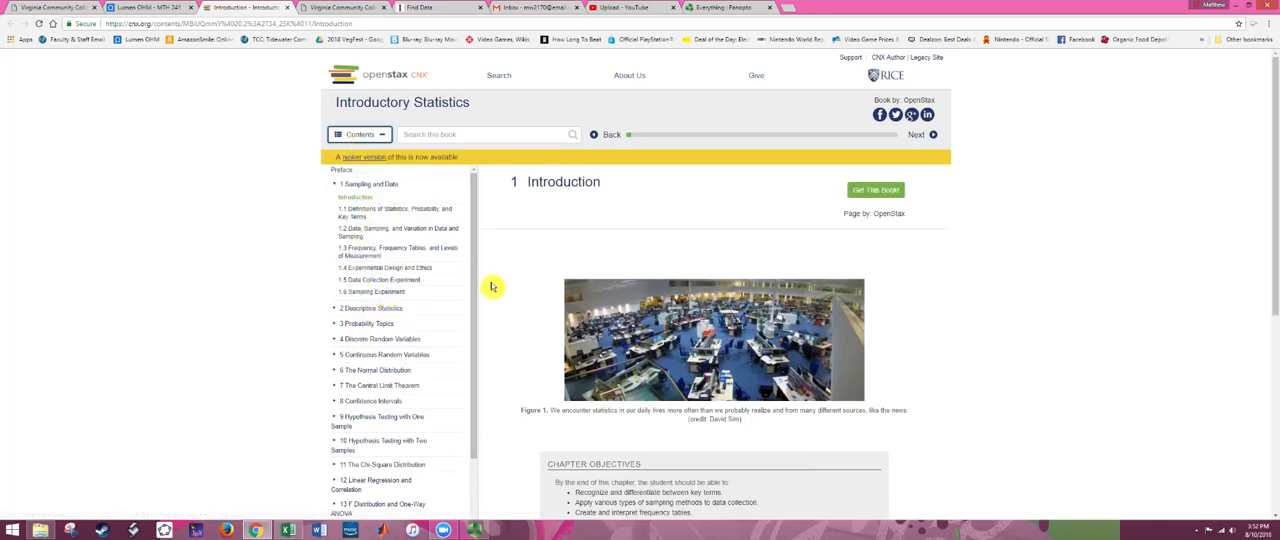
pyautogui.scroll(-3)
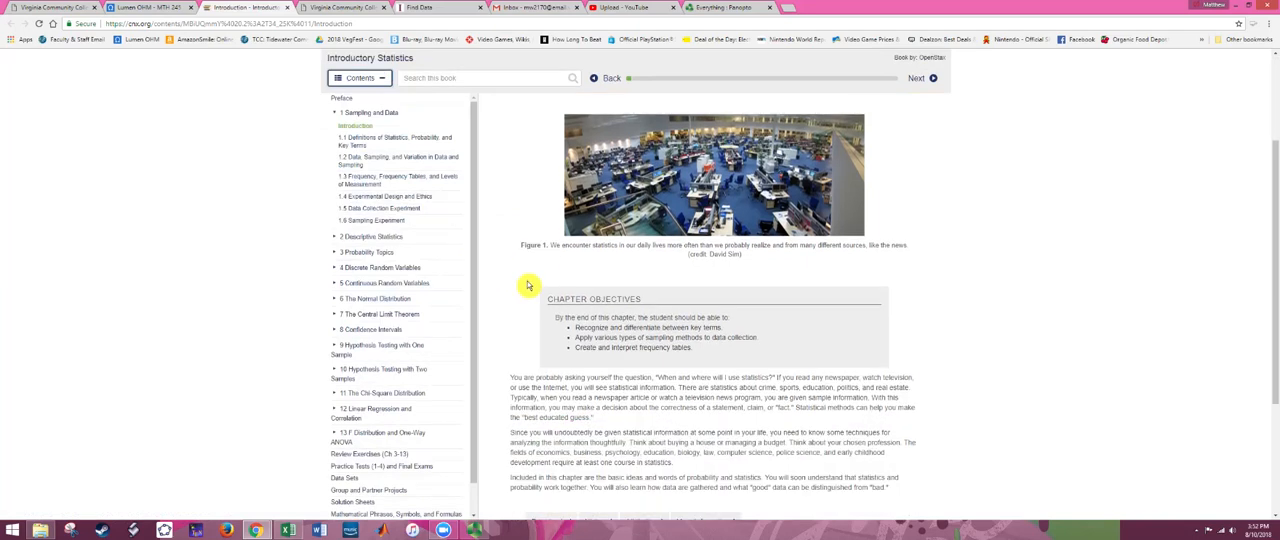
pyautogui.scroll(-3)
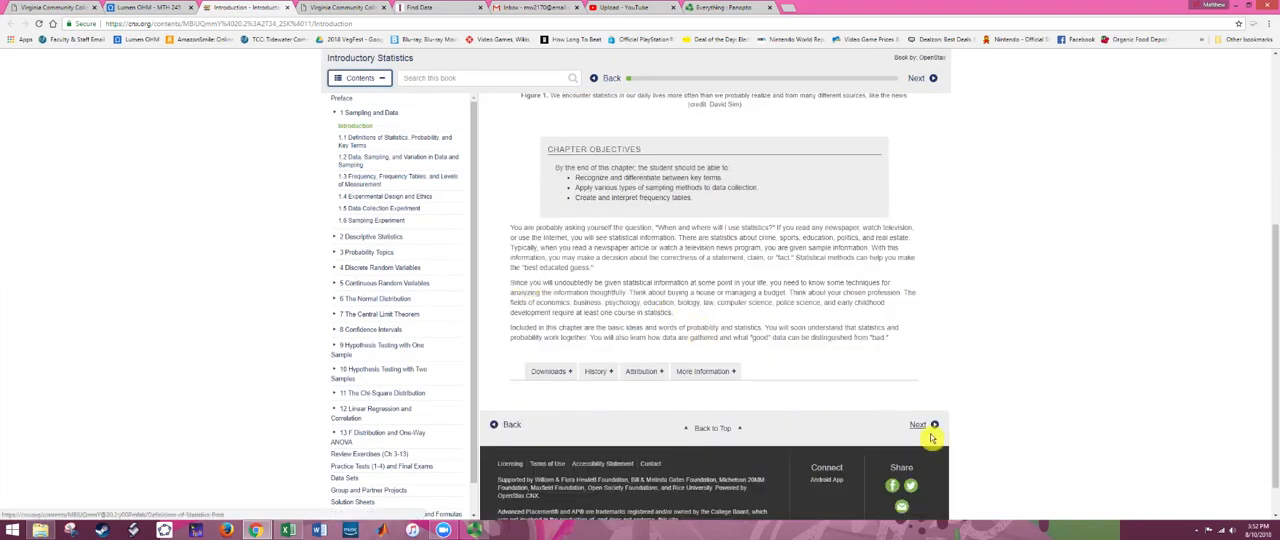
pyautogui.click(916, 424)
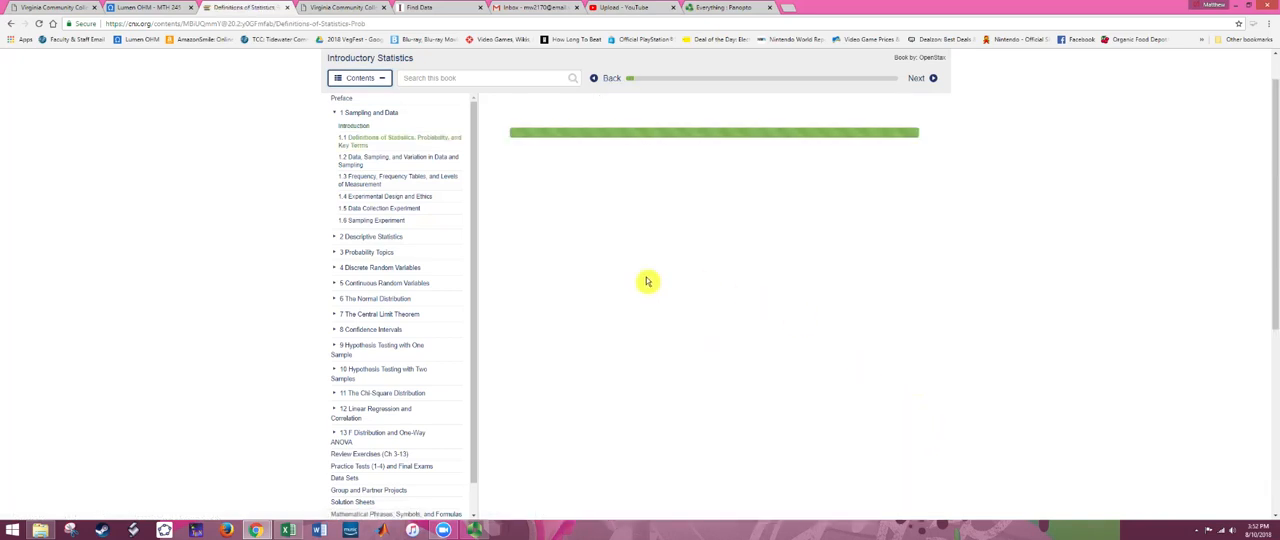
pyautogui.scroll(-3)
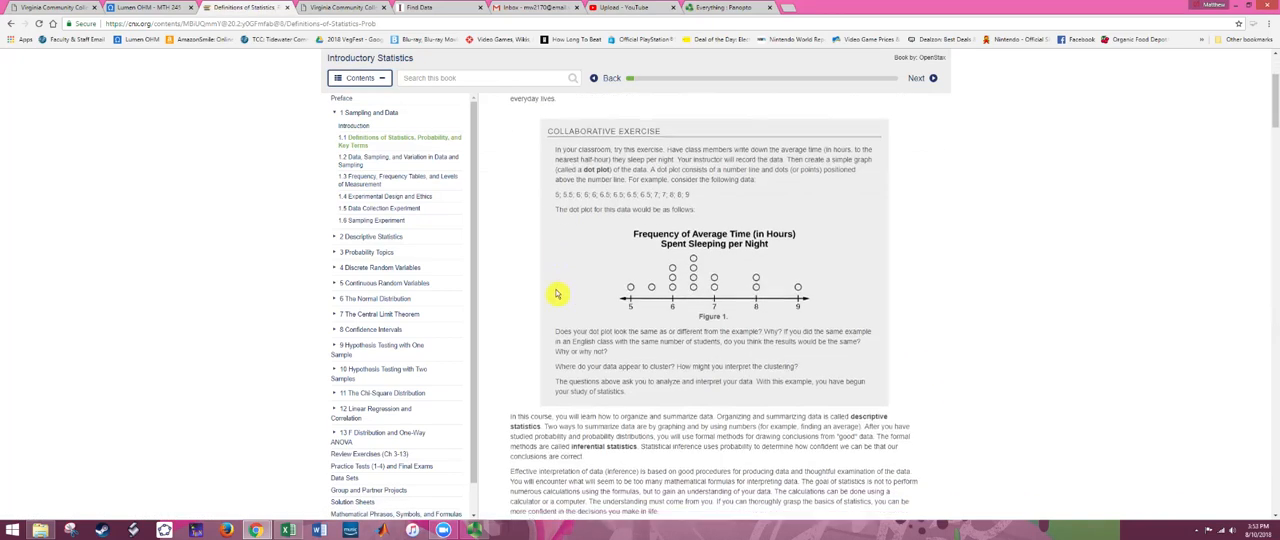
pyautogui.scroll(-3)
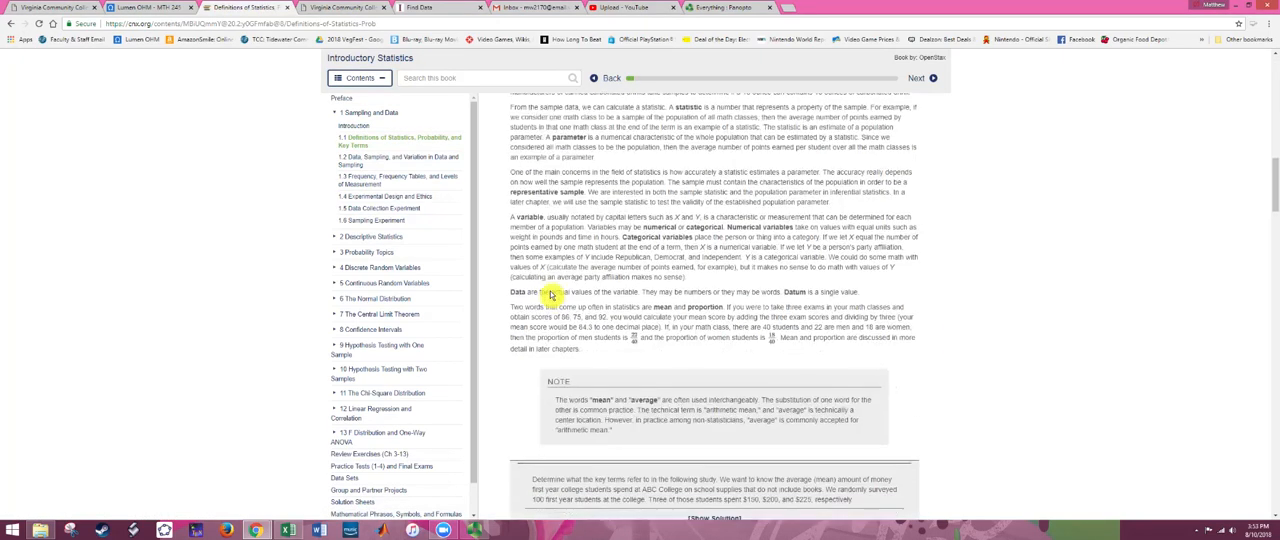
pyautogui.scroll(-3)
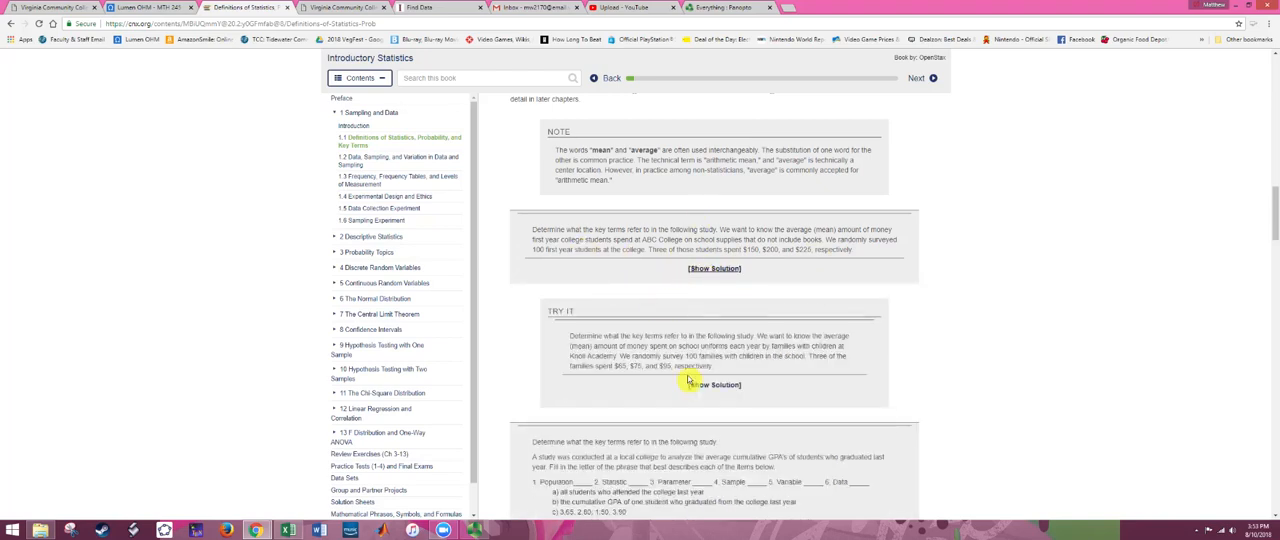
pyautogui.scroll(-3)
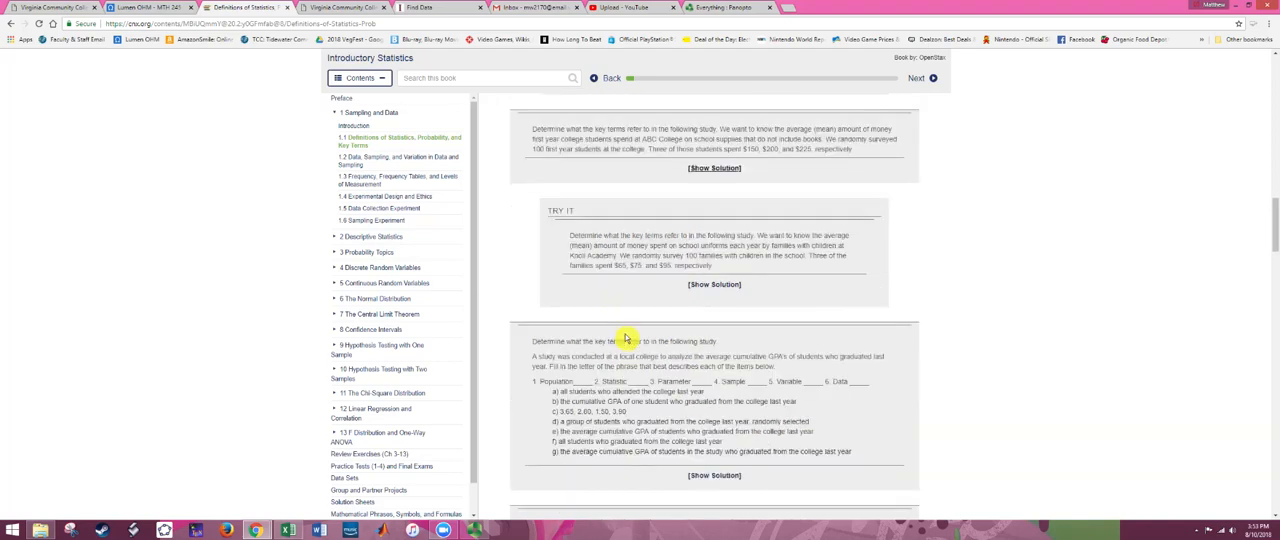
pyautogui.scroll(-3)
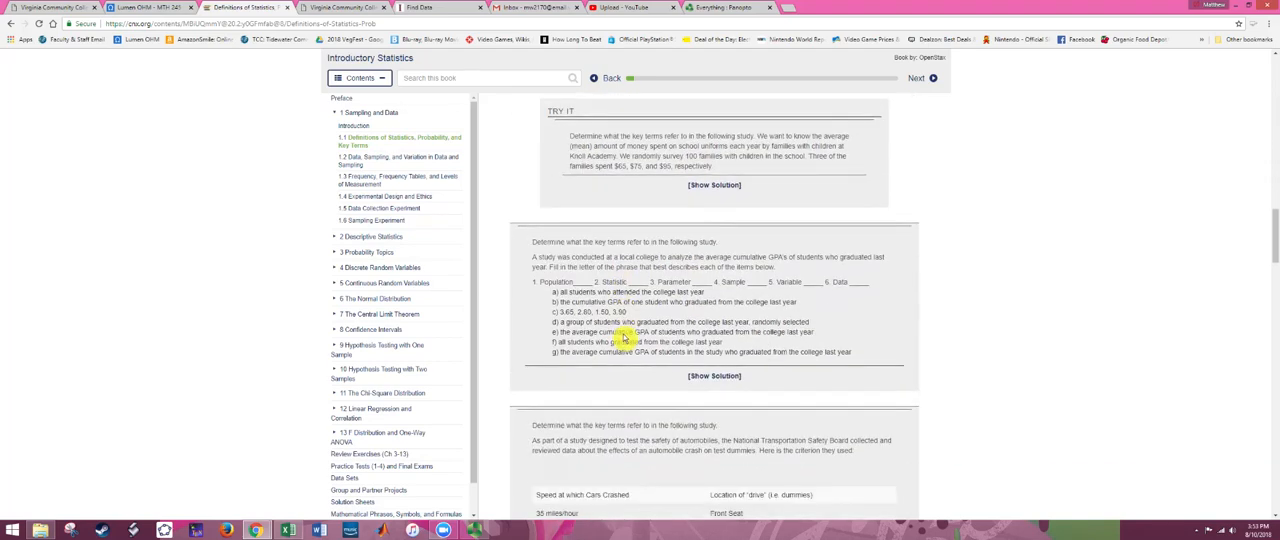
pyautogui.scroll(-3)
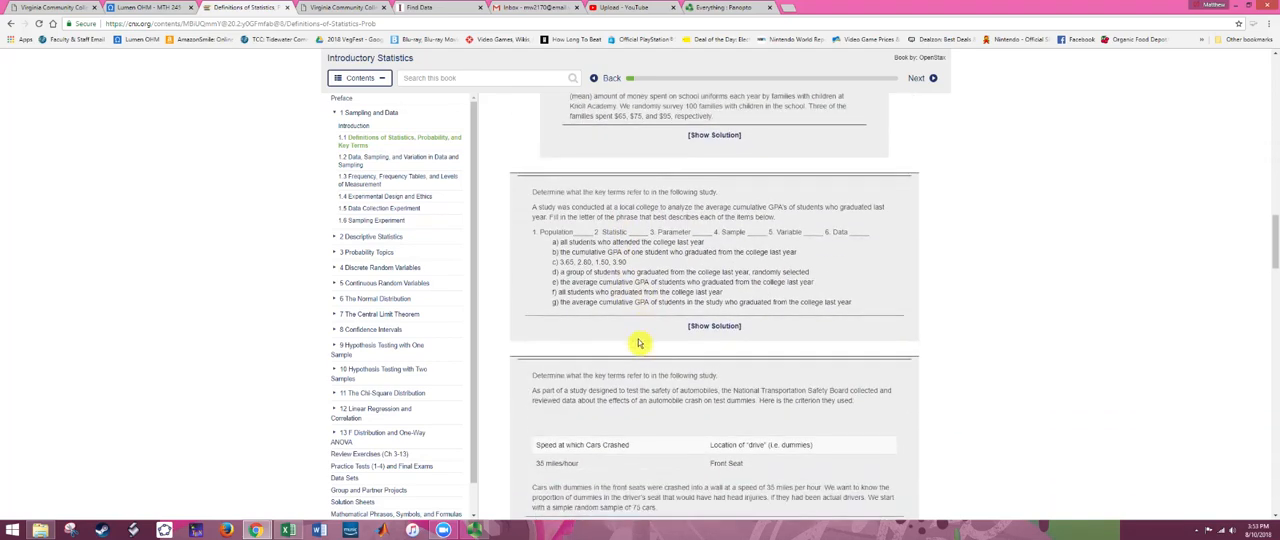
pyautogui.scroll(-3)
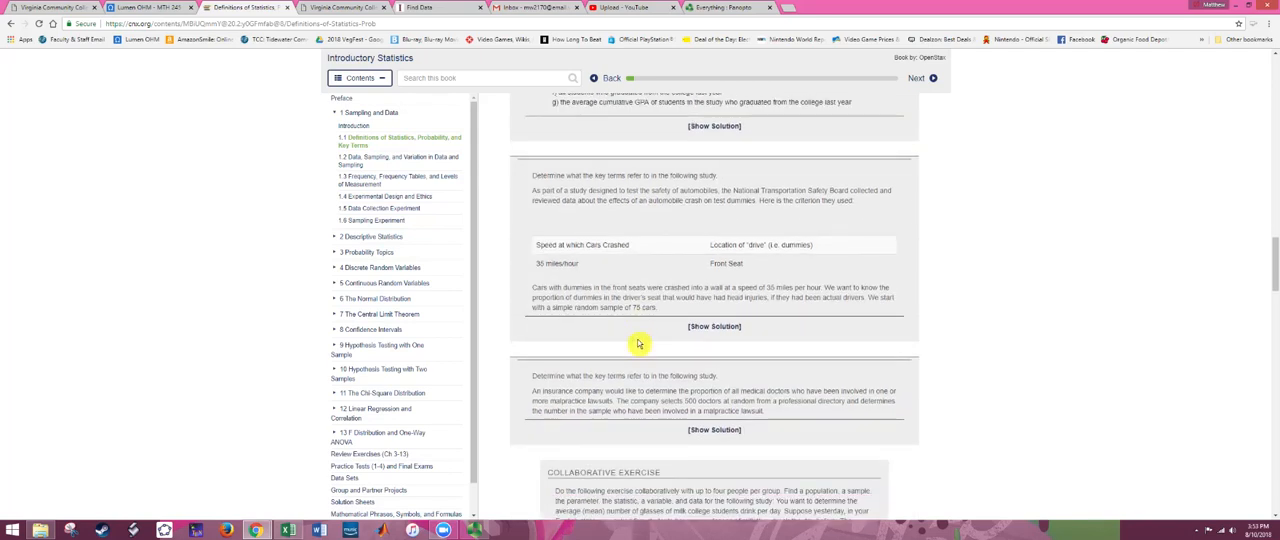
pyautogui.moveTo(608, 332)
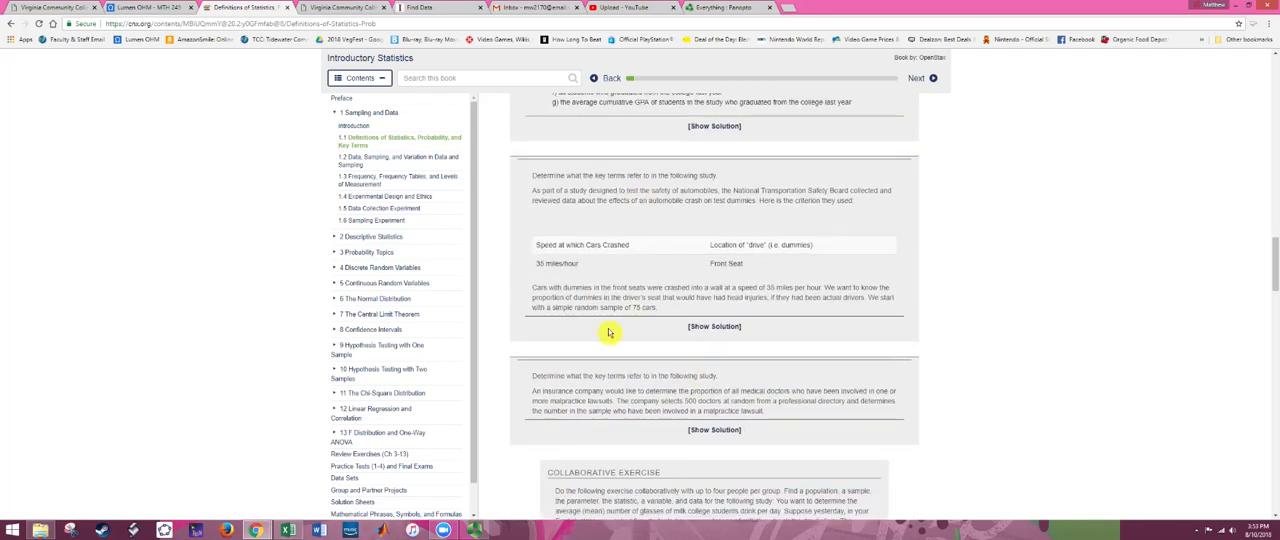
pyautogui.click(354, 130)
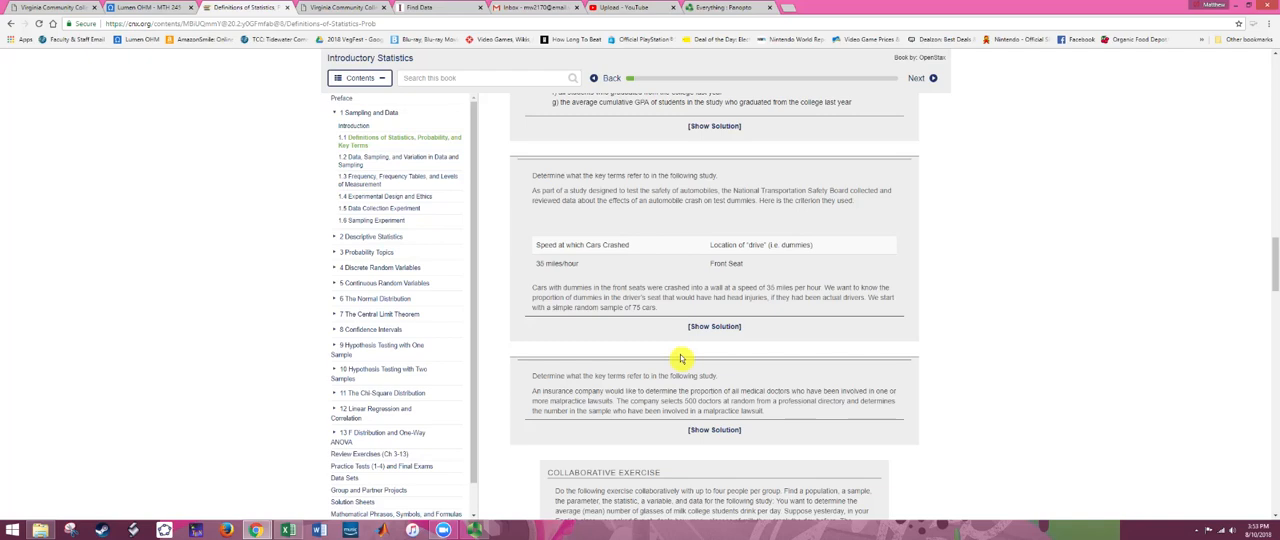
pyautogui.moveTo(410, 204)
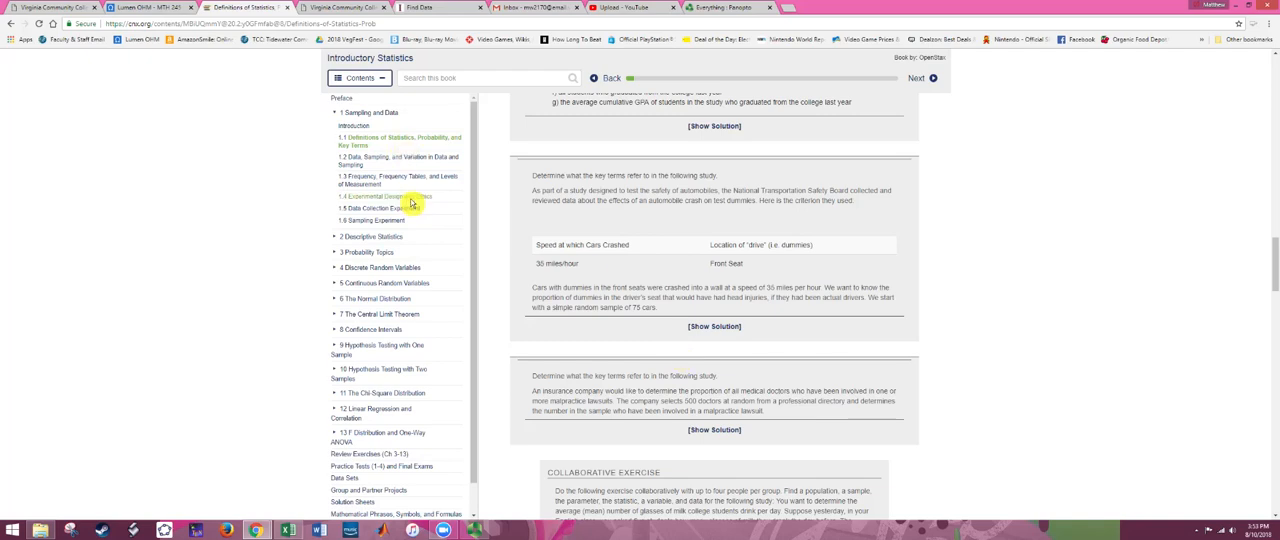
pyautogui.moveTo(596, 216)
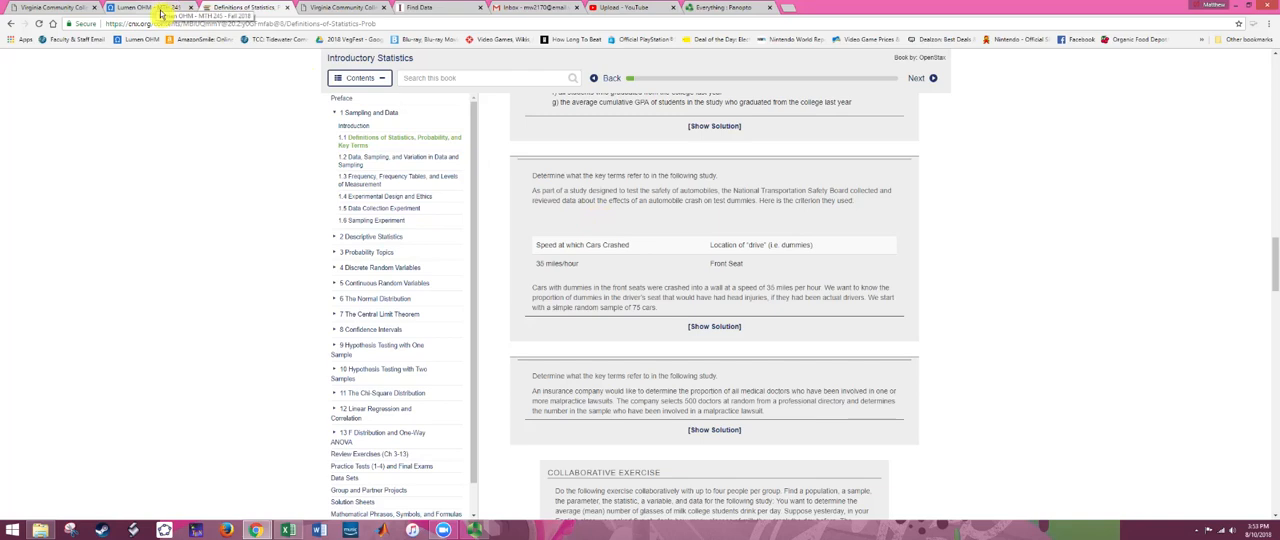
# Return to the Unit 1 course page and bring the Unit 1 Reading and Unit 1 Videos items into view
pyautogui.click(144, 8)
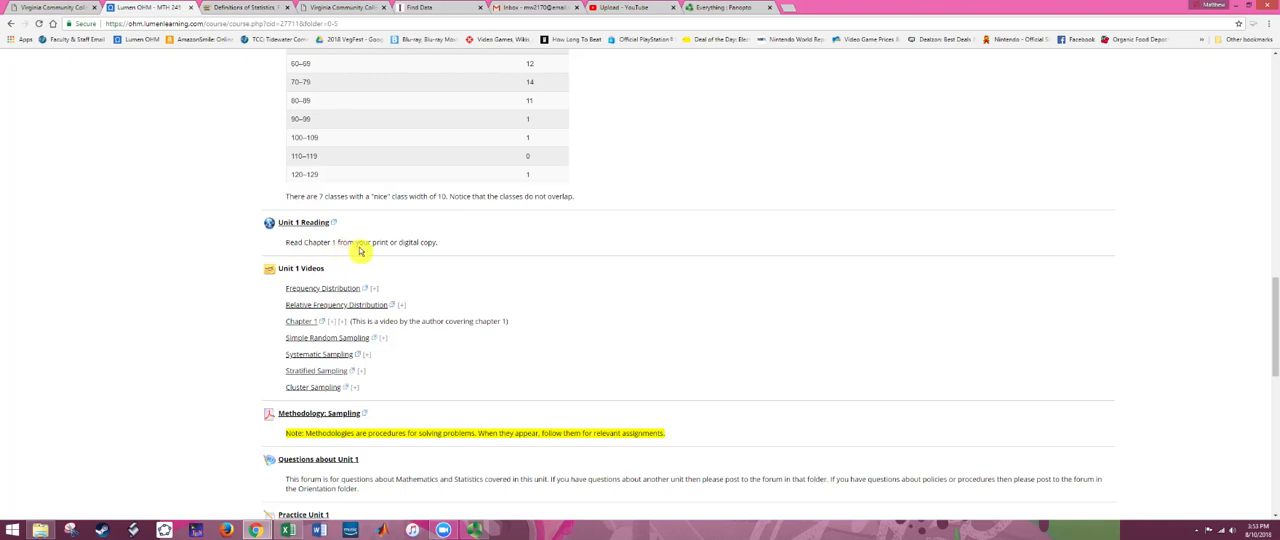
pyautogui.moveTo(344, 252)
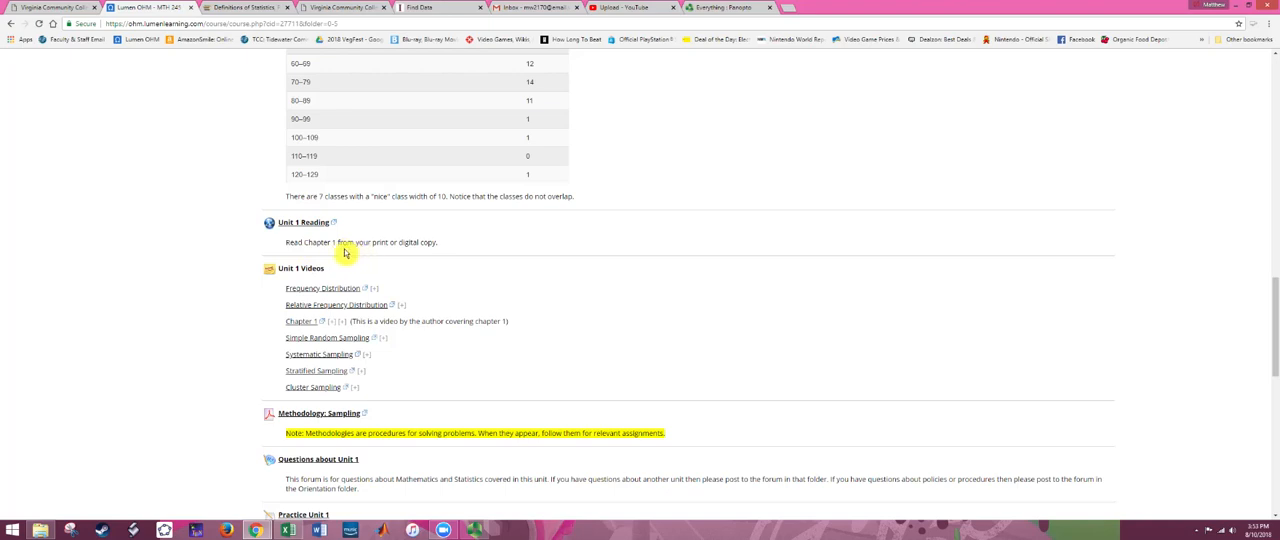
pyautogui.moveTo(380, 260)
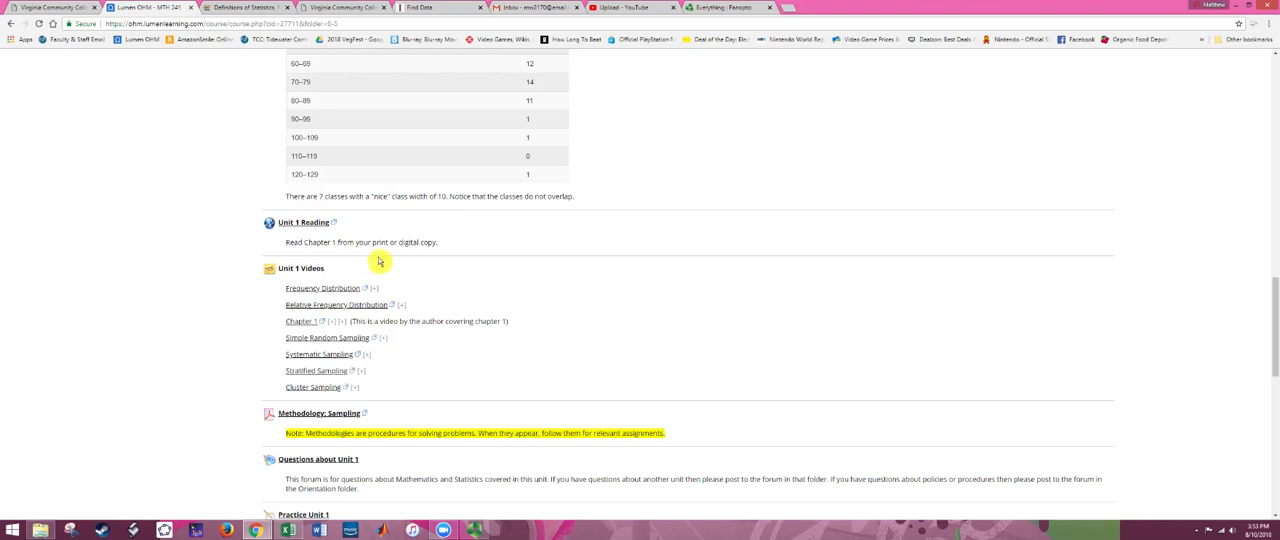
pyautogui.moveTo(448, 256)
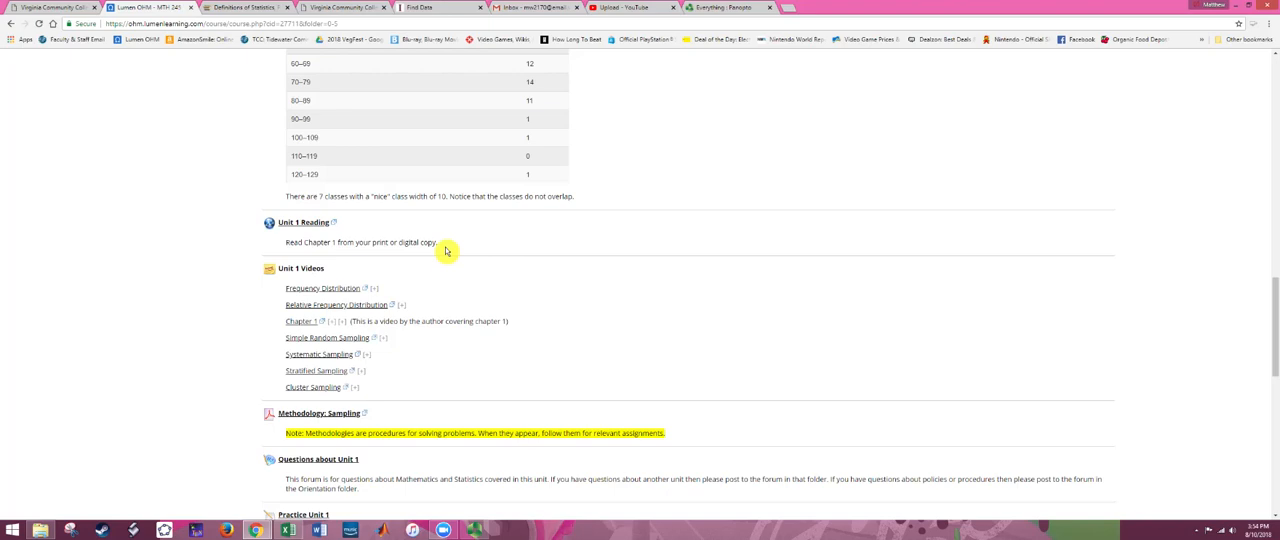
pyautogui.scroll(-3)
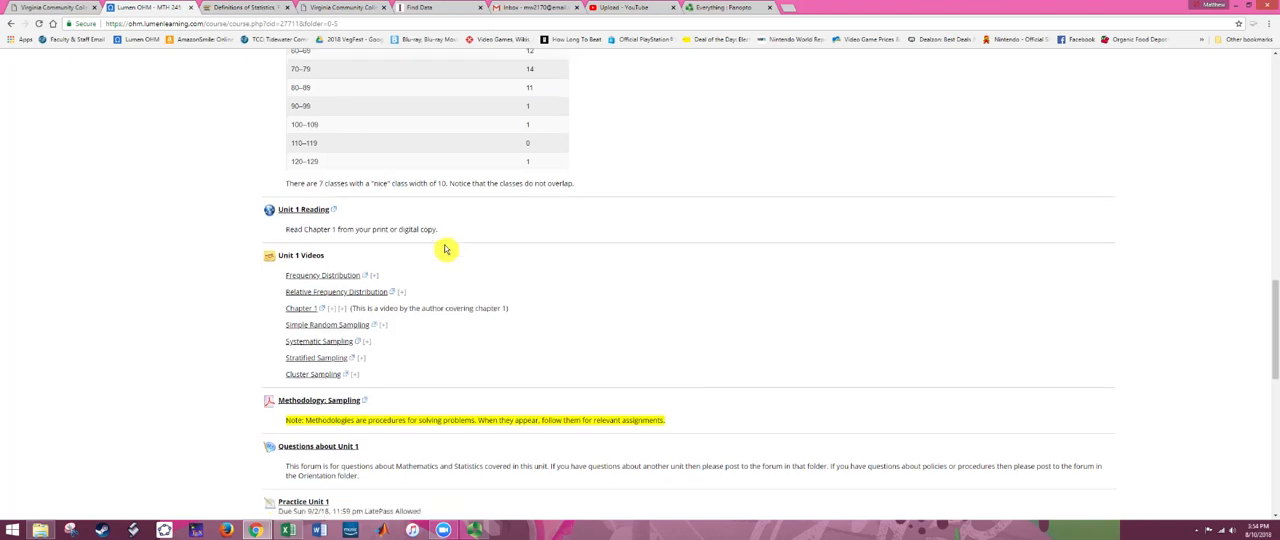
pyautogui.scroll(-3)
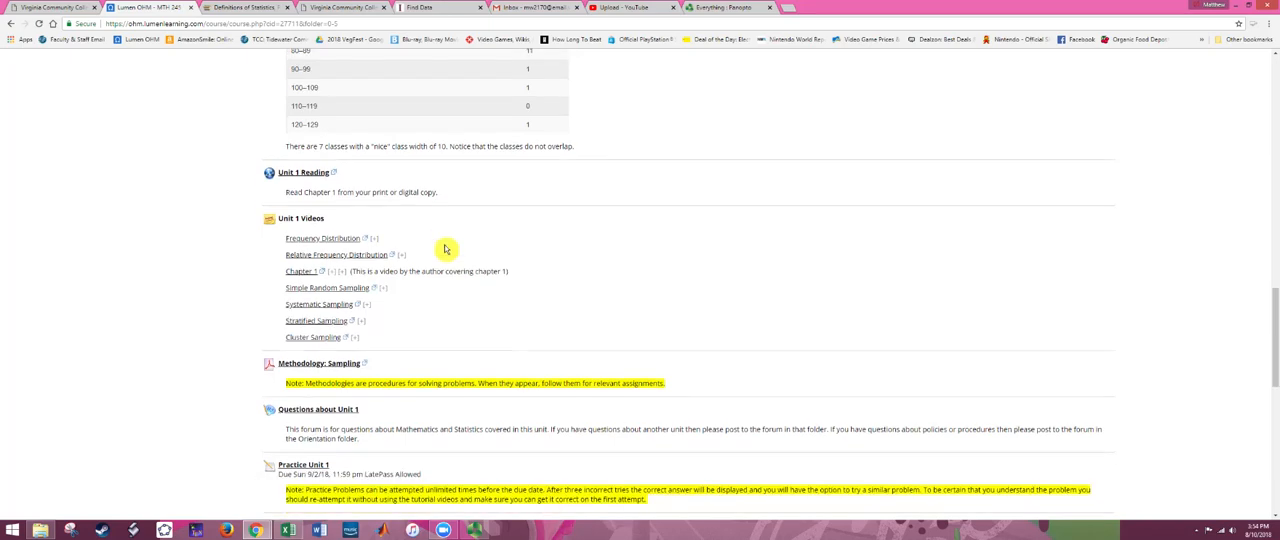
pyautogui.scroll(-3)
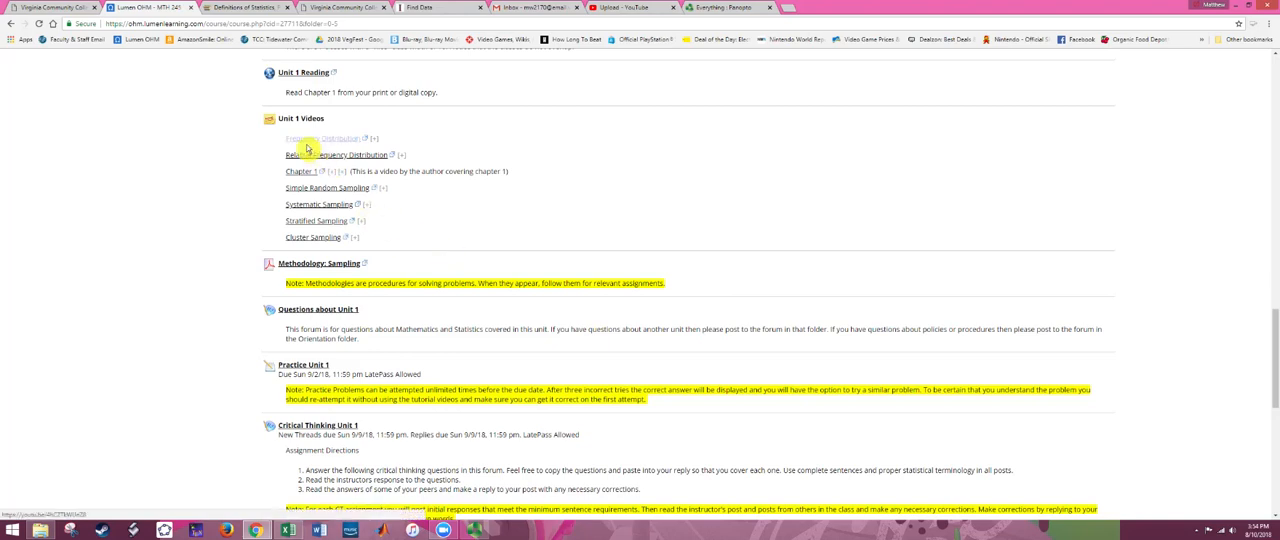
pyautogui.moveTo(336, 150)
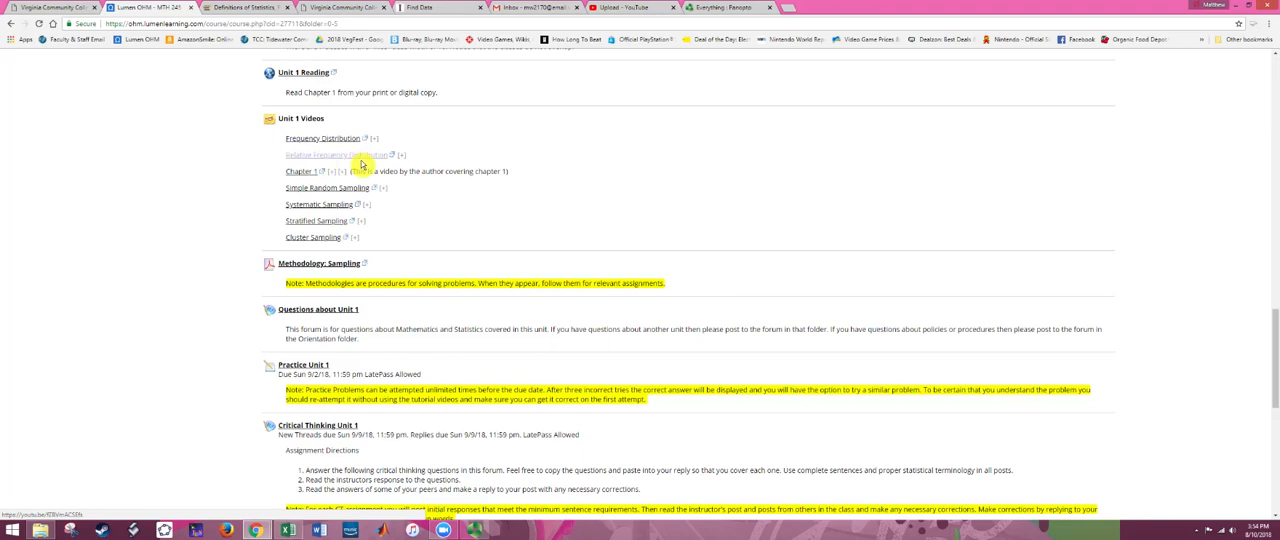
pyautogui.moveTo(328, 190)
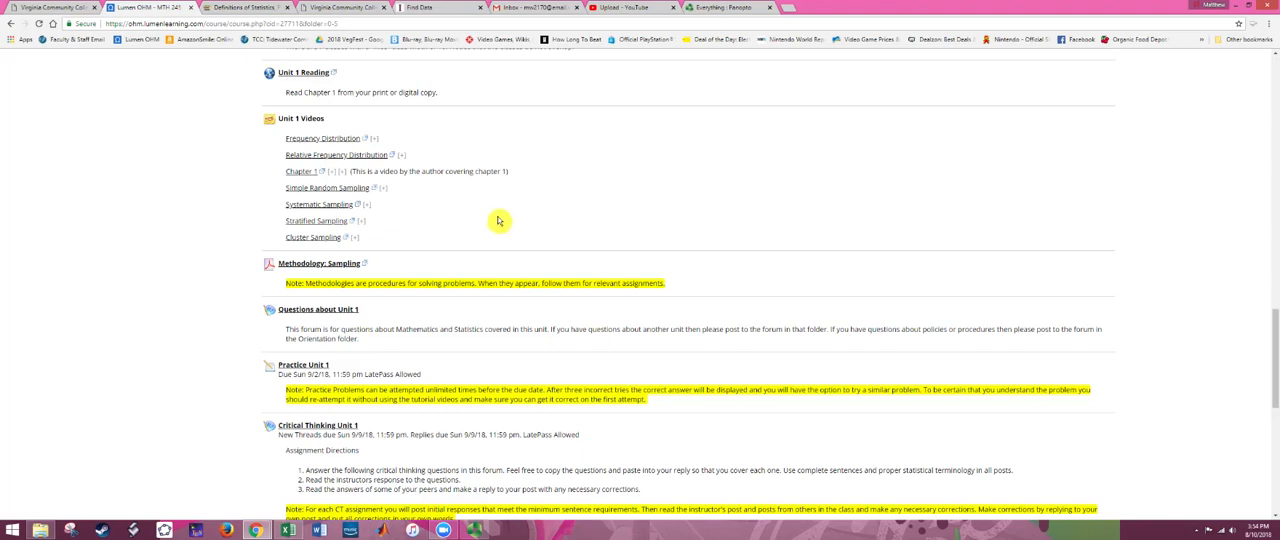
pyautogui.moveTo(488, 216)
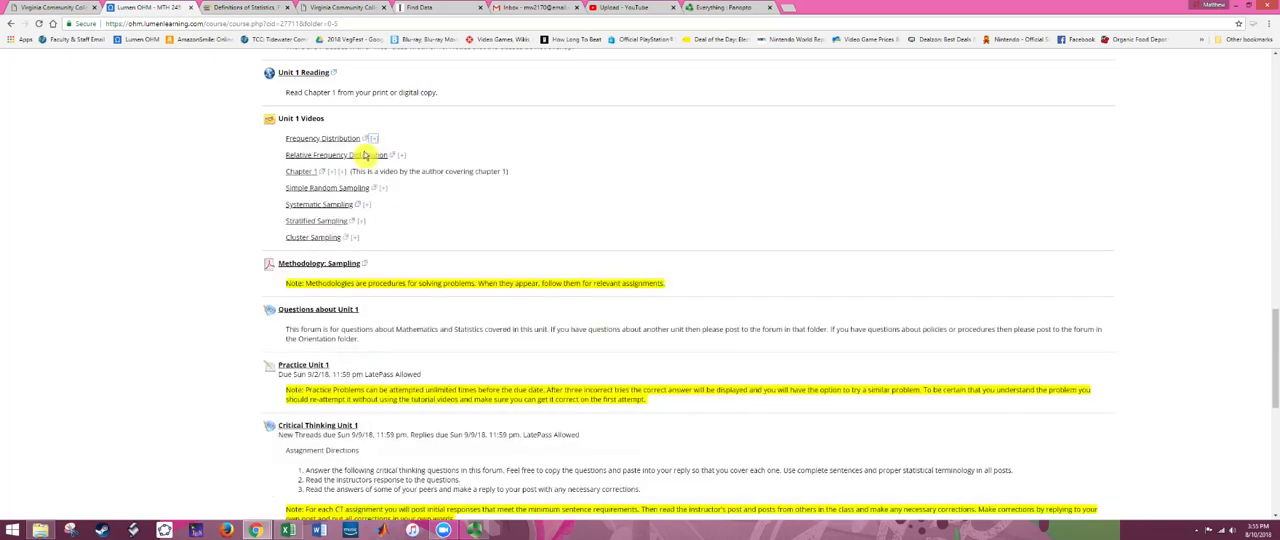
pyautogui.moveTo(432, 248)
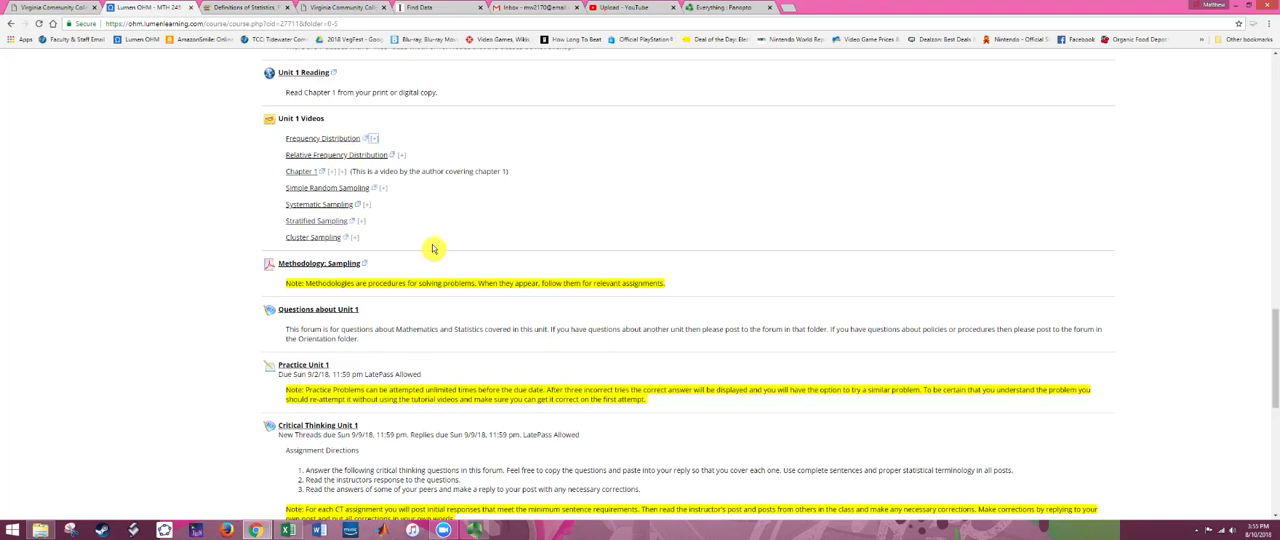
# Move past the Methodologies and Questions items and open the Practice Unit 1 assessment
pyautogui.scroll(-3)
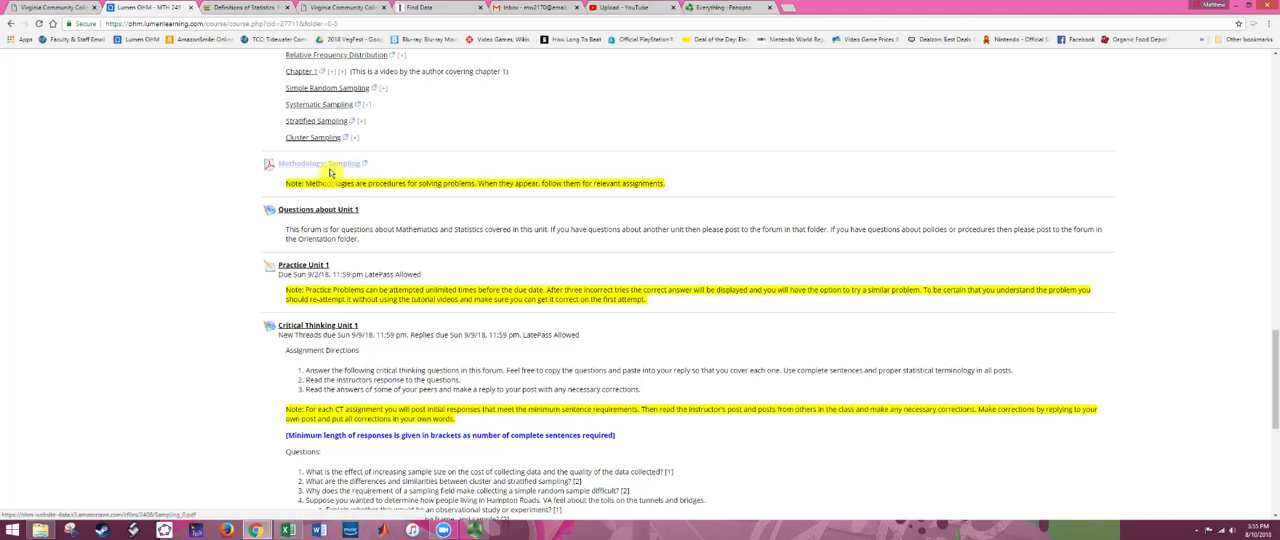
pyautogui.moveTo(372, 176)
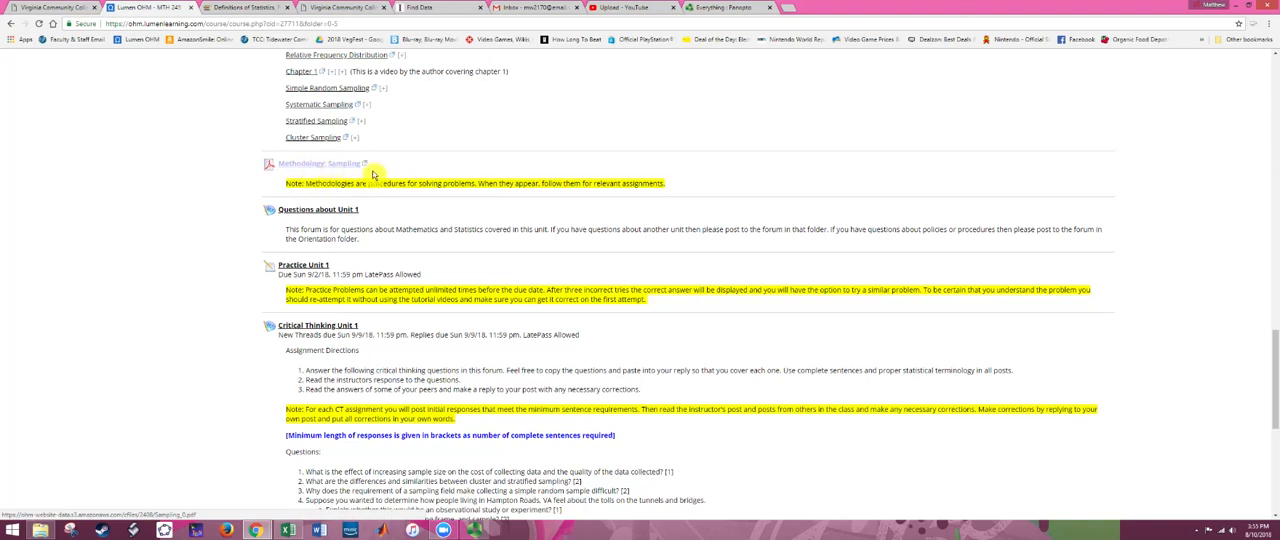
pyautogui.moveTo(356, 172)
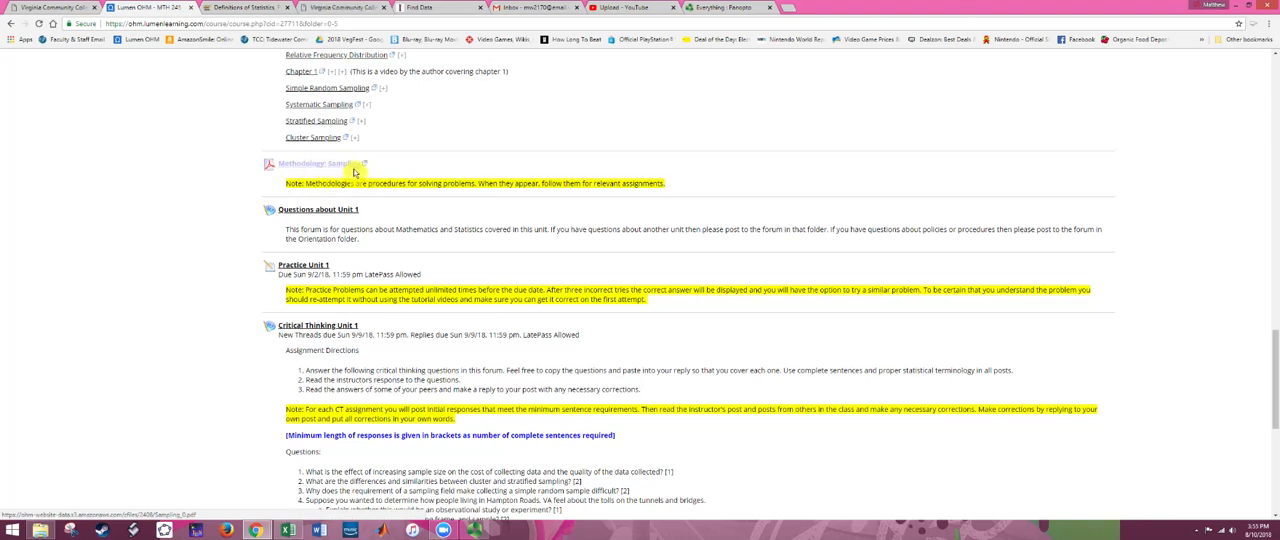
pyautogui.scroll(-3)
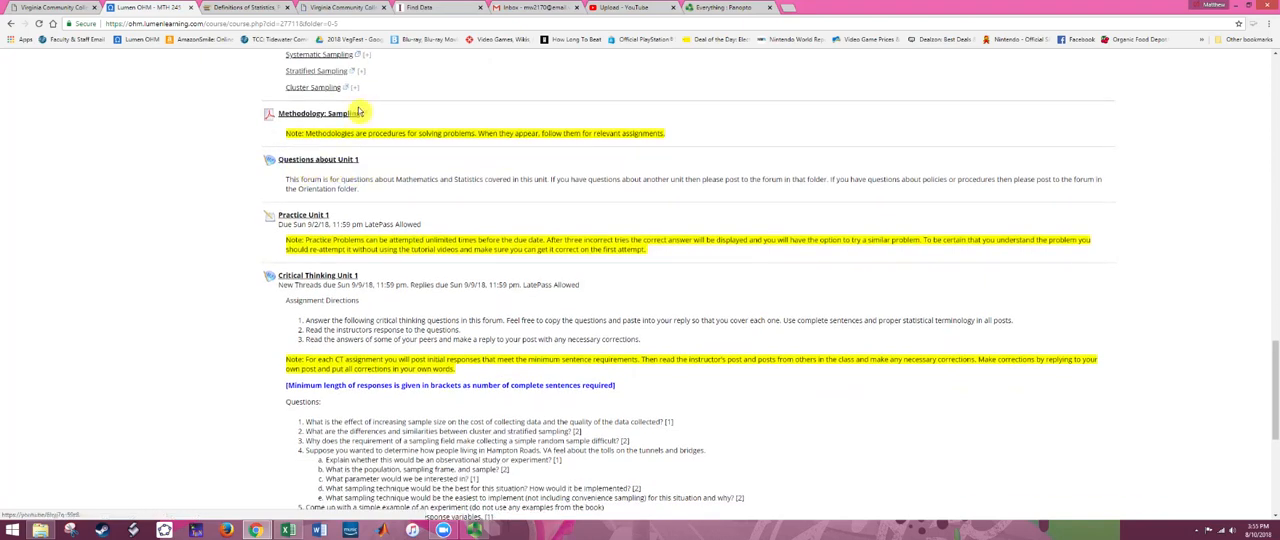
pyautogui.moveTo(348, 174)
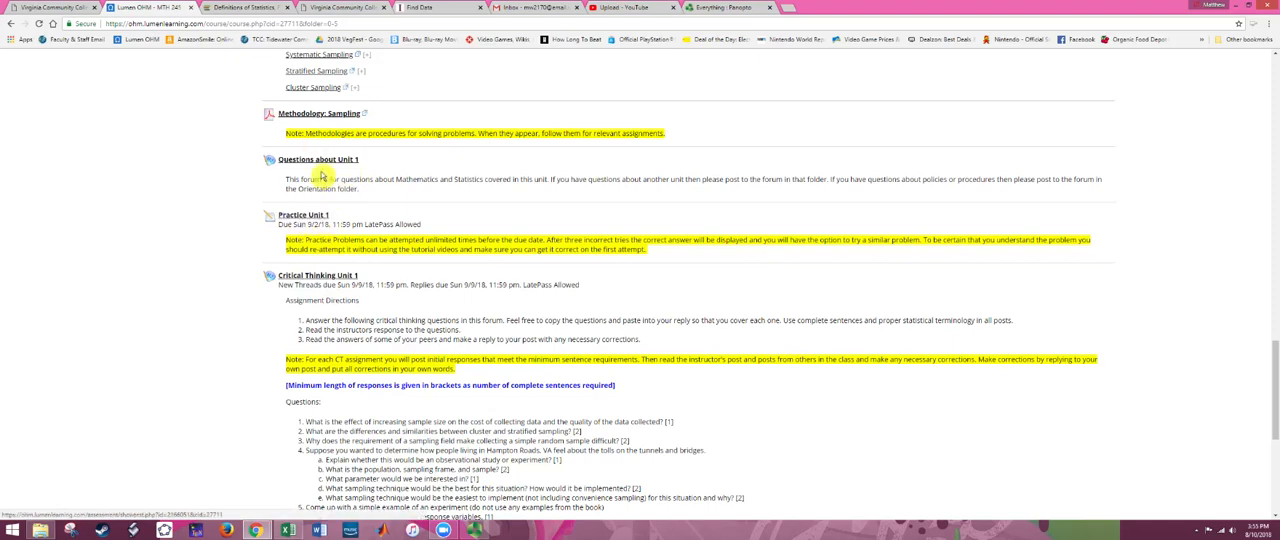
pyautogui.scroll(-3)
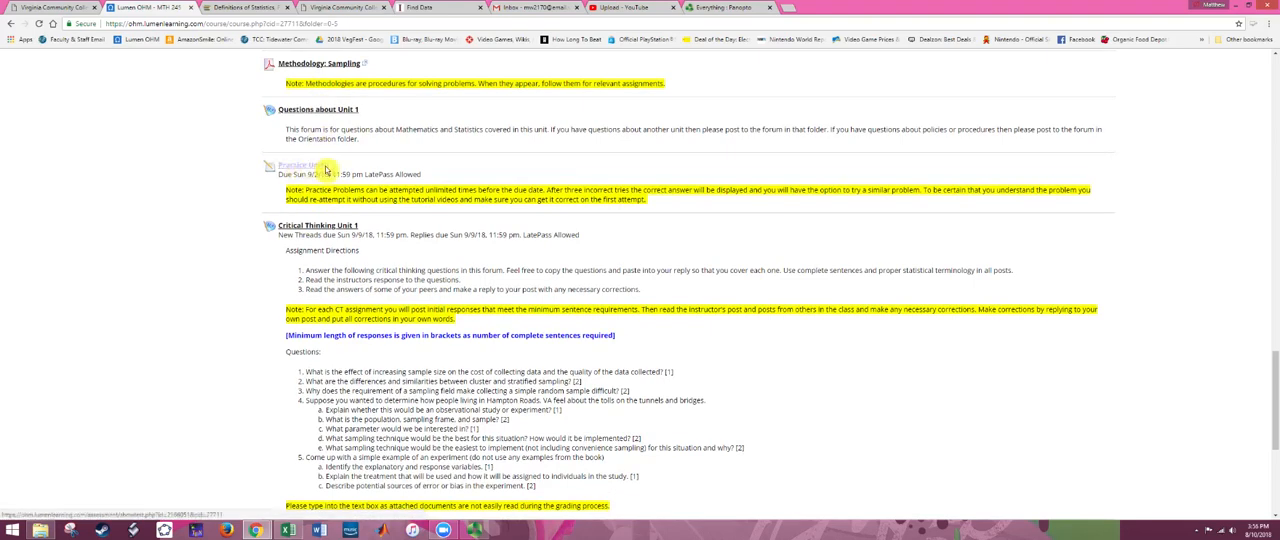
pyautogui.click(296, 164)
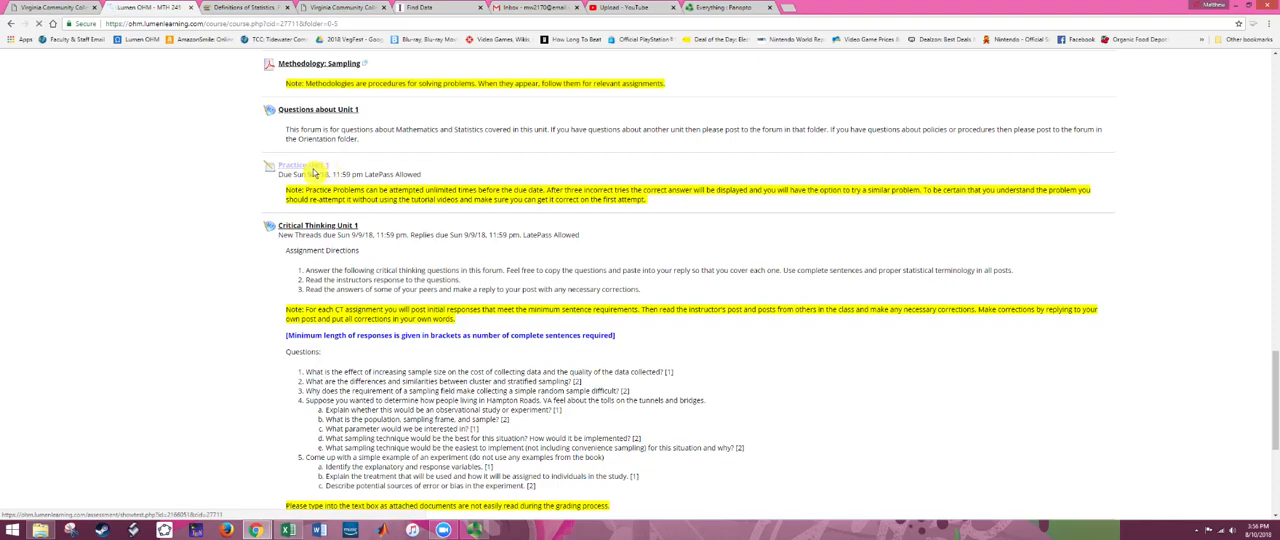
pyautogui.click(296, 164)
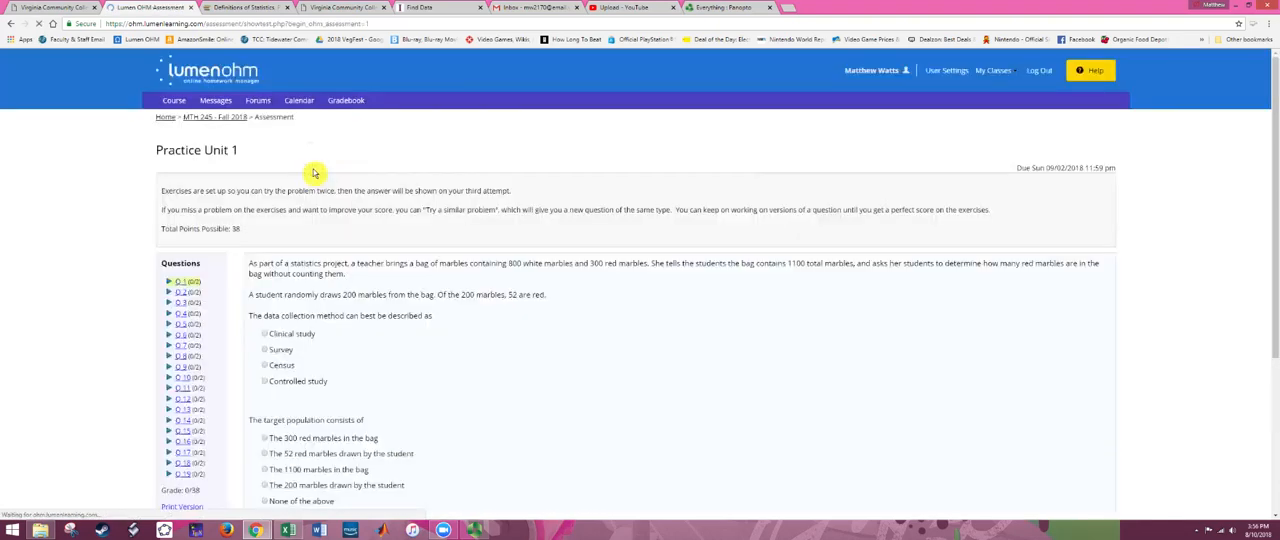
pyautogui.moveTo(324, 228)
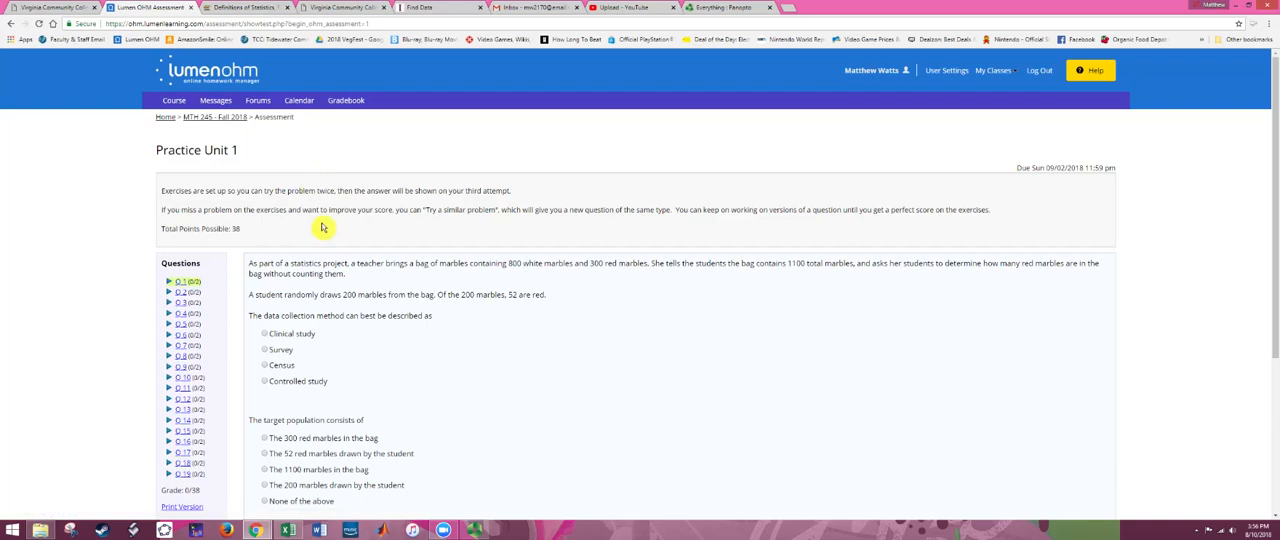
pyautogui.scroll(-3)
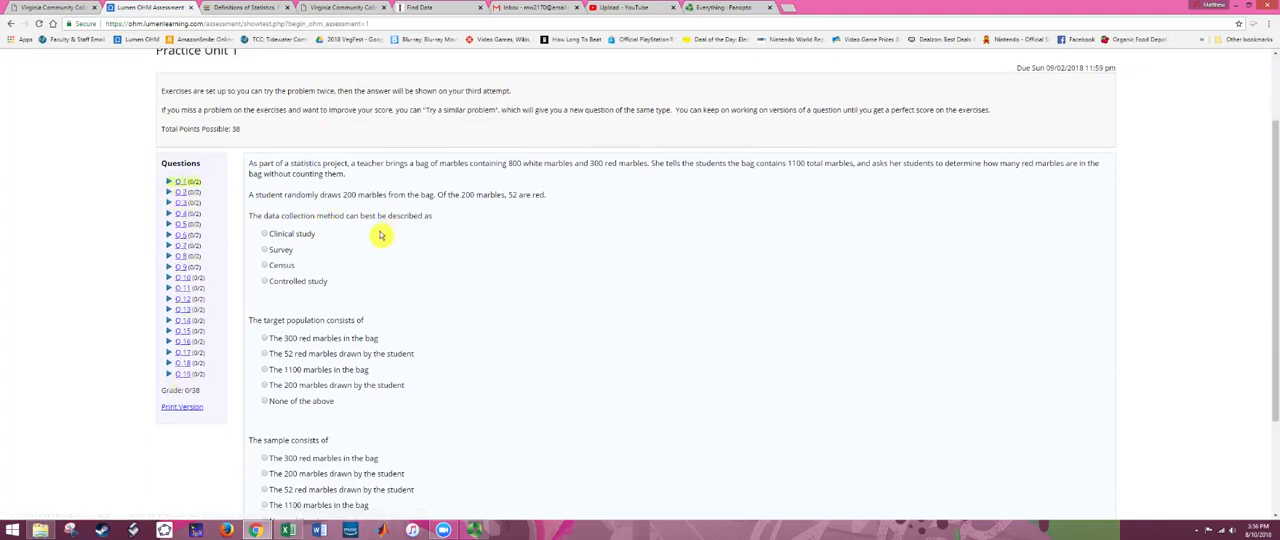
pyautogui.scroll(-3)
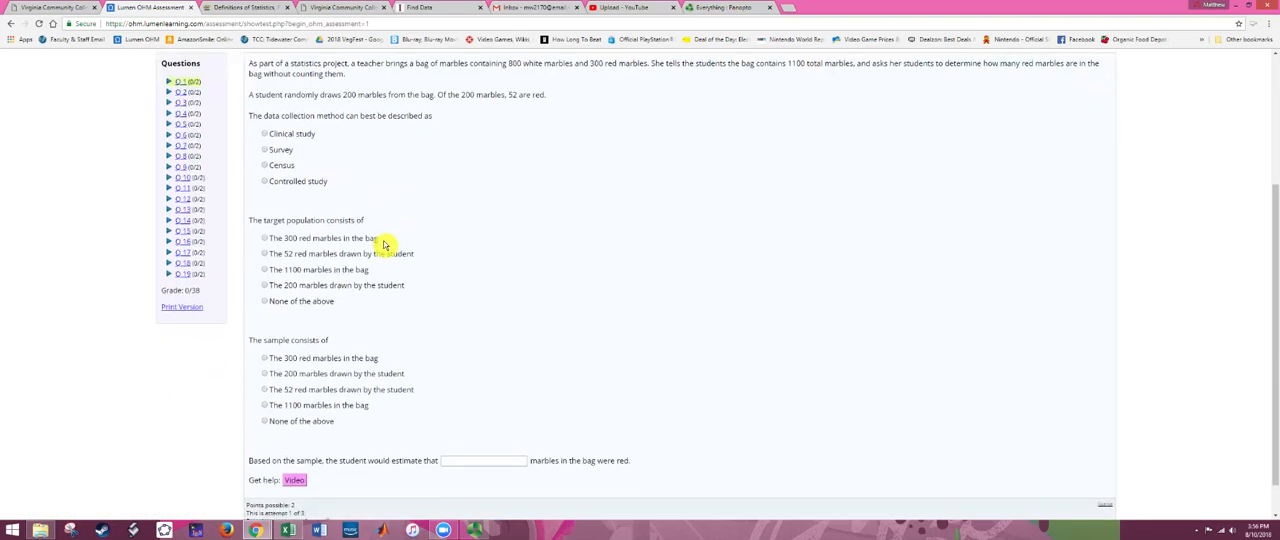
pyautogui.scroll(-3)
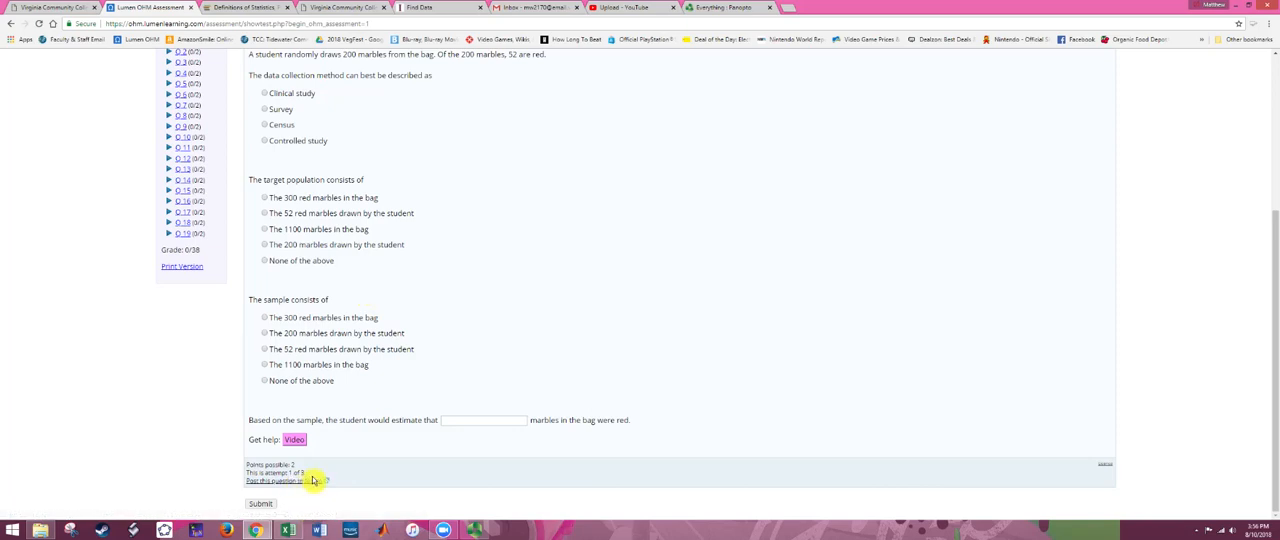
pyautogui.moveTo(312, 478)
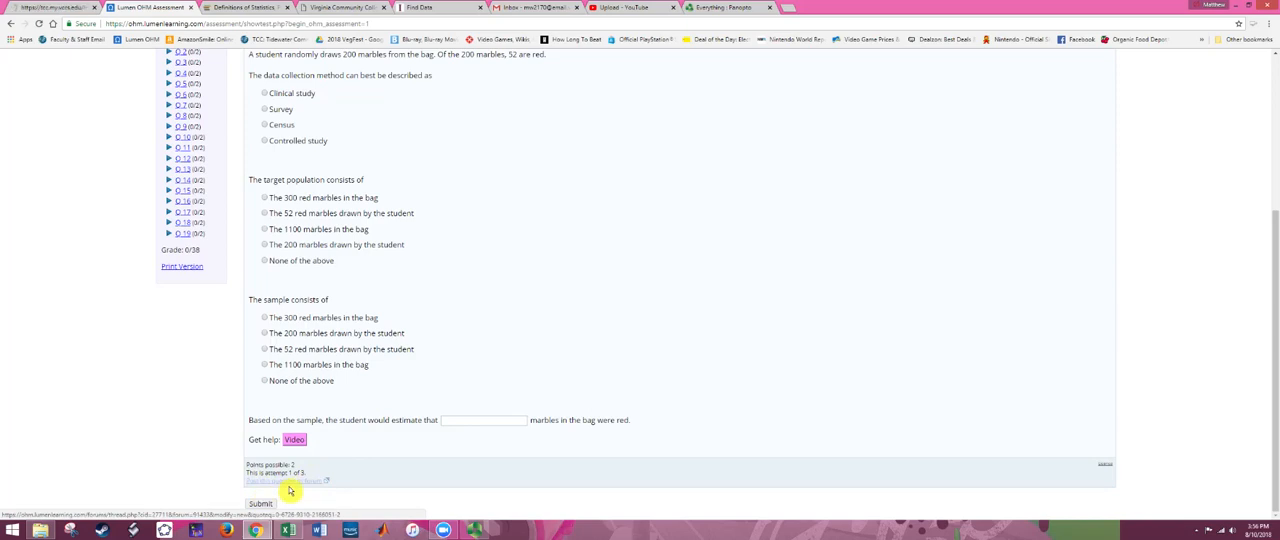
pyautogui.moveTo(520, 308)
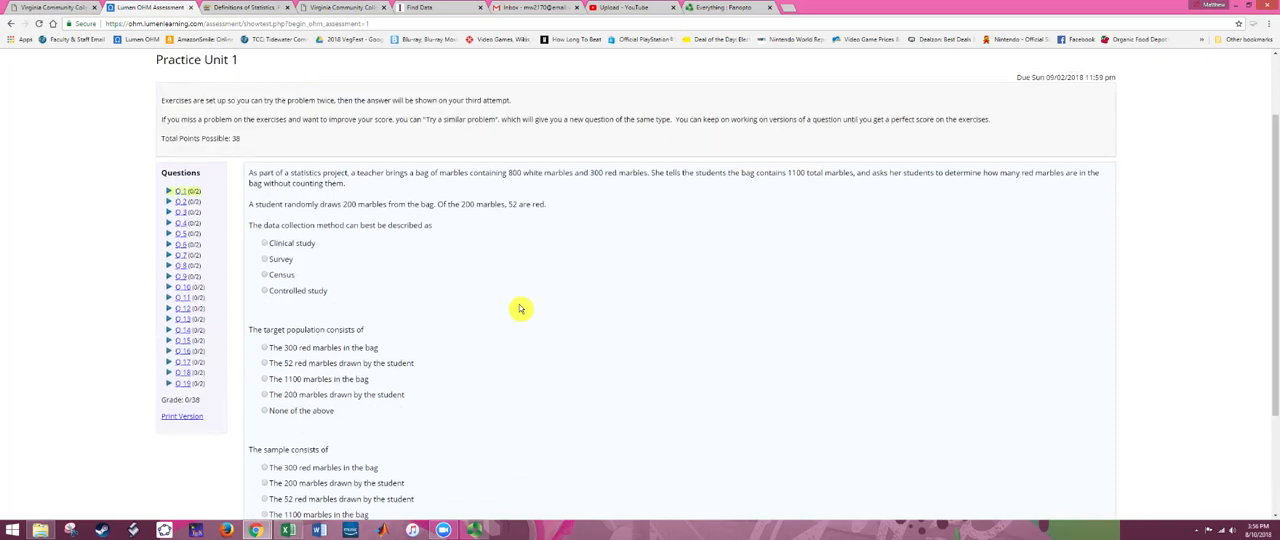
pyautogui.moveTo(224, 400)
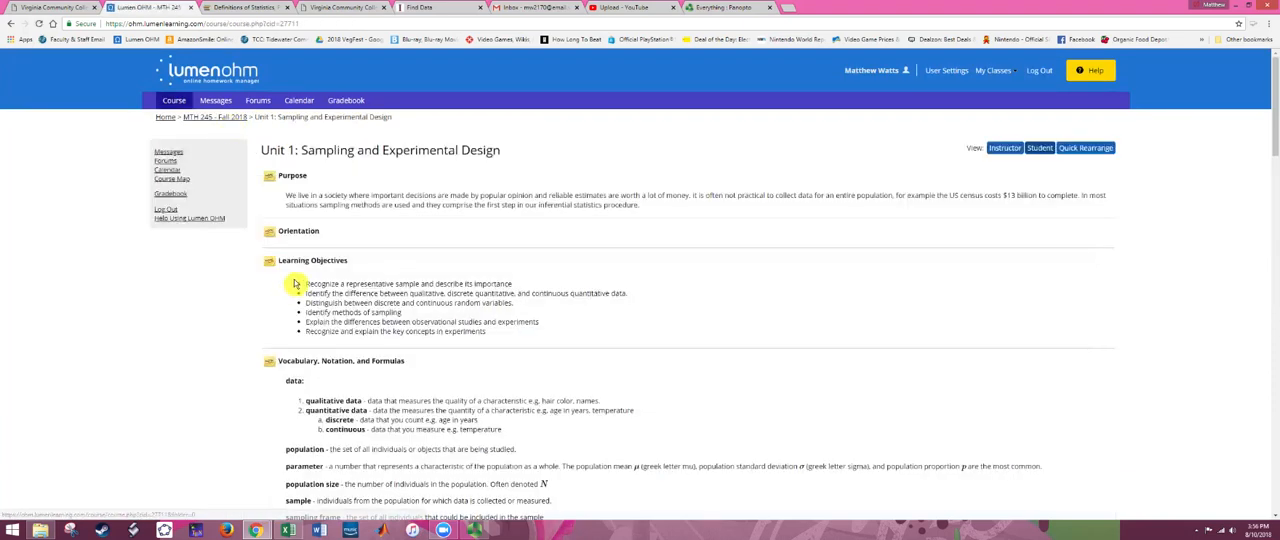
# Open the Critical Thinking Unit 1 forum's topics page from the Unit 1 course page
pyautogui.scroll(-3)
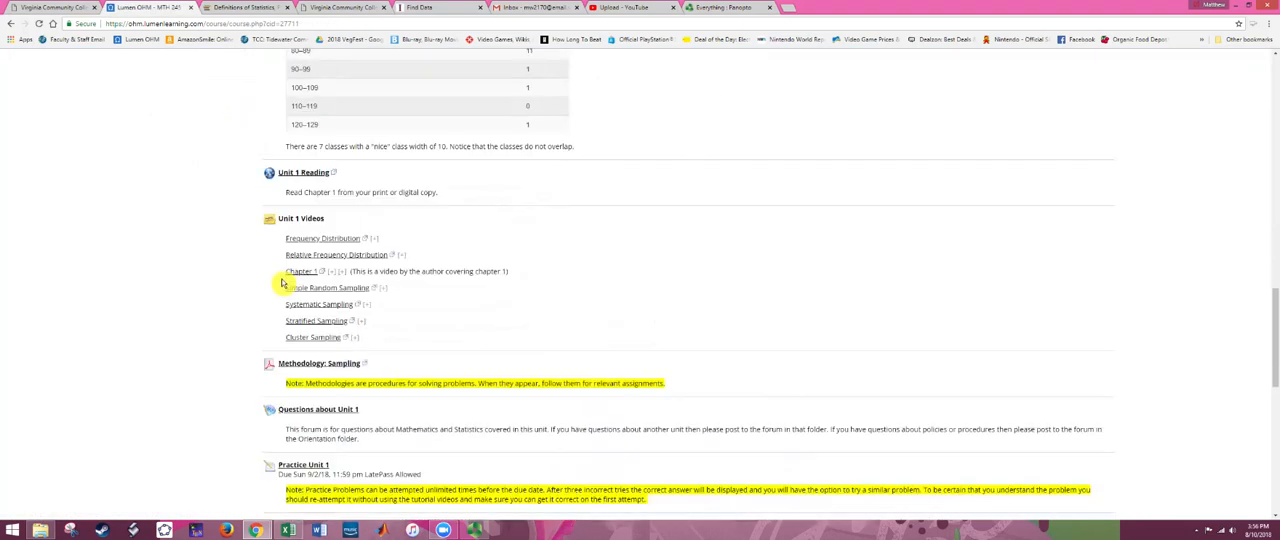
pyautogui.scroll(-3)
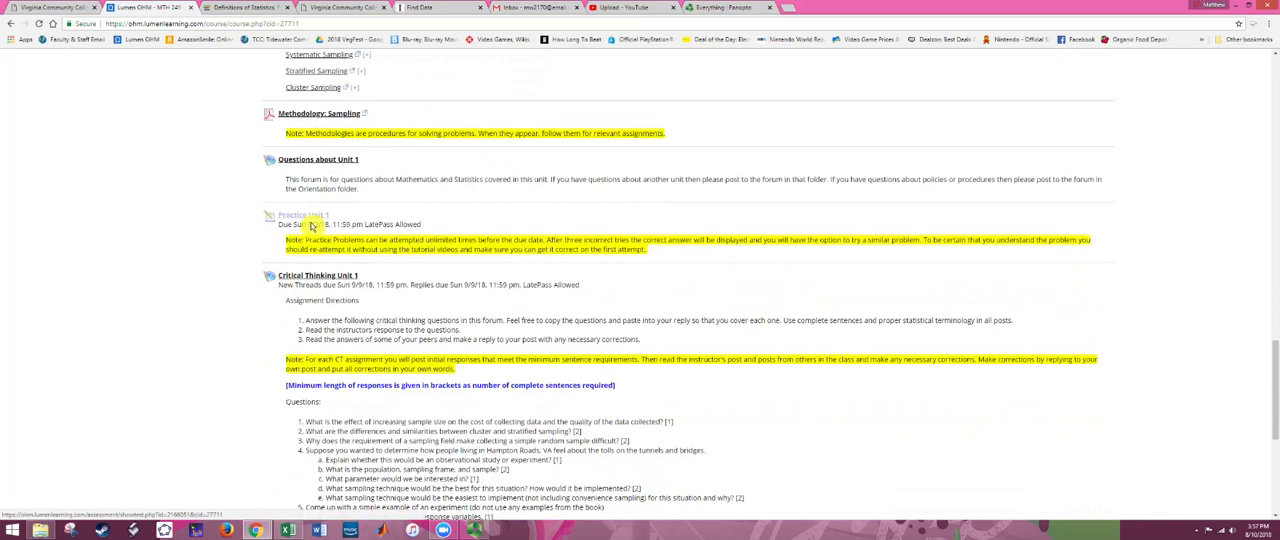
pyautogui.scroll(-3)
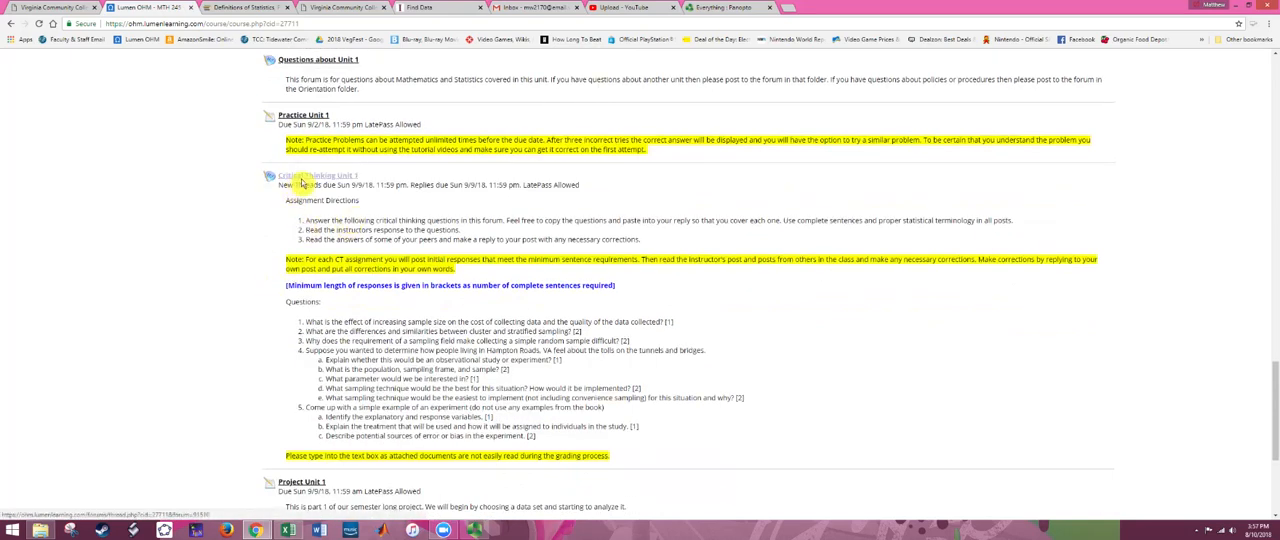
pyautogui.click(312, 176)
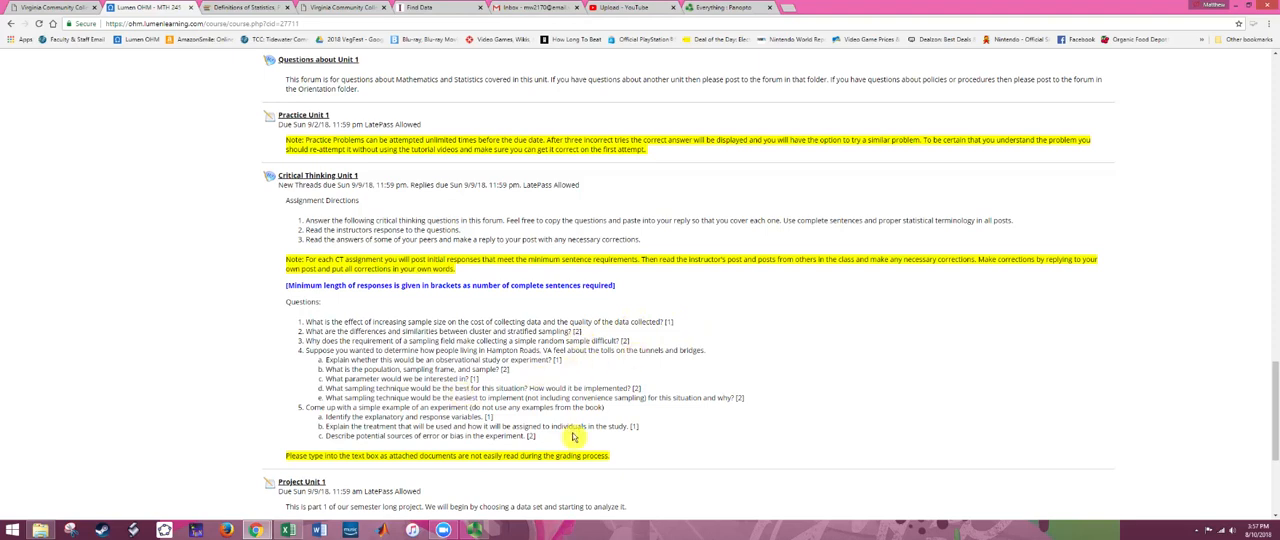
pyautogui.moveTo(570, 380)
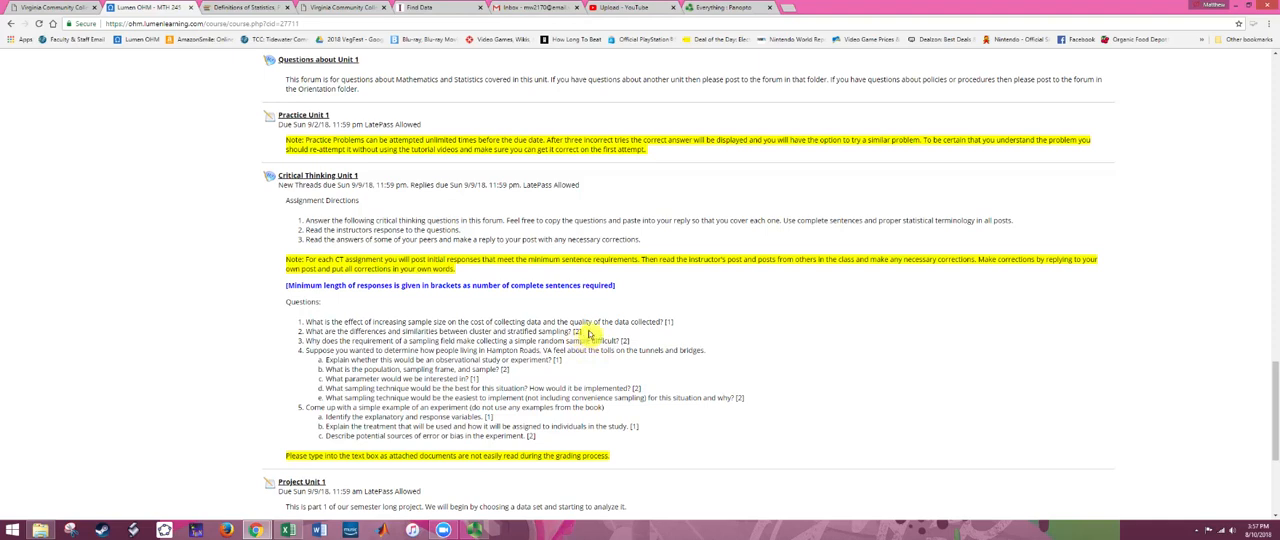
pyautogui.moveTo(408, 310)
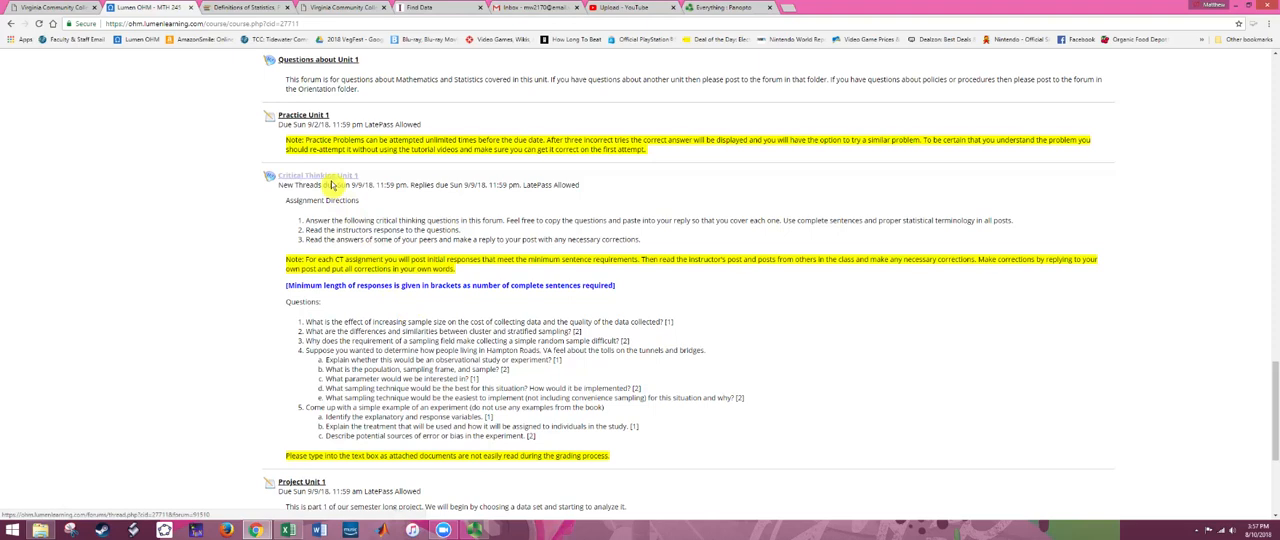
pyautogui.click(316, 176)
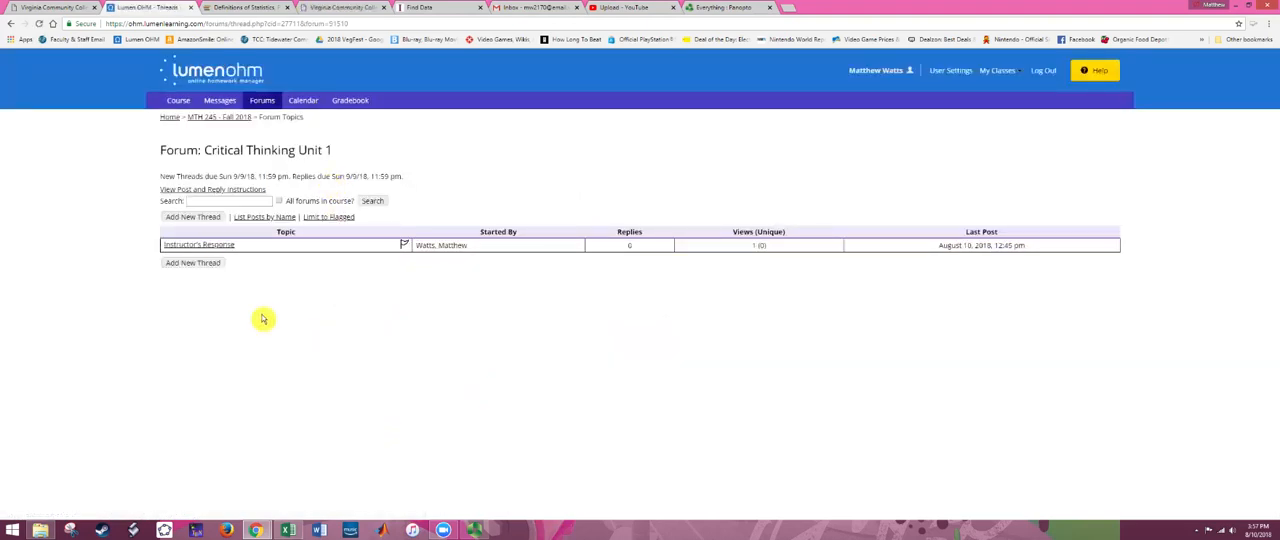
# Start a new thread in the Critical Thinking Unit 1 forum, showing its blank Subject and Message fields
pyautogui.click(192, 216)
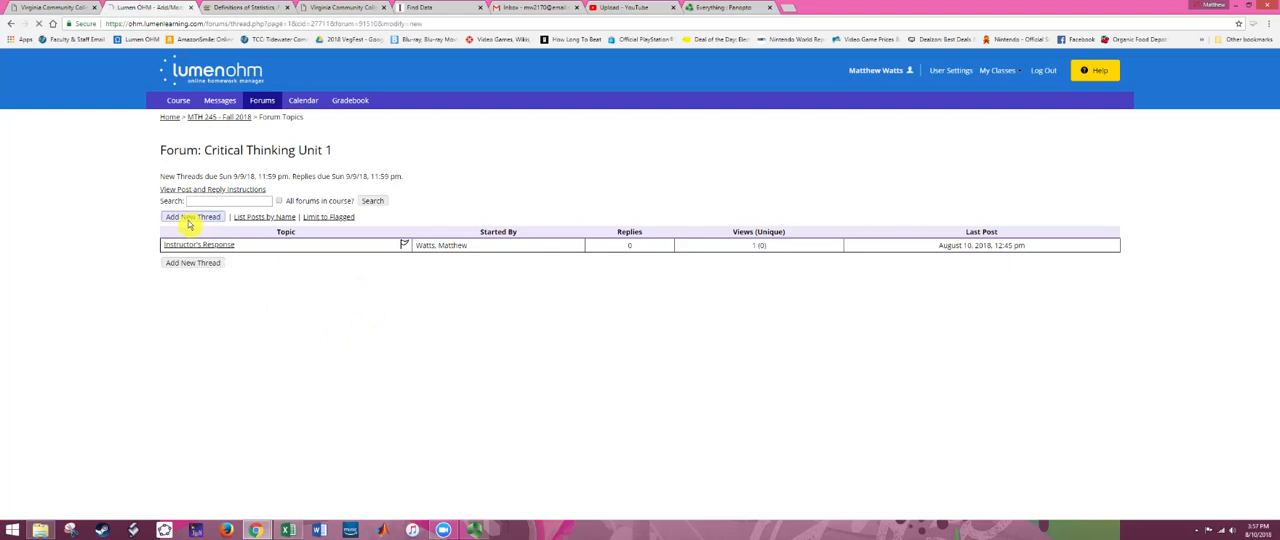
pyautogui.click(192, 216)
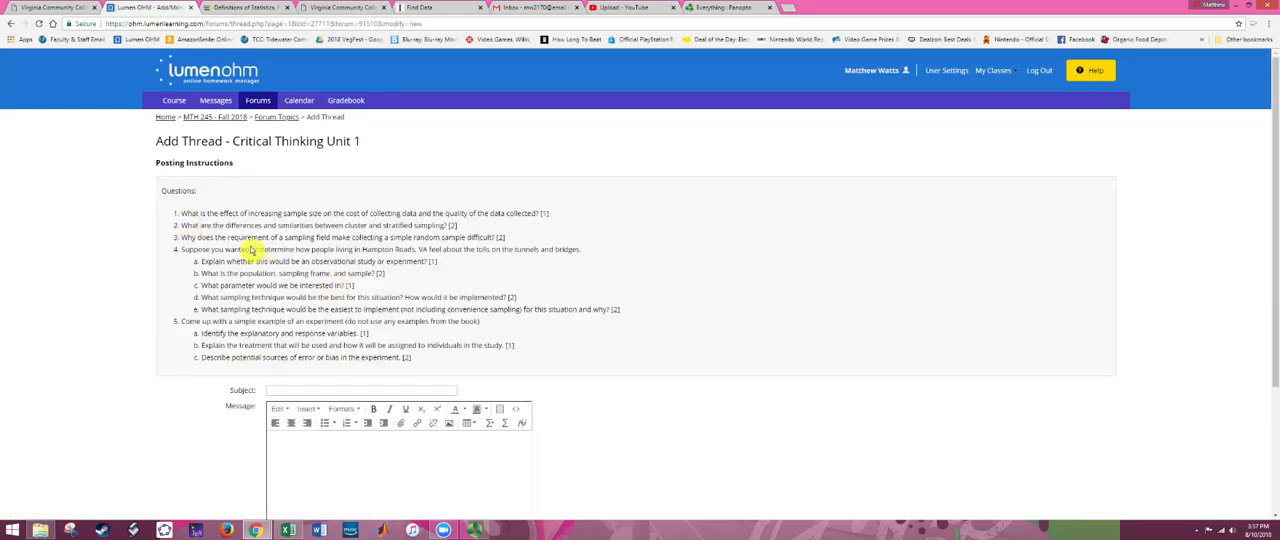
pyautogui.moveTo(424, 372)
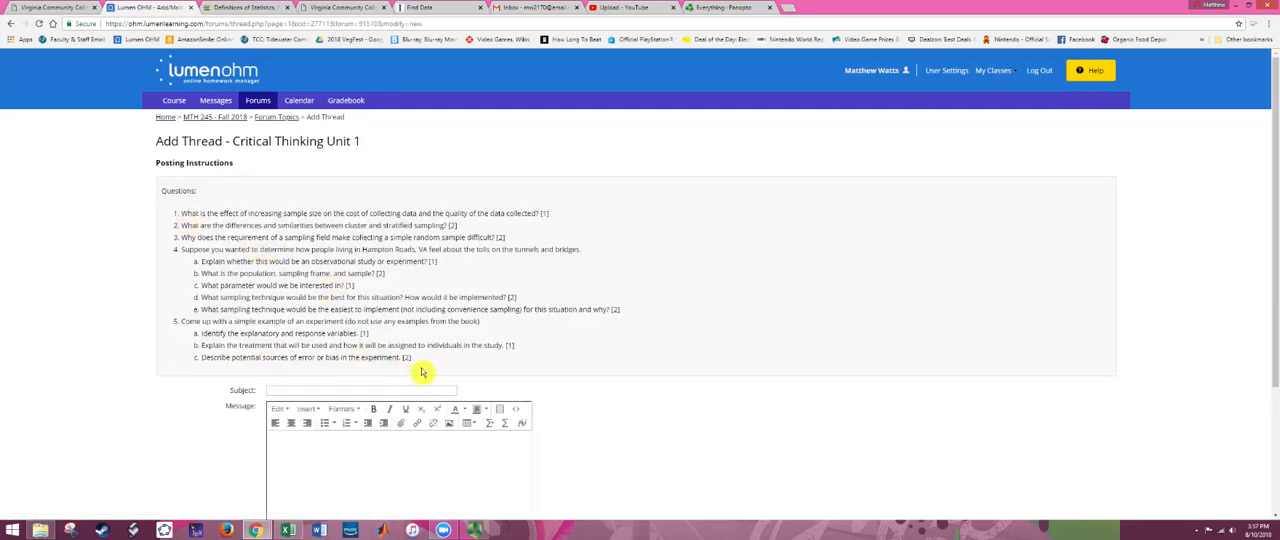
pyautogui.moveTo(536, 280)
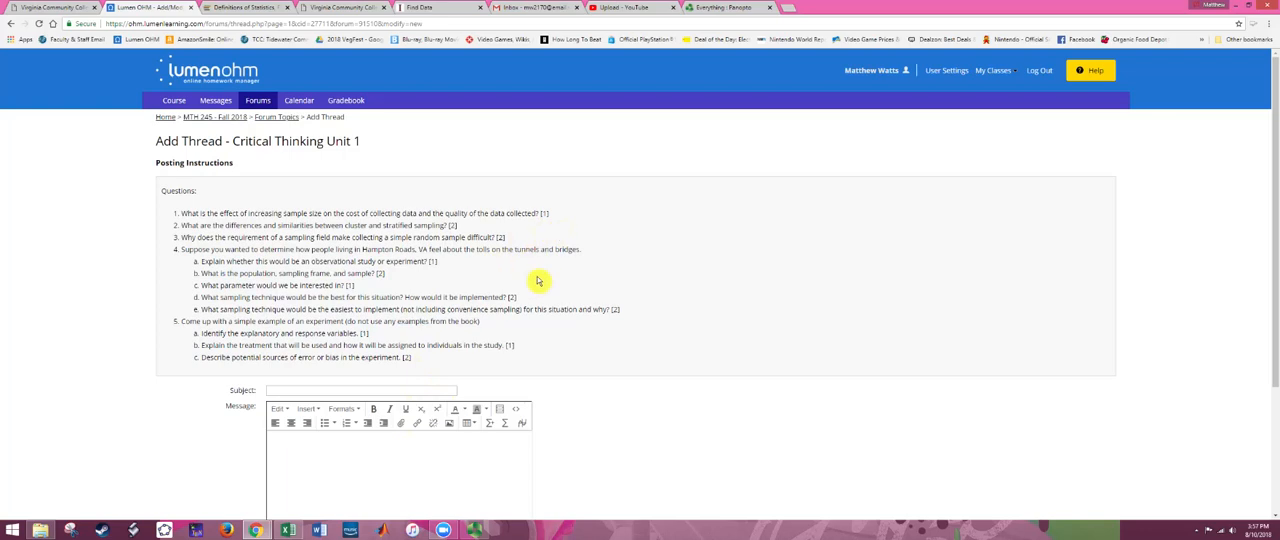
pyautogui.moveTo(564, 280)
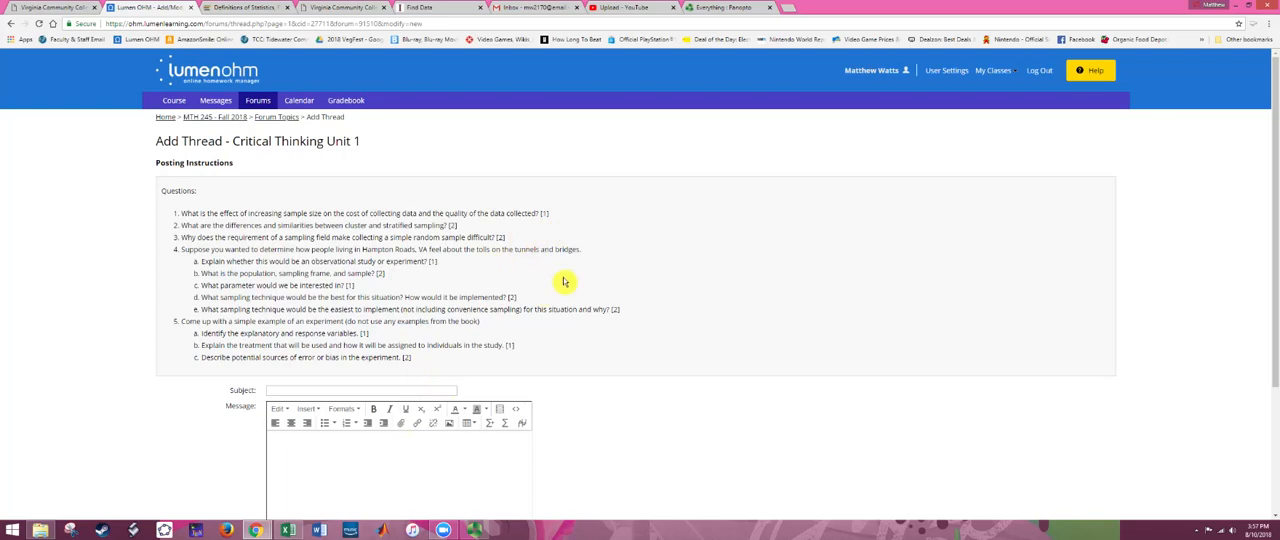
pyautogui.scroll(-3)
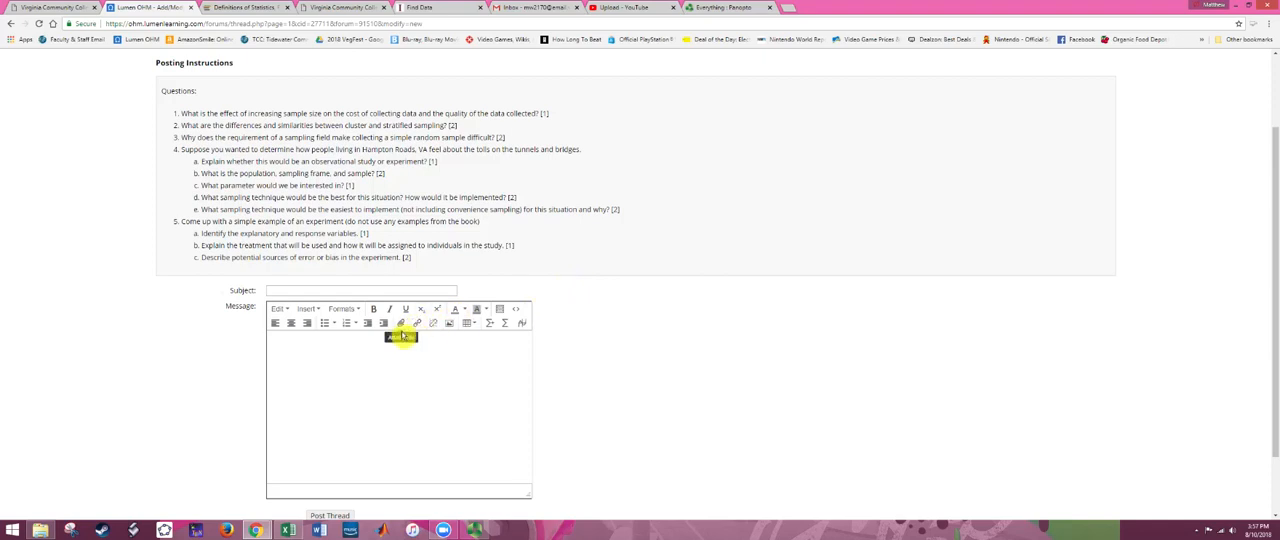
pyautogui.click(308, 308)
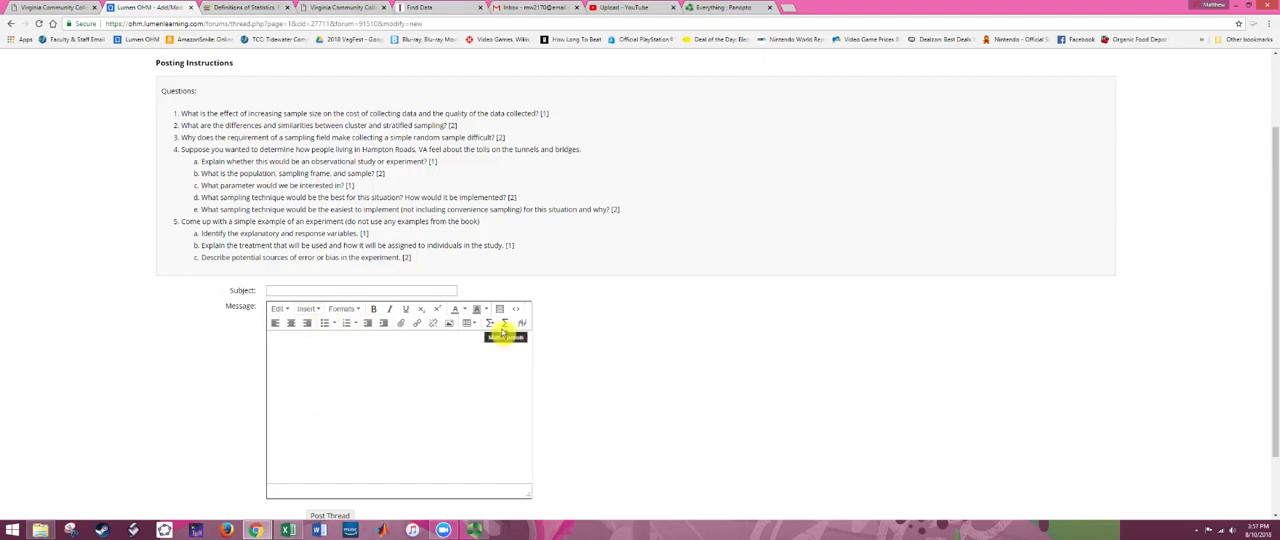
pyautogui.moveTo(564, 324)
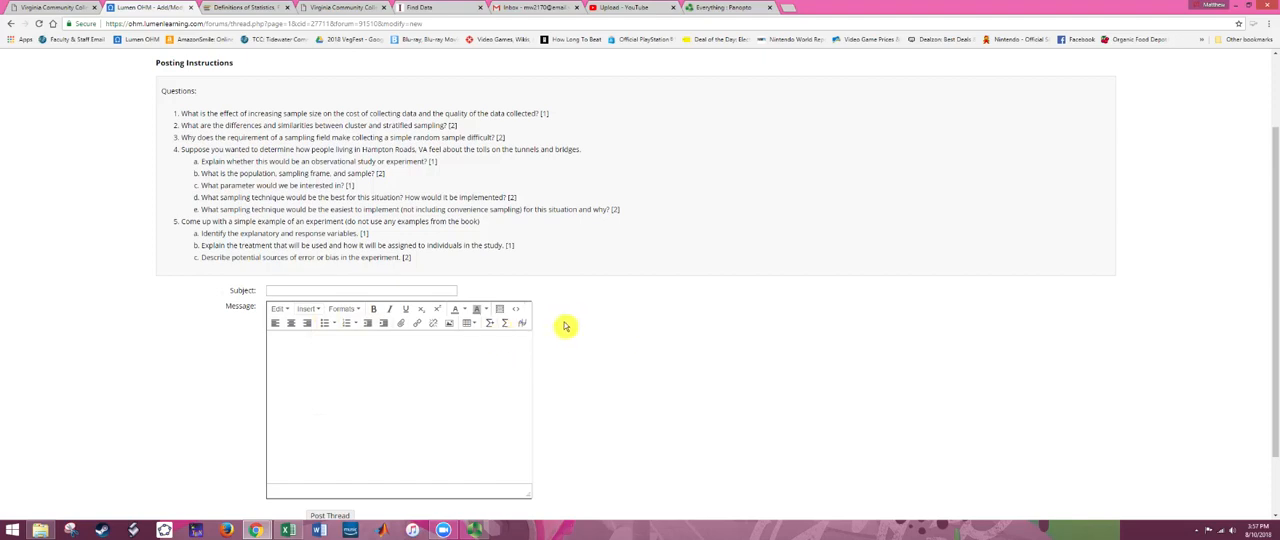
pyautogui.moveTo(560, 330)
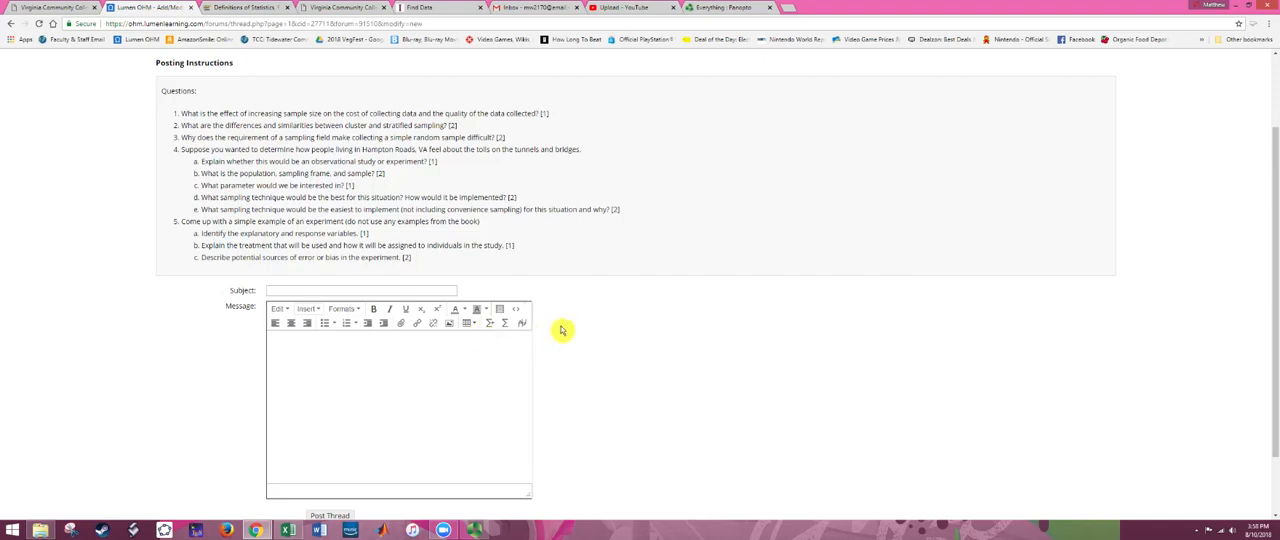
pyautogui.moveTo(568, 330)
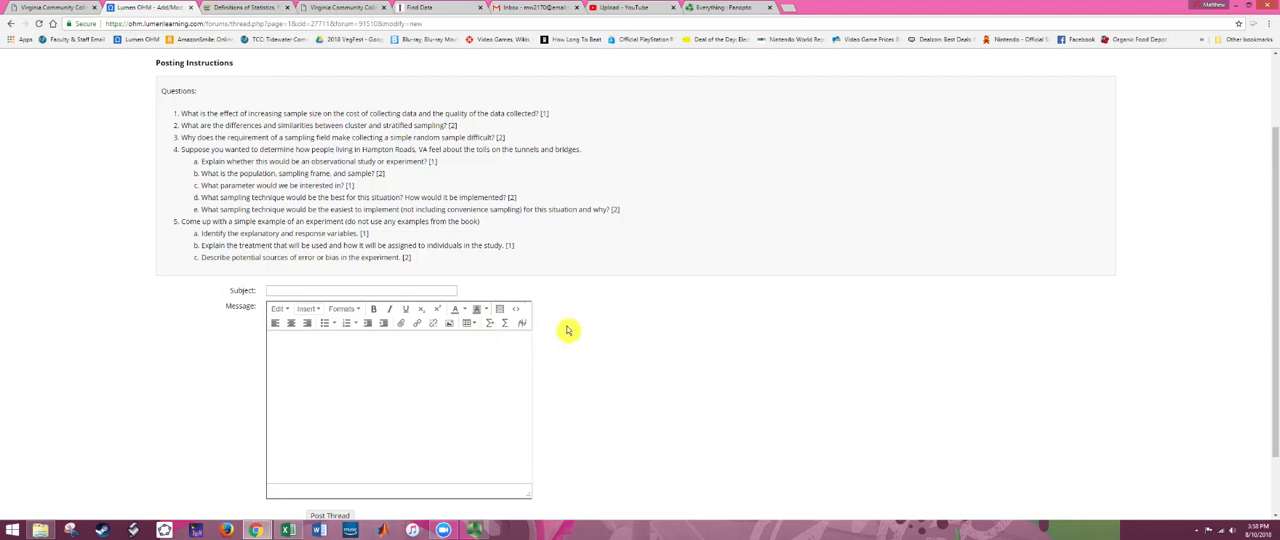
pyautogui.moveTo(324, 324)
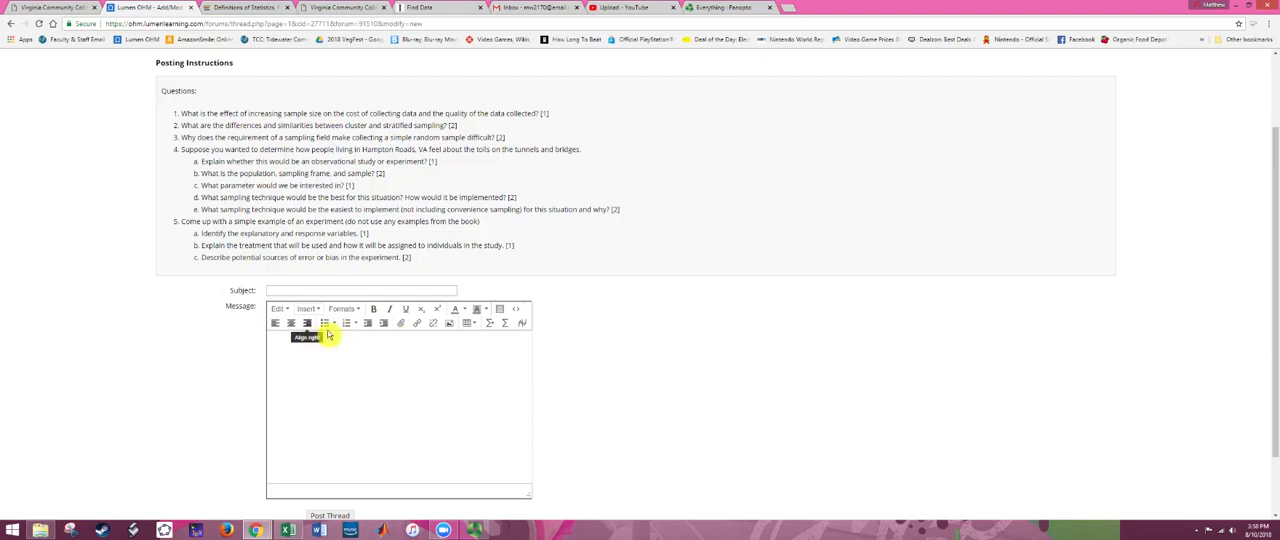
pyautogui.moveTo(324, 324)
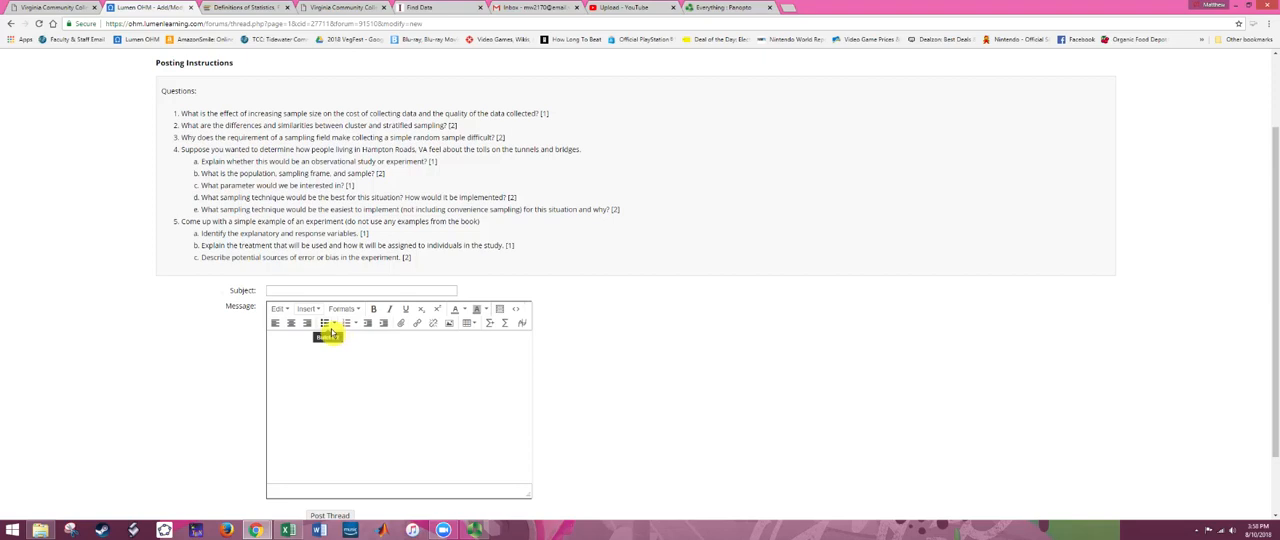
pyautogui.moveTo(418, 268)
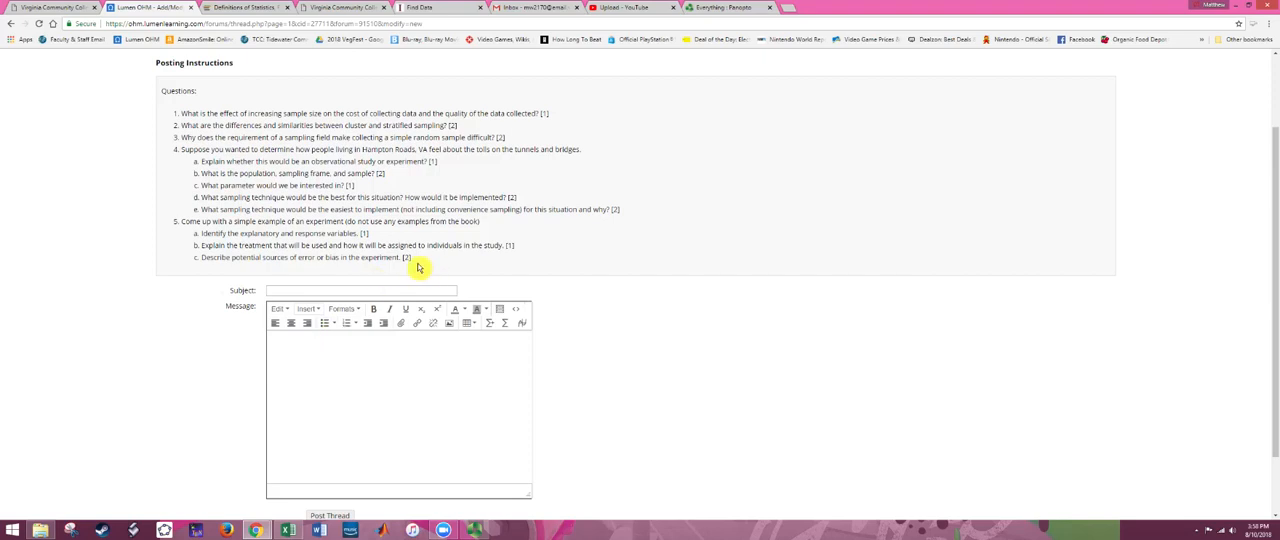
pyautogui.moveTo(572, 294)
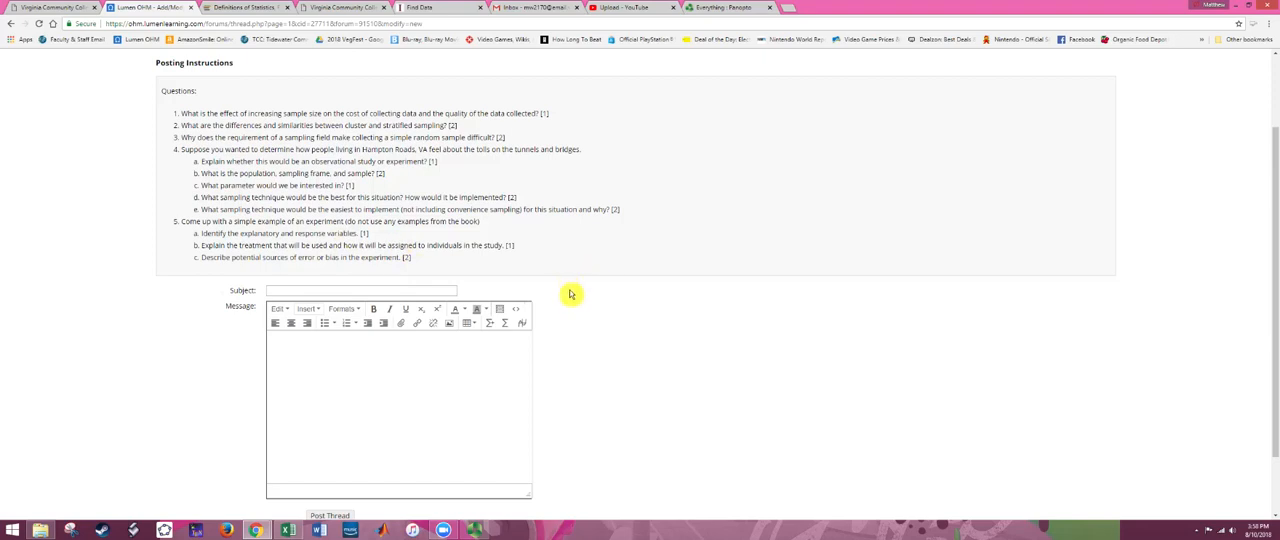
pyautogui.moveTo(588, 330)
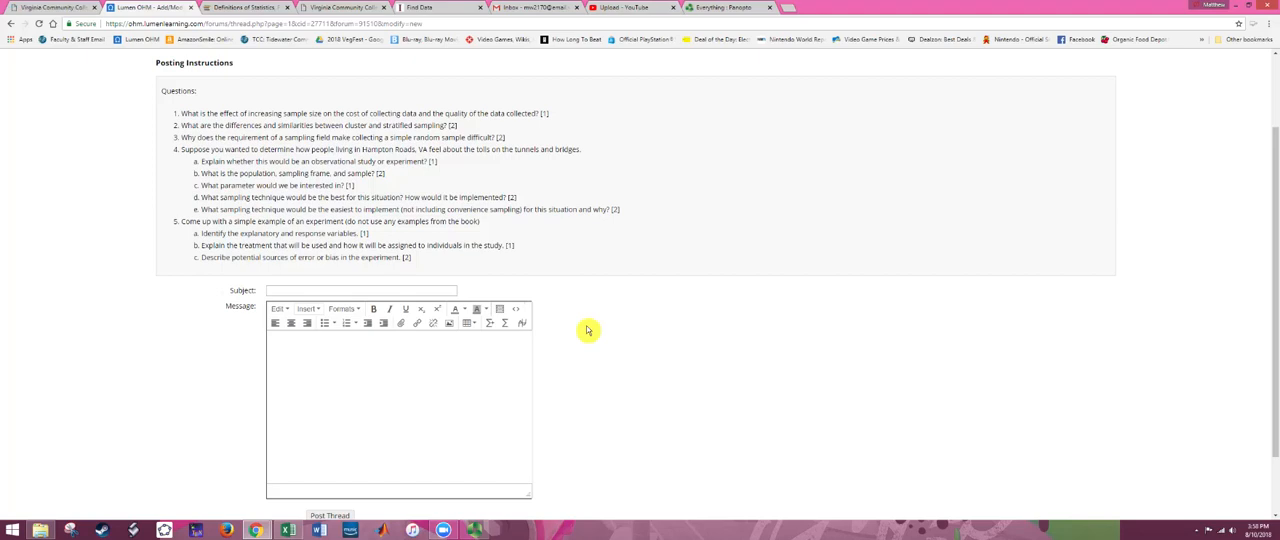
pyautogui.scroll(-3)
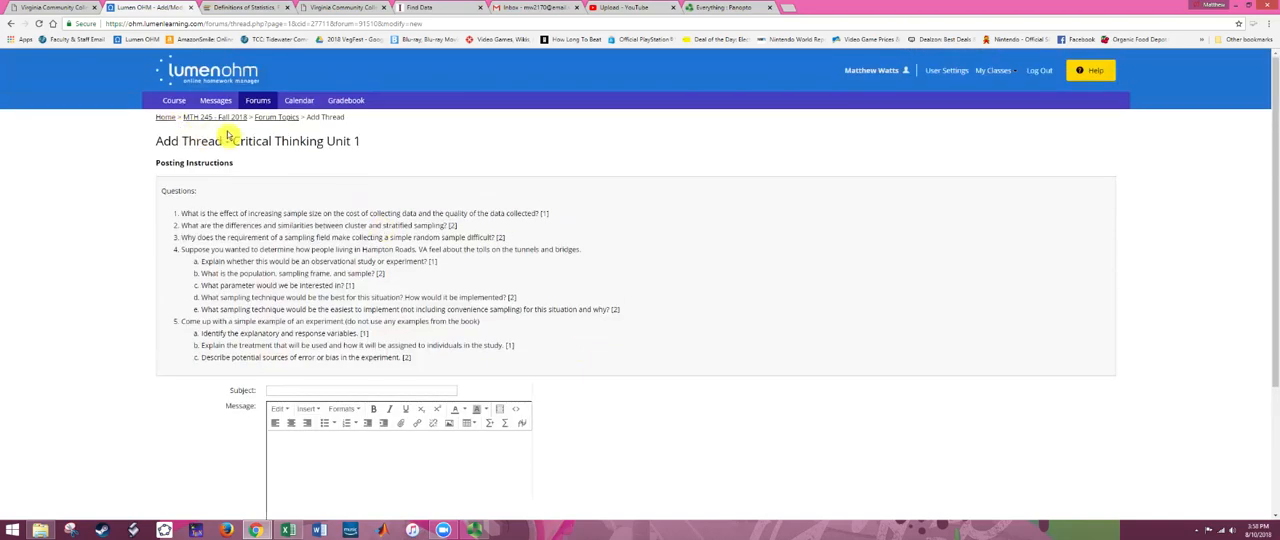
pyautogui.click(276, 116)
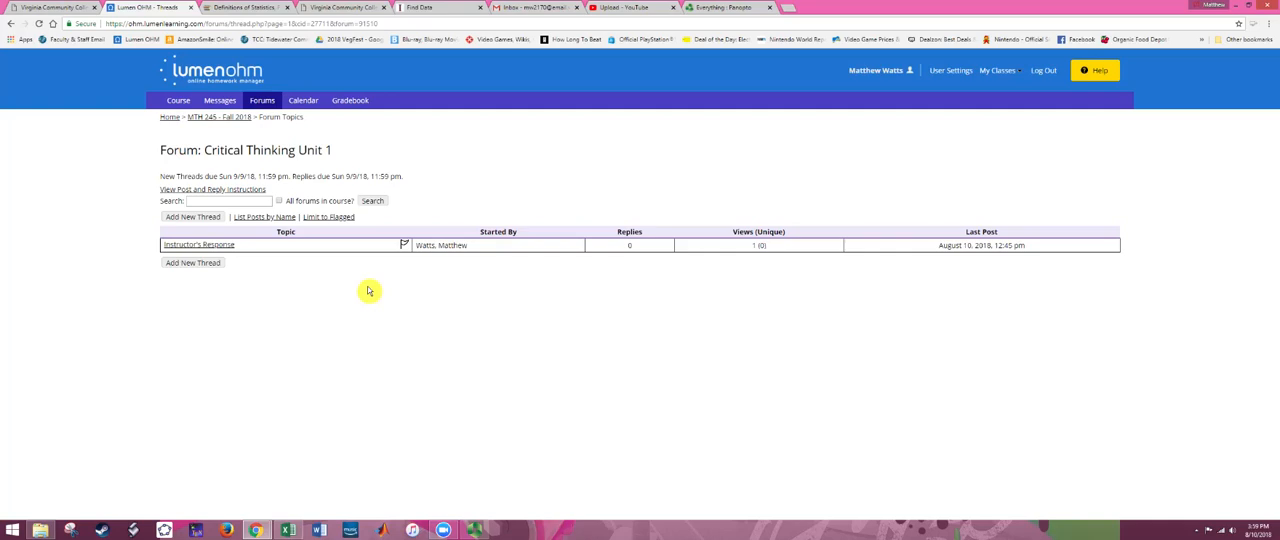
pyautogui.moveTo(364, 288)
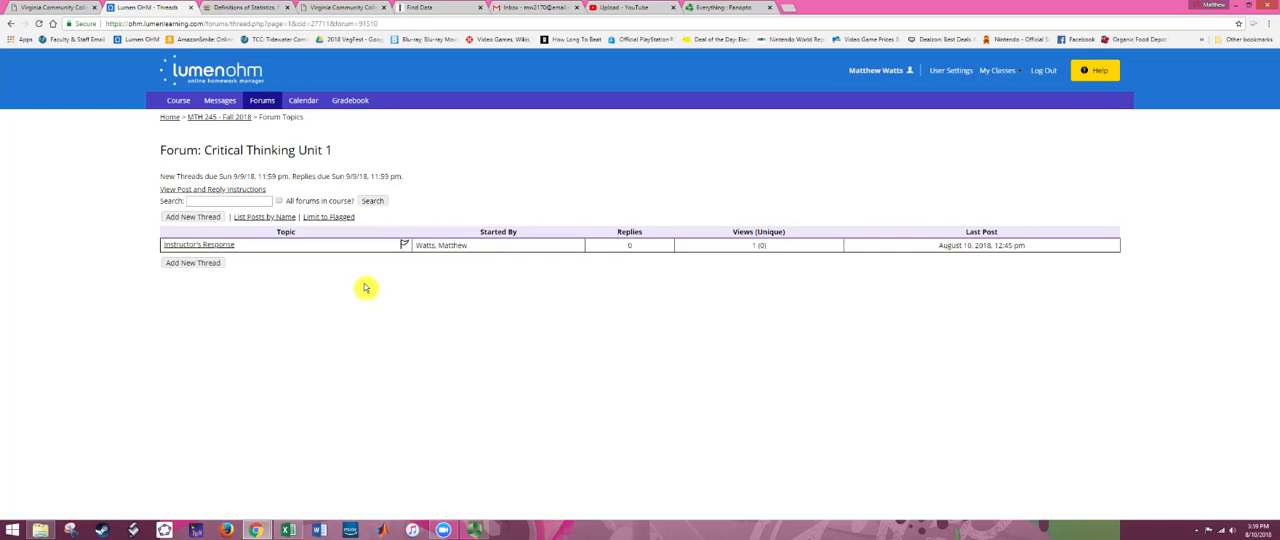
pyautogui.moveTo(364, 284)
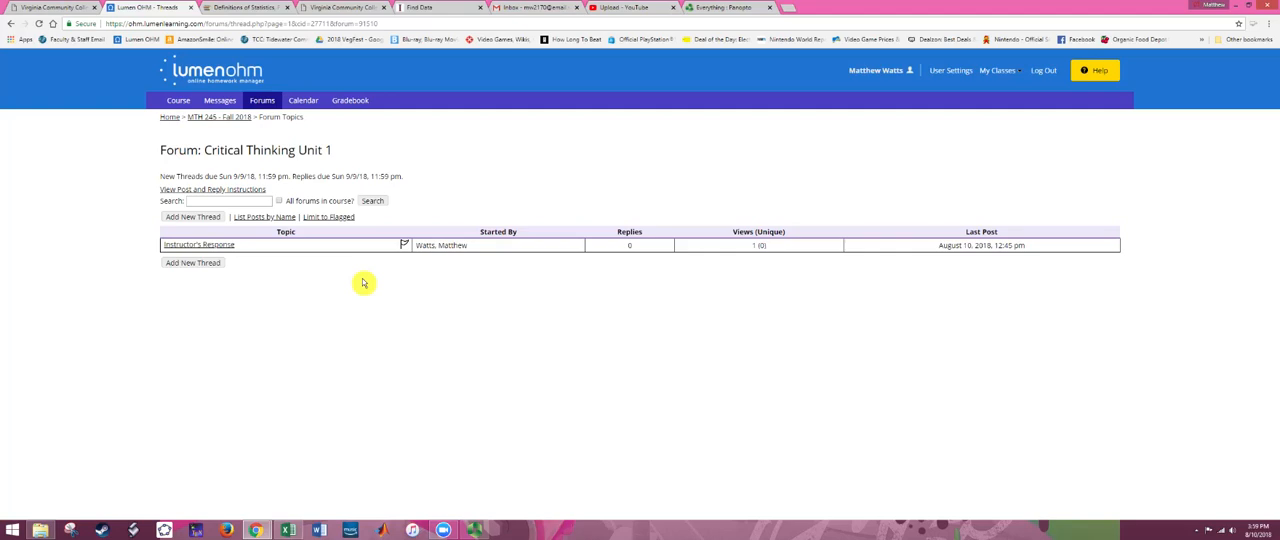
pyautogui.moveTo(280, 284)
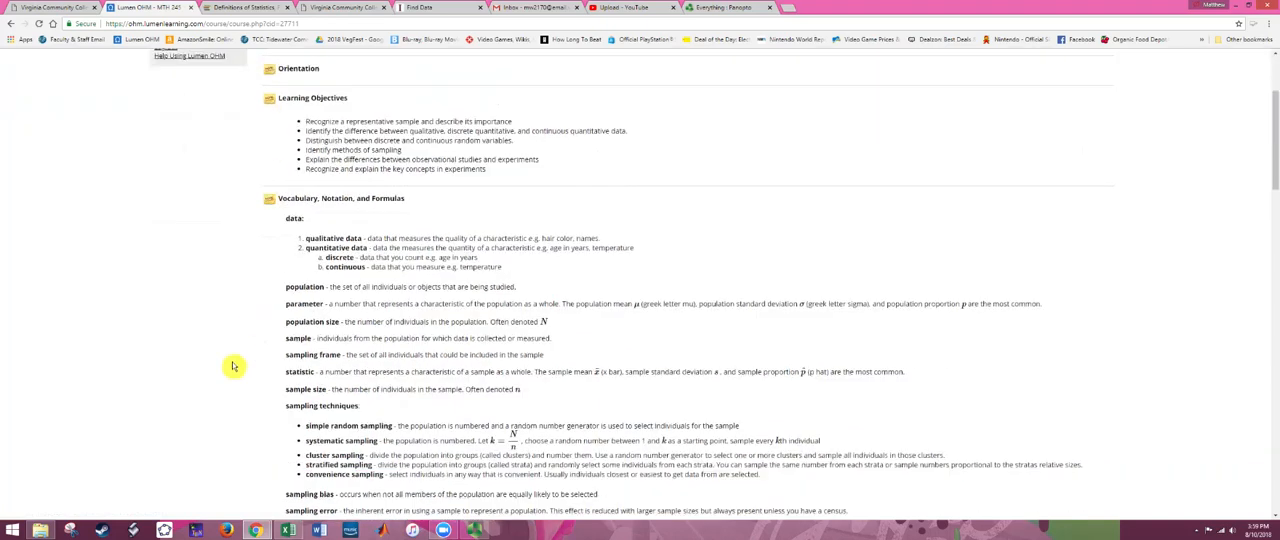
# Bring Project Unit 1 into view and open its file-upload assessment page
pyautogui.scroll(-3)
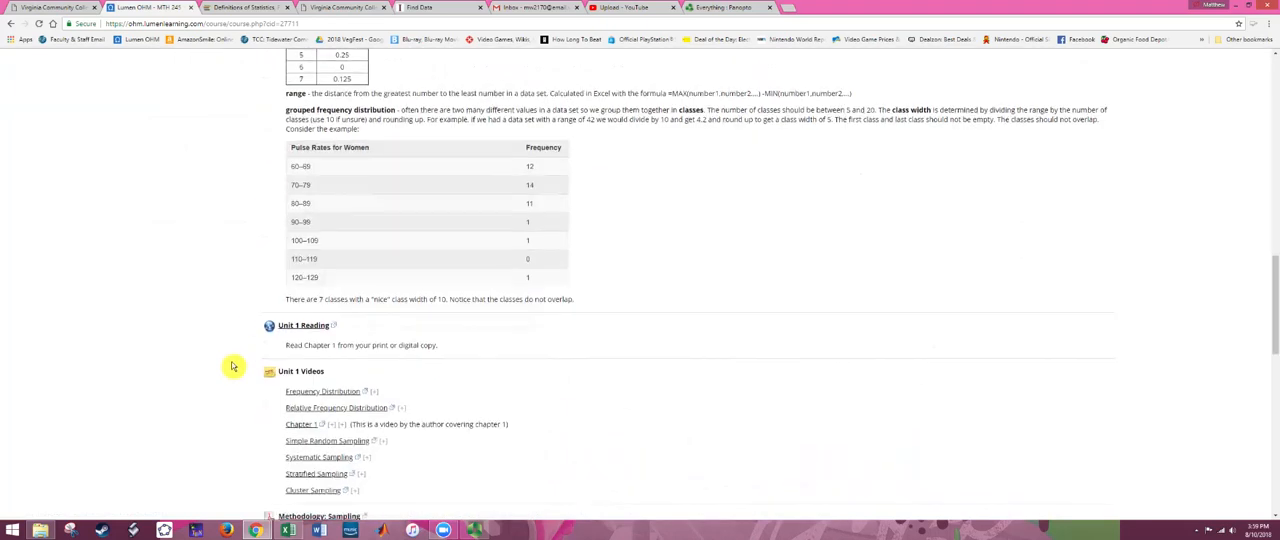
pyautogui.scroll(-3)
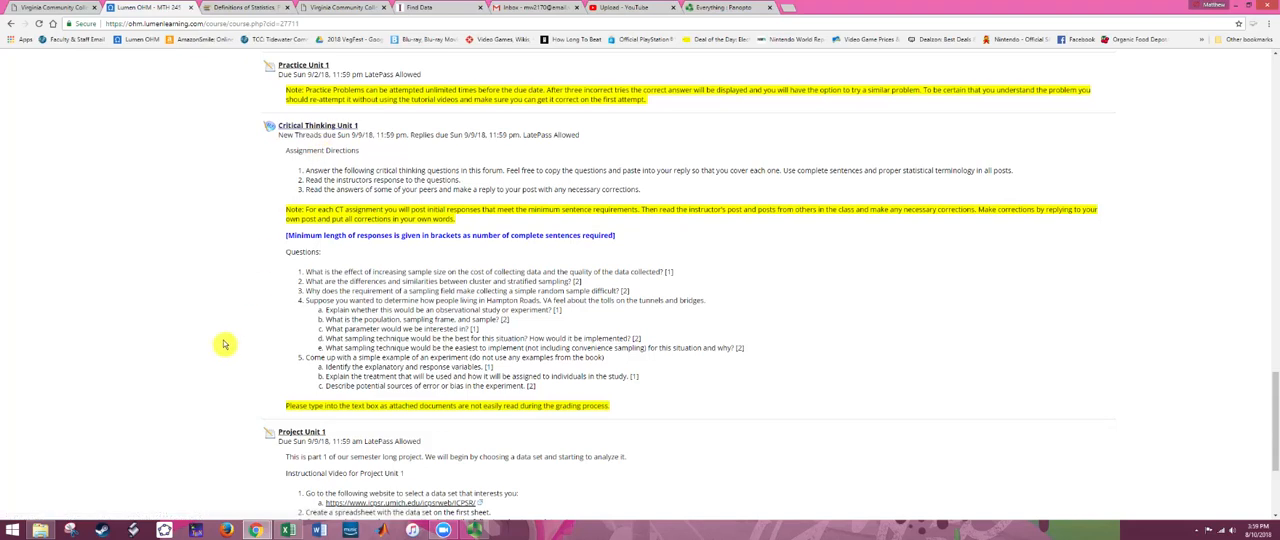
pyautogui.scroll(-3)
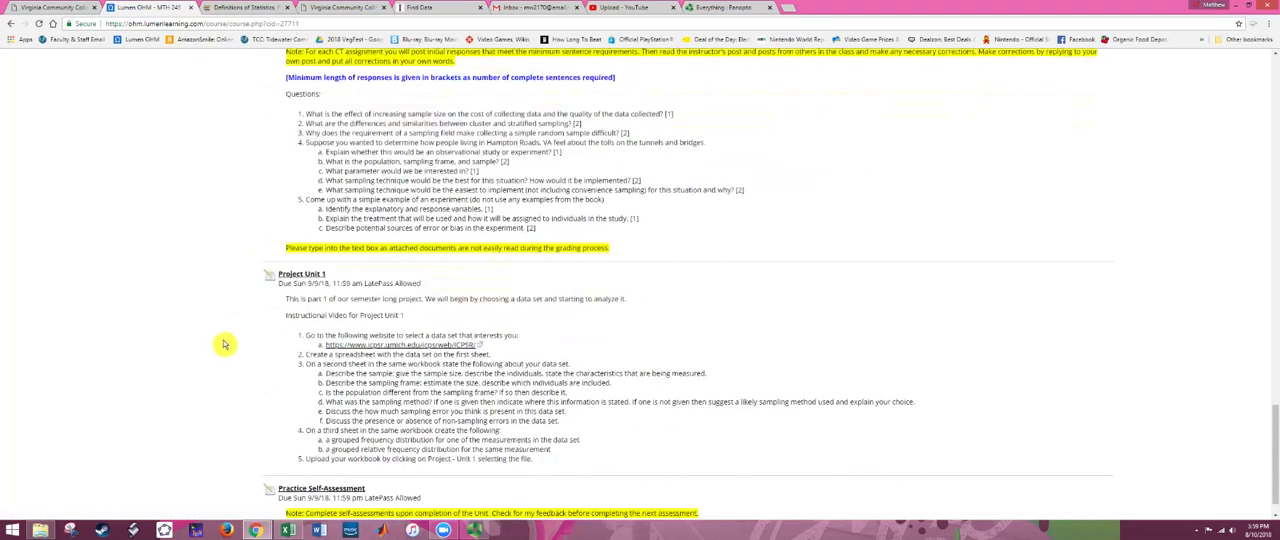
pyautogui.scroll(-3)
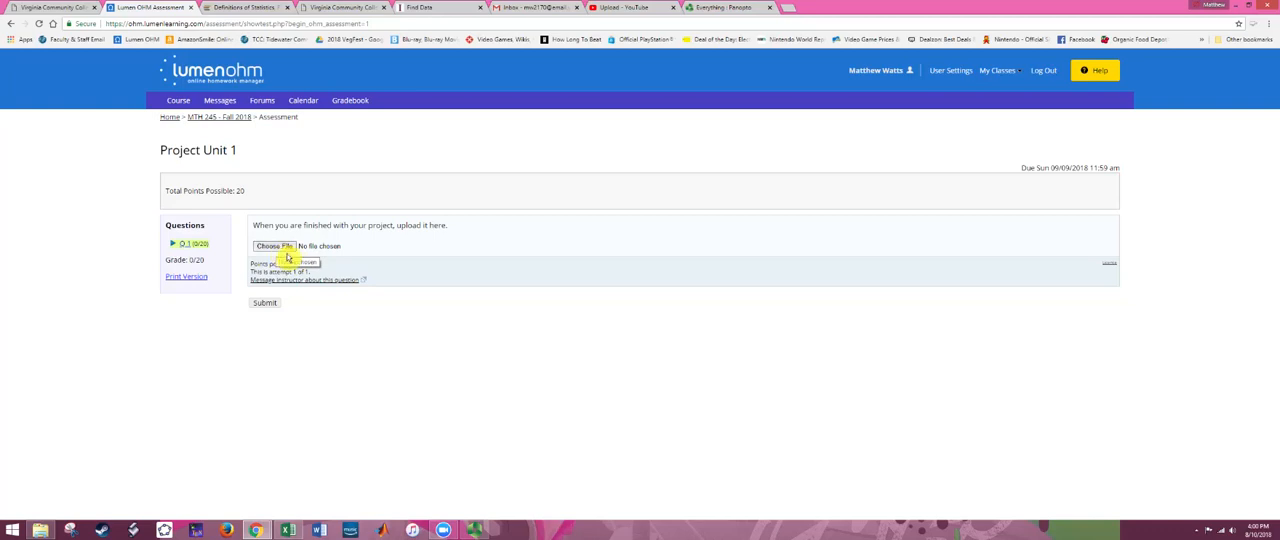
# Choose the project .xlsx spreadsheet as the file for the Project Unit 1 upload question
pyautogui.click(272, 246)
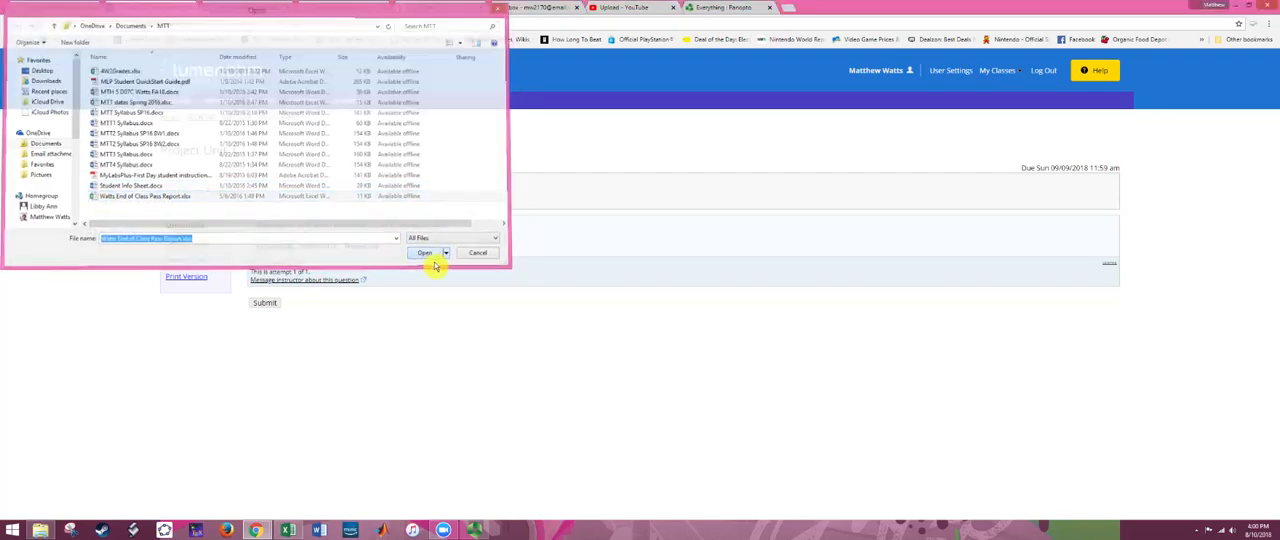
pyautogui.click(424, 252)
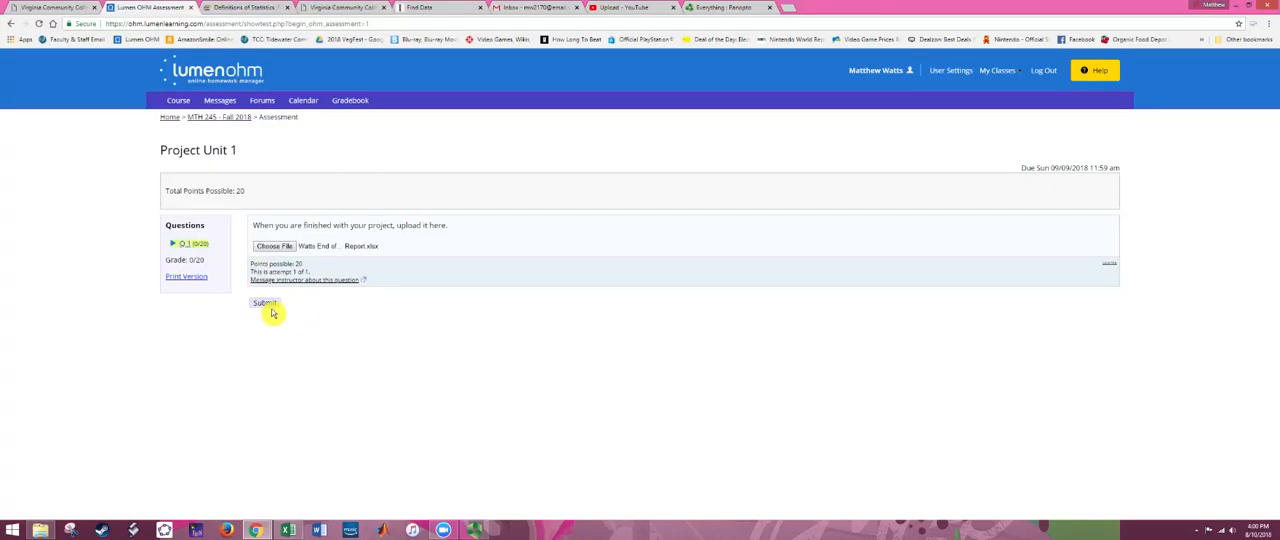
pyautogui.moveTo(386, 260)
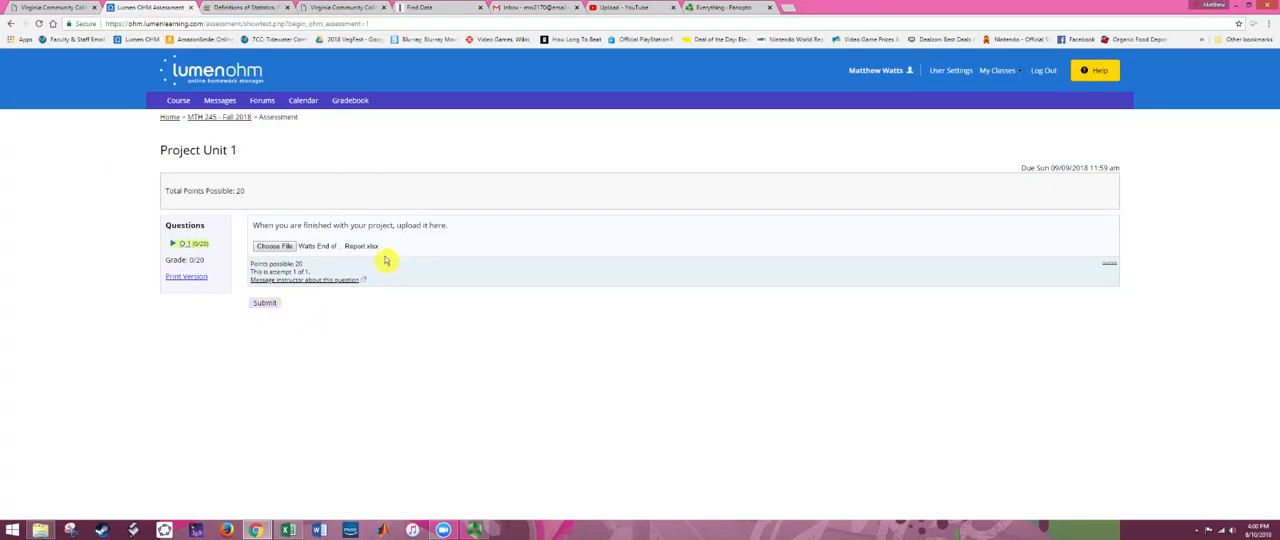
pyautogui.moveTo(376, 246)
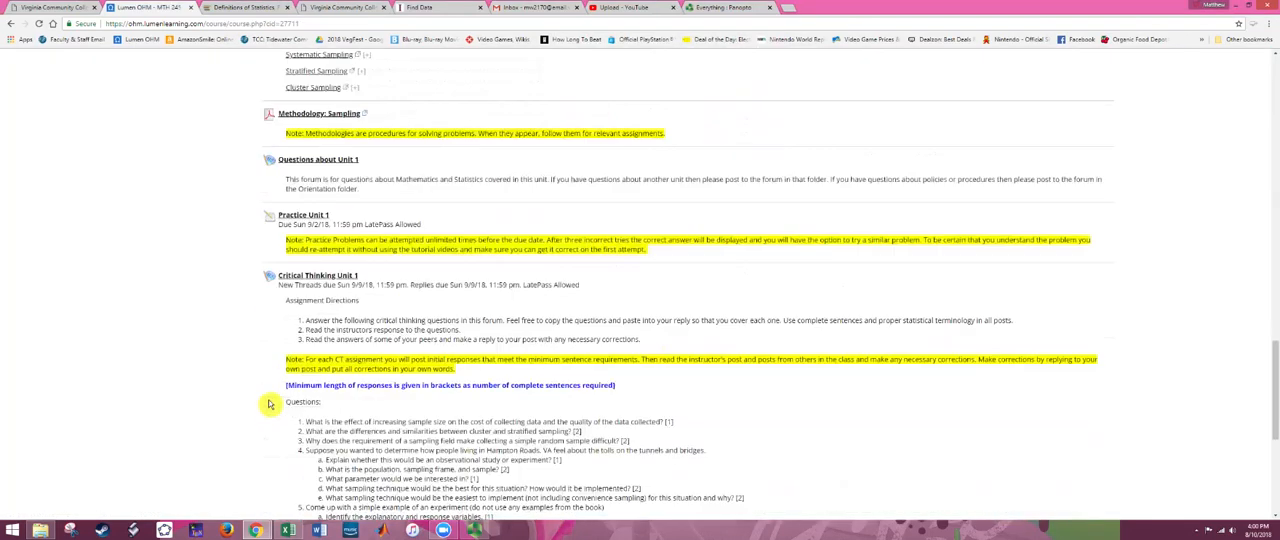
# Open the Practice Self-Assessment entry at the bottom of the Unit 1 page
pyautogui.scroll(-3)
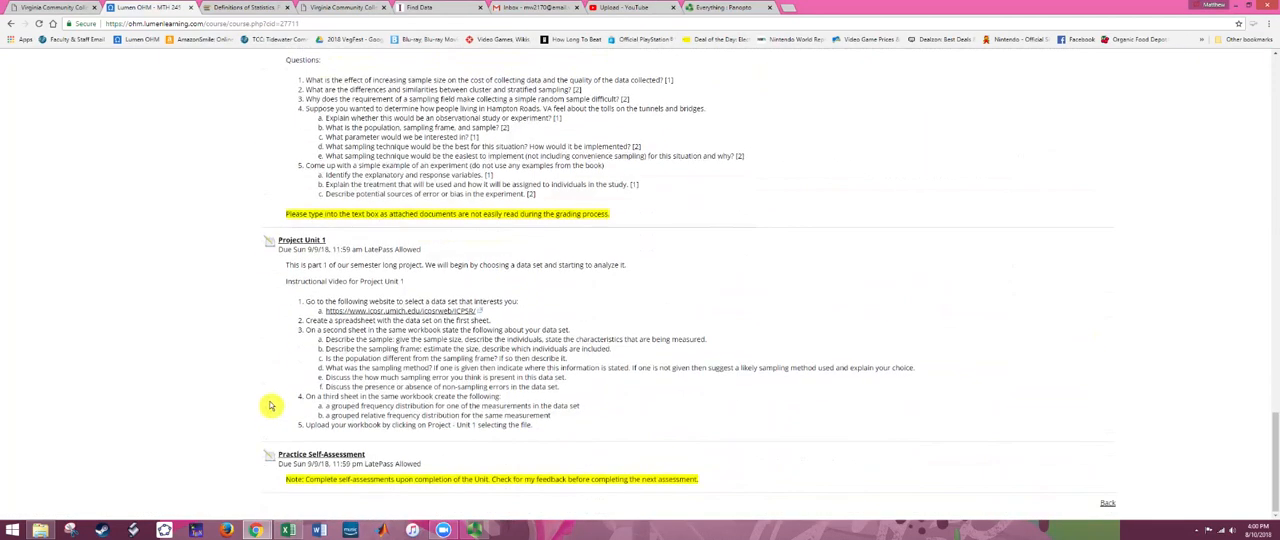
pyautogui.moveTo(404, 460)
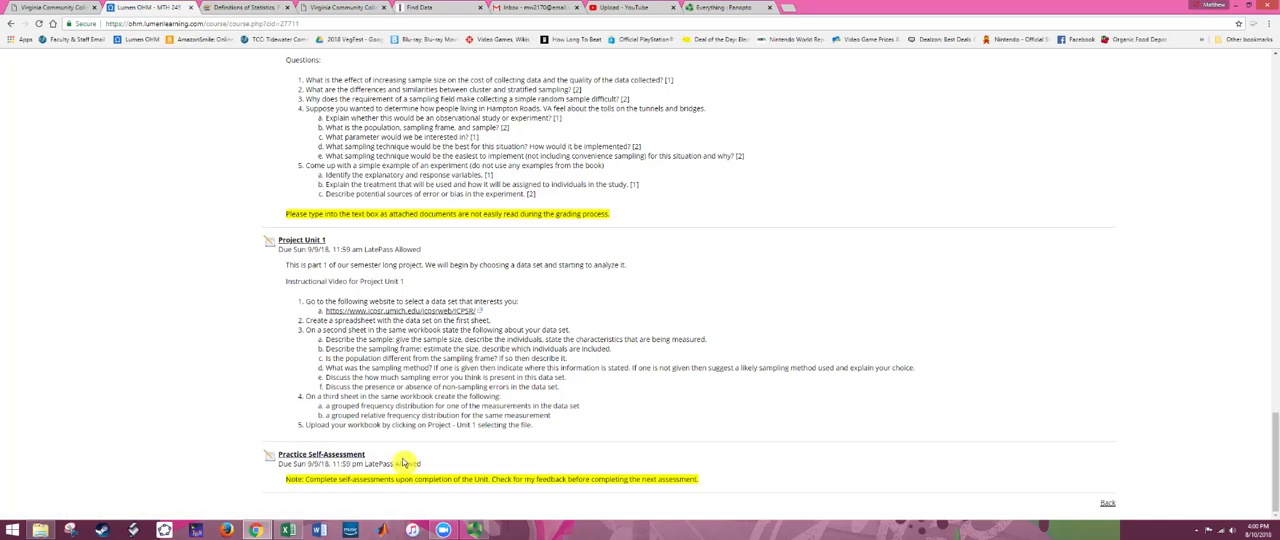
pyautogui.moveTo(404, 460)
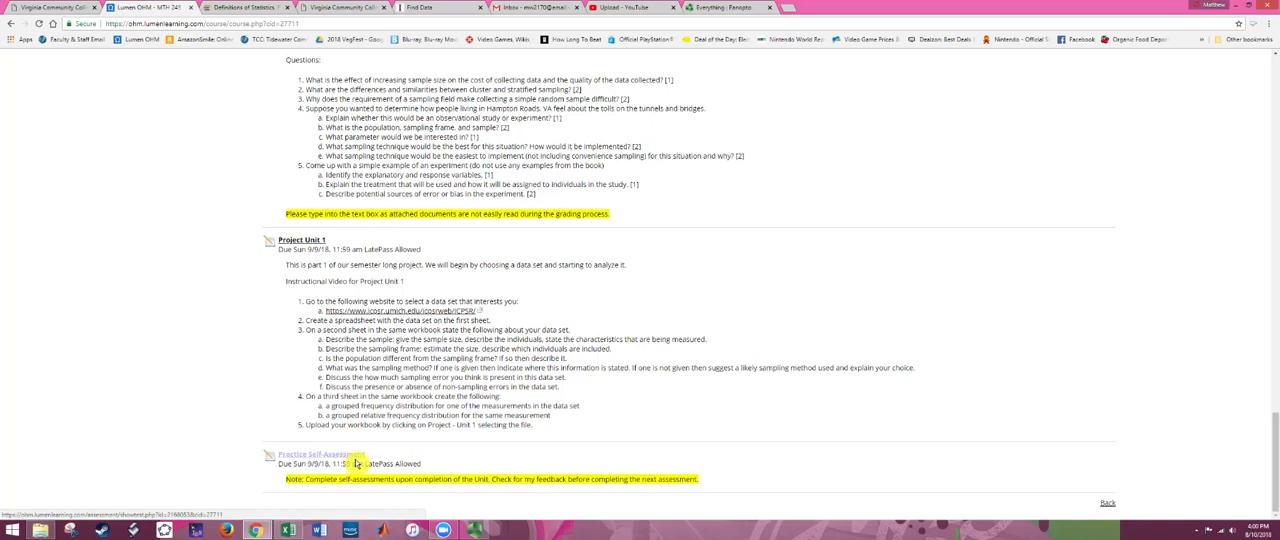
pyautogui.click(316, 454)
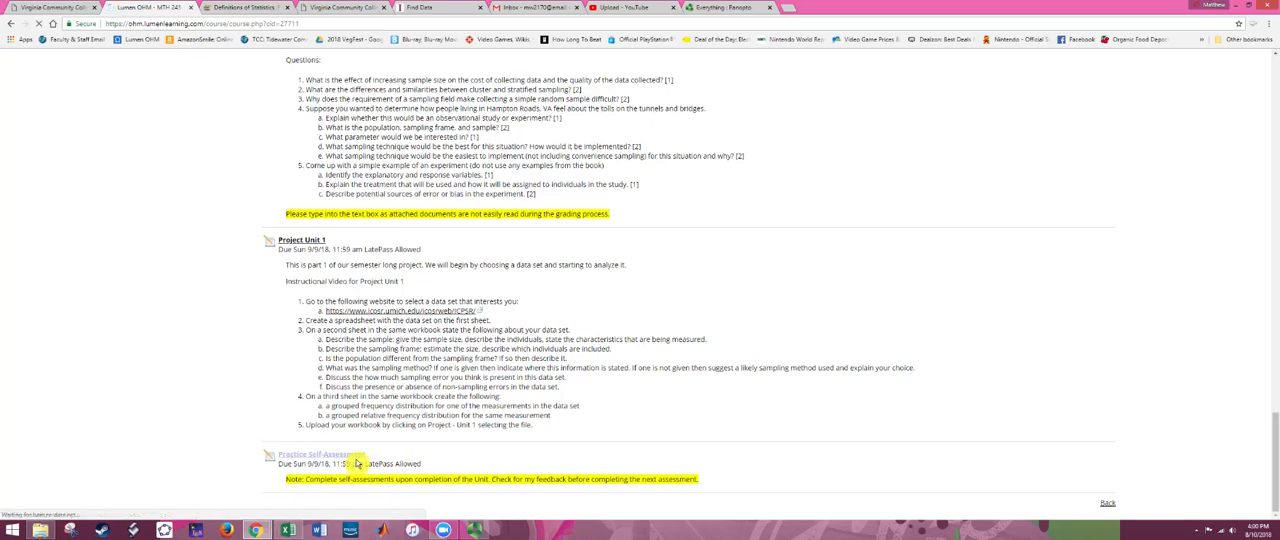
# Highlight the Strength/Improvement/Plan/Insight template in Practice Self-Assessment, then return to Unit 1
pyautogui.click(316, 454)
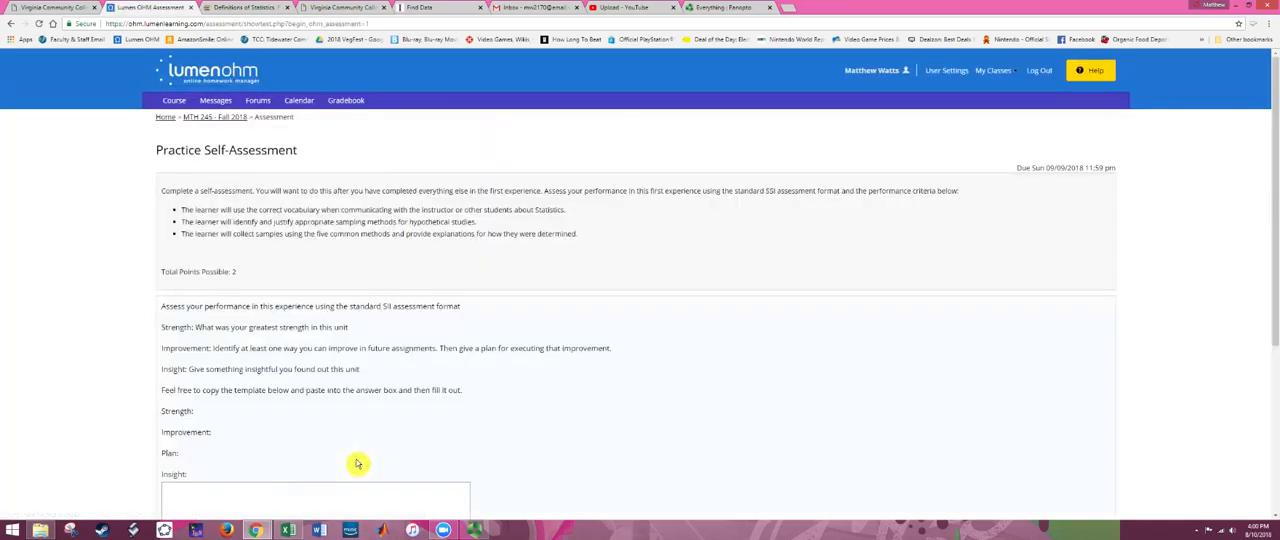
pyautogui.scroll(-3)
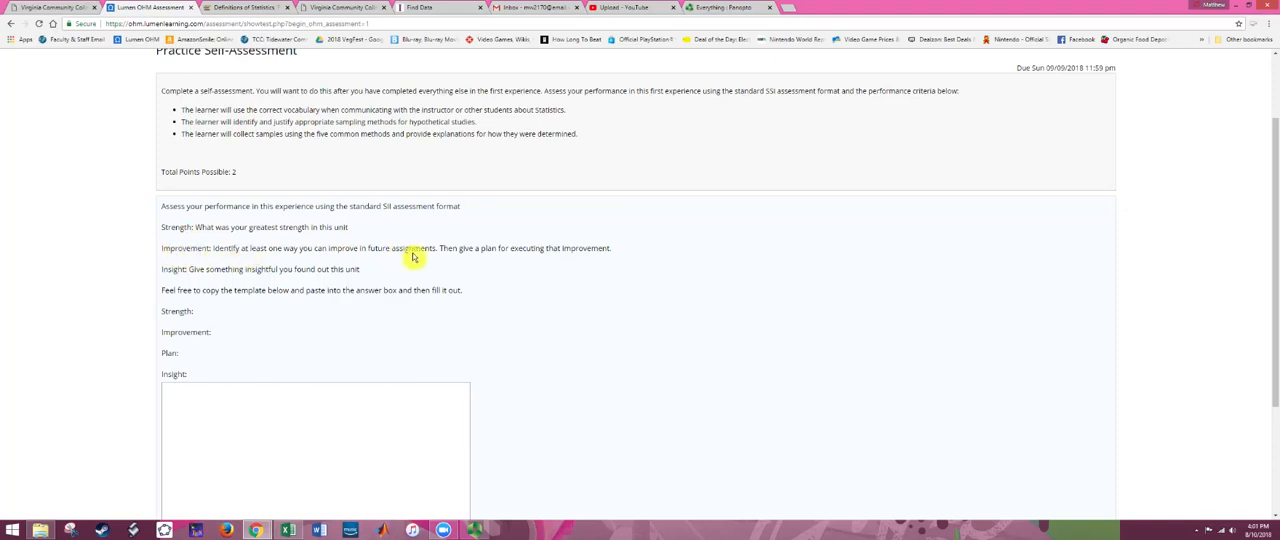
pyautogui.moveTo(196, 280)
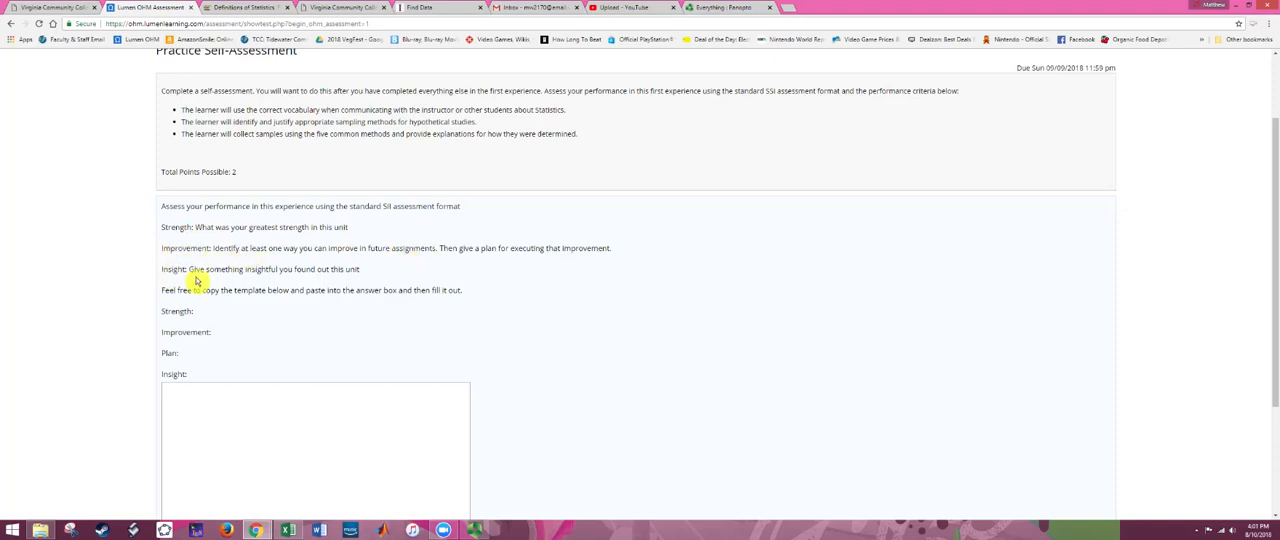
pyautogui.moveTo(344, 352)
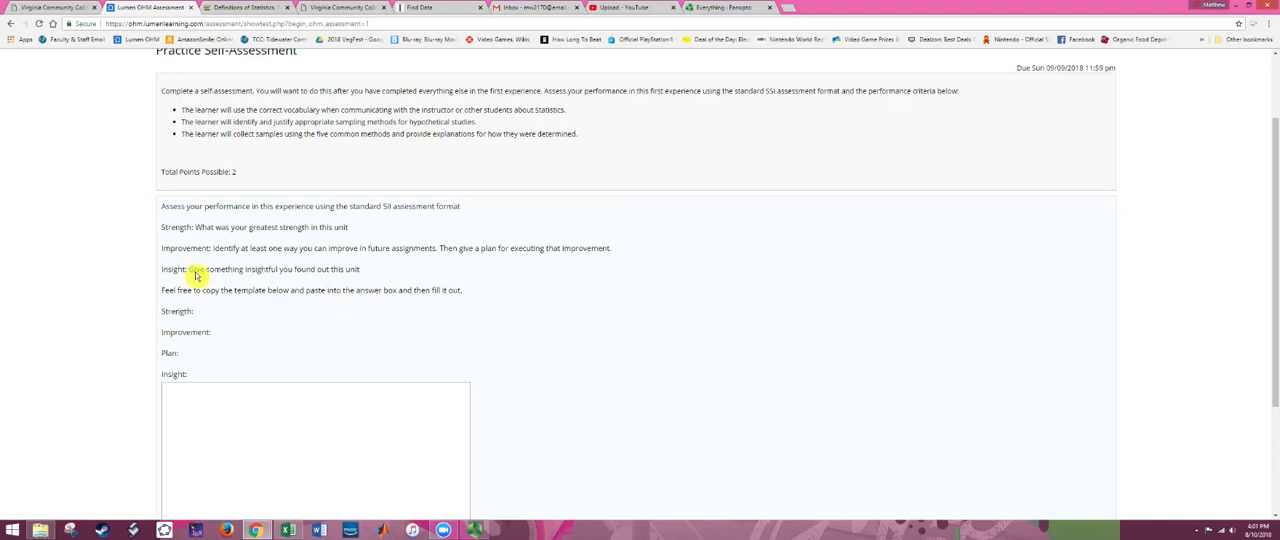
pyautogui.moveTo(300, 258)
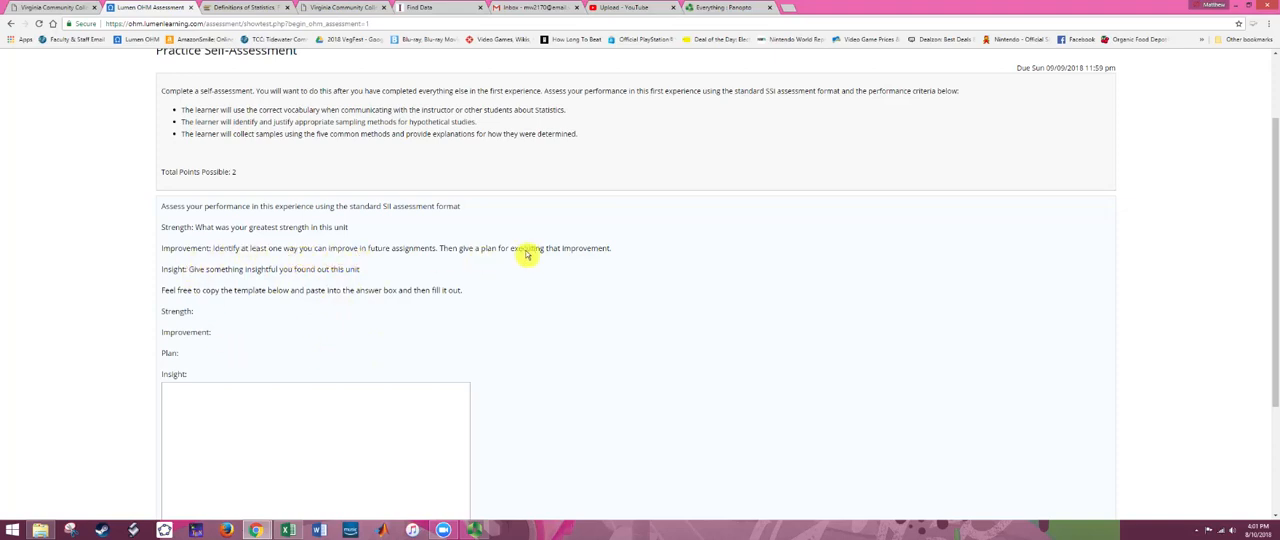
pyautogui.moveTo(532, 408)
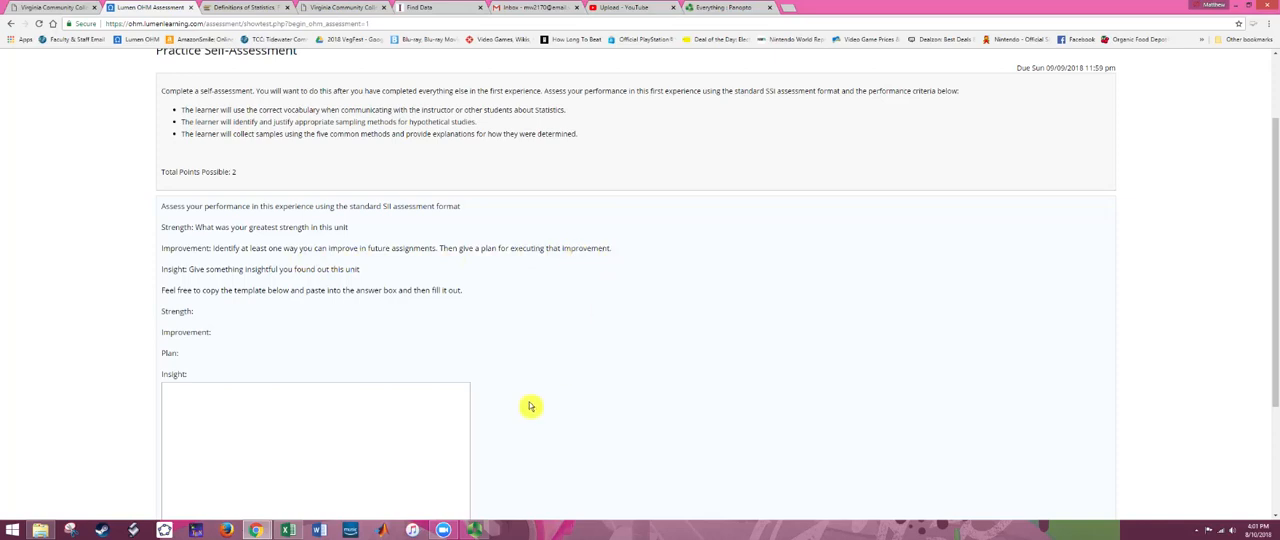
pyautogui.moveTo(160, 312); pyautogui.dragTo(196, 378)
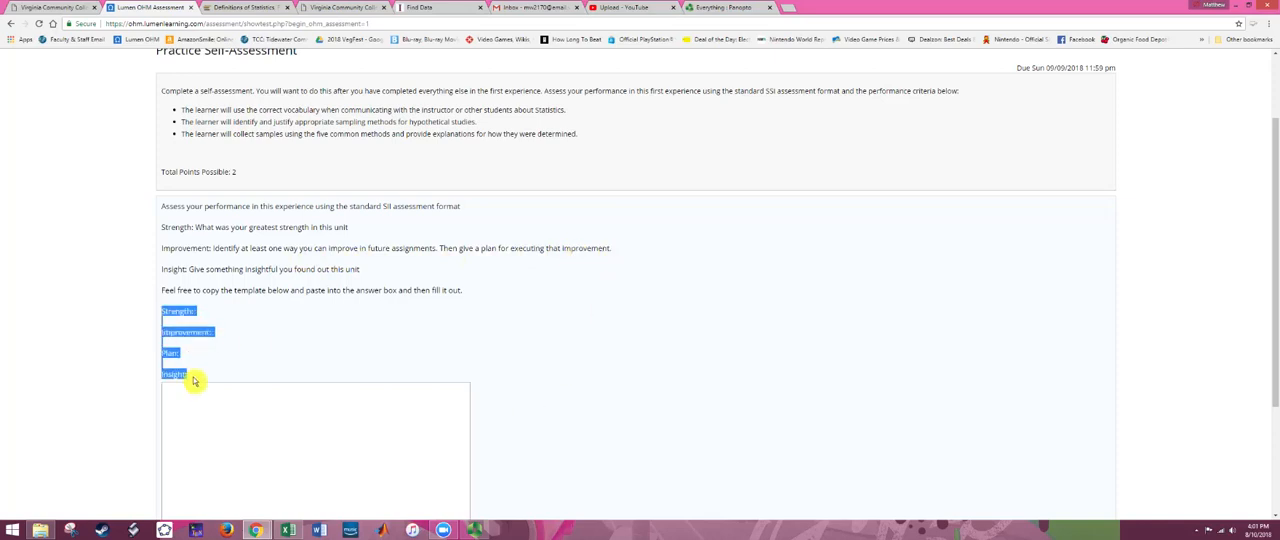
pyautogui.moveTo(244, 436)
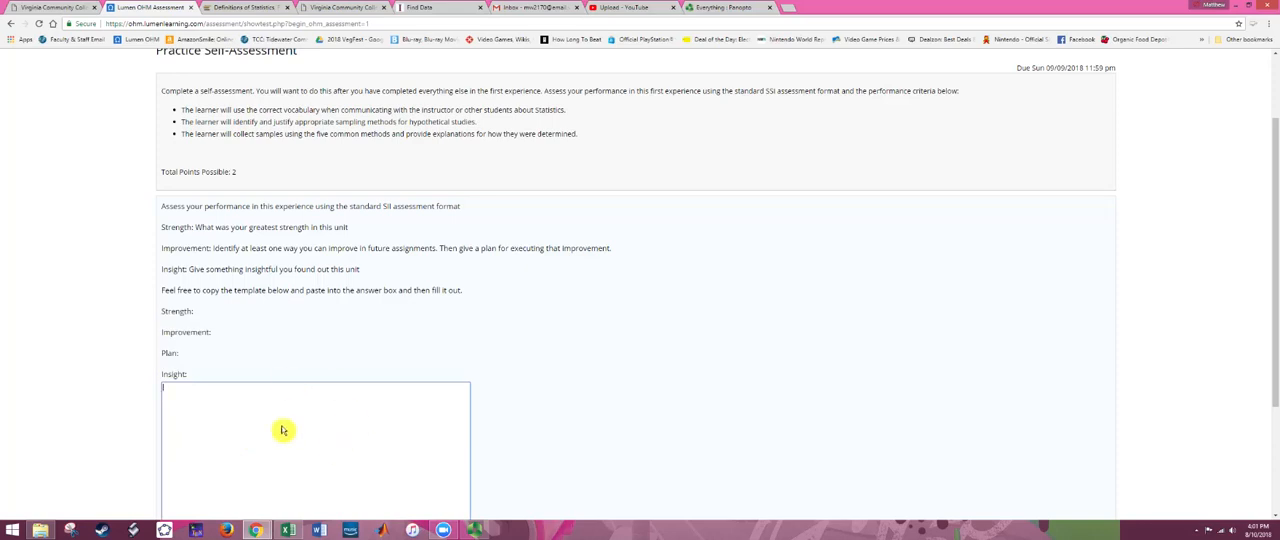
pyautogui.moveTo(254, 414)
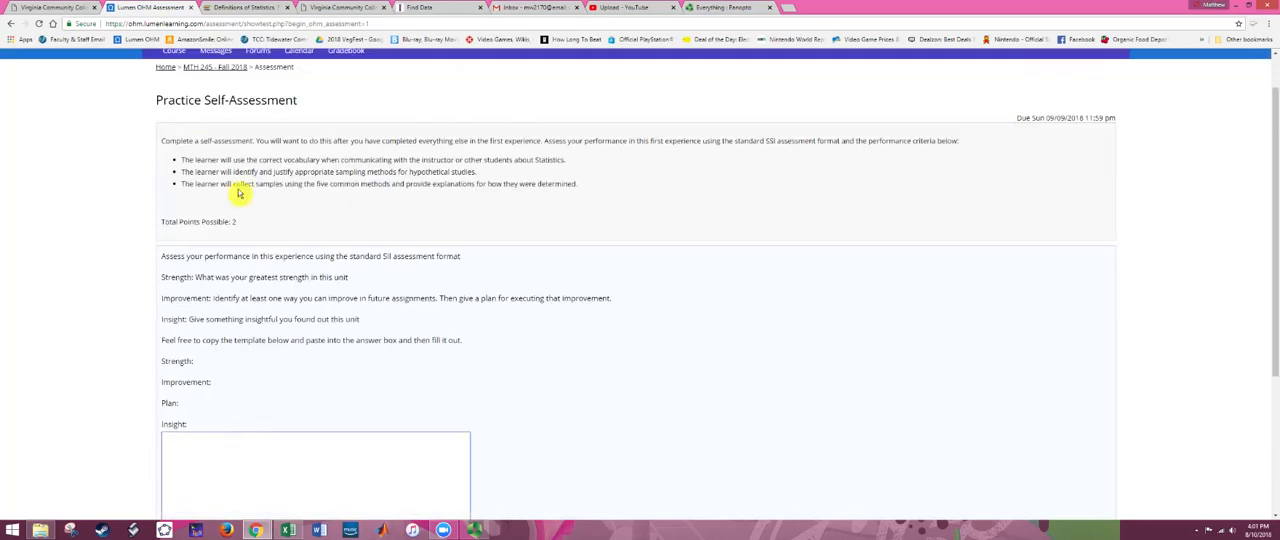
pyautogui.moveTo(196, 416)
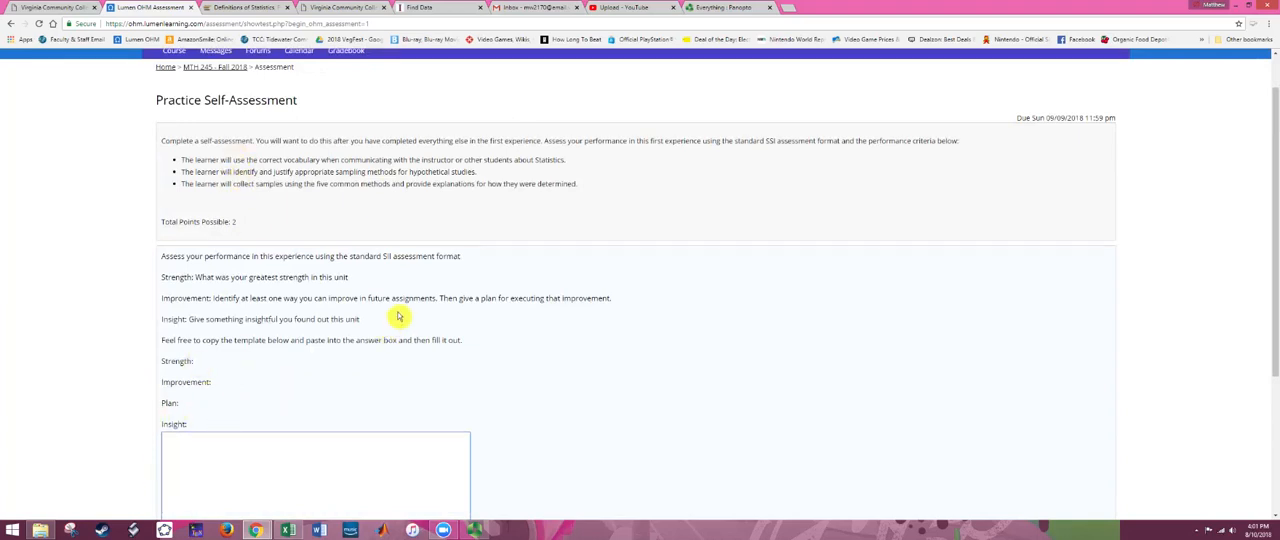
pyautogui.moveTo(328, 160)
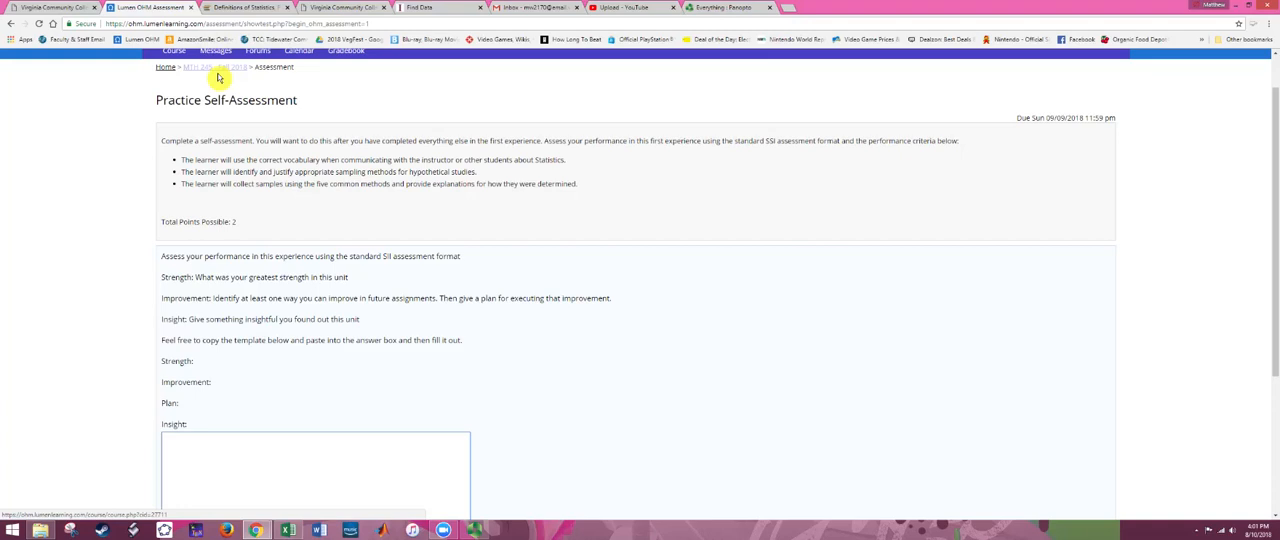
pyautogui.click(164, 440)
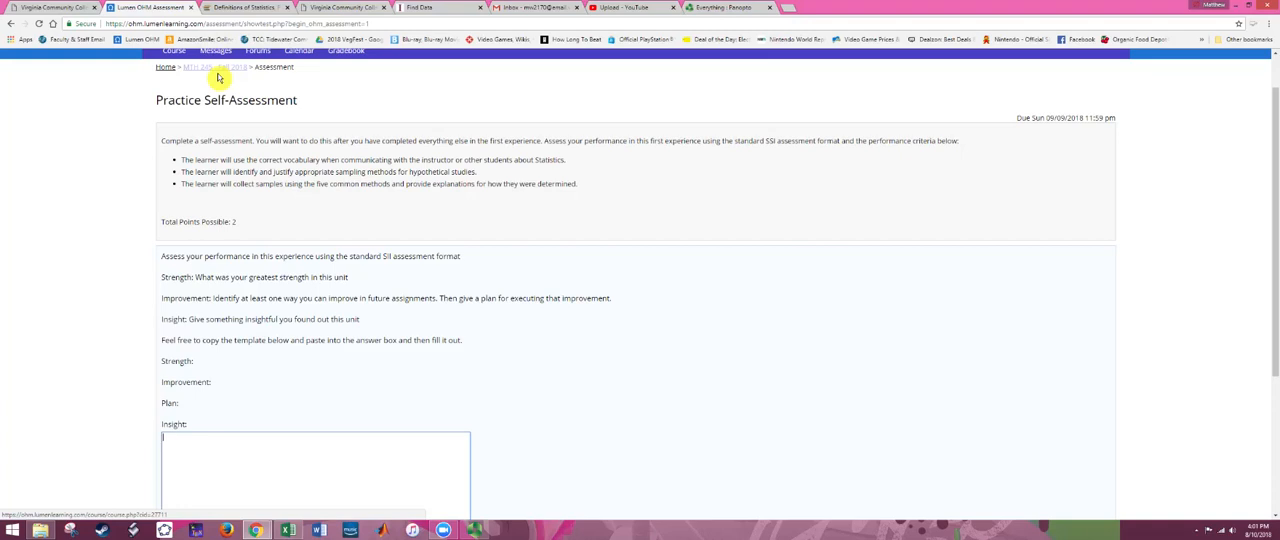
pyautogui.click(164, 436)
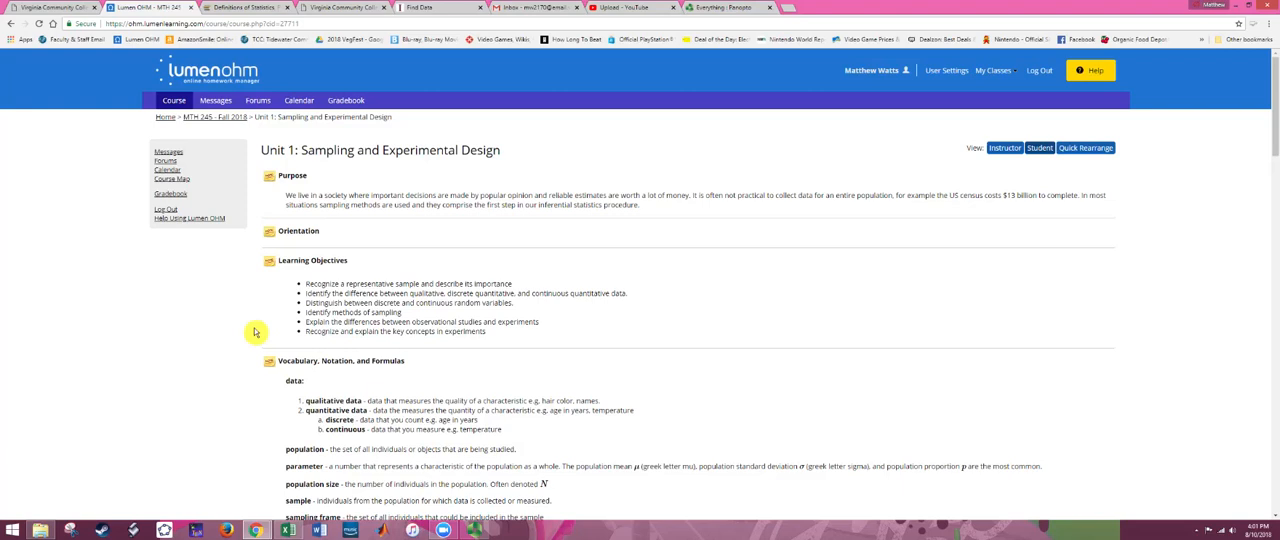
# Go to the MTH 245 - Fall 2018 course home page via its breadcrumb link
pyautogui.scroll(-3)
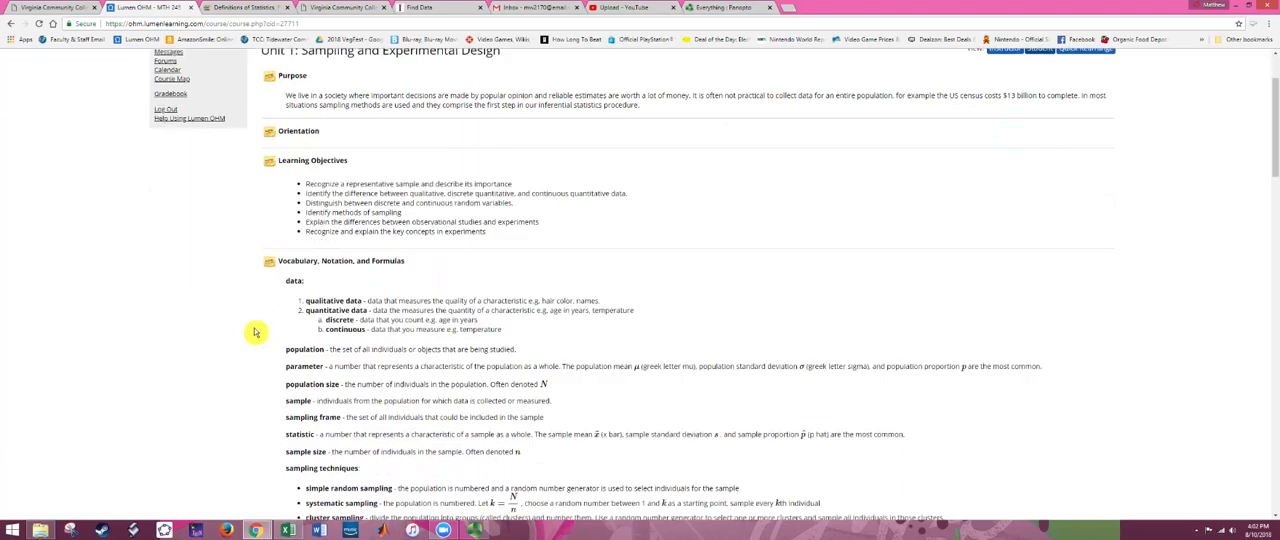
pyautogui.scroll(-3)
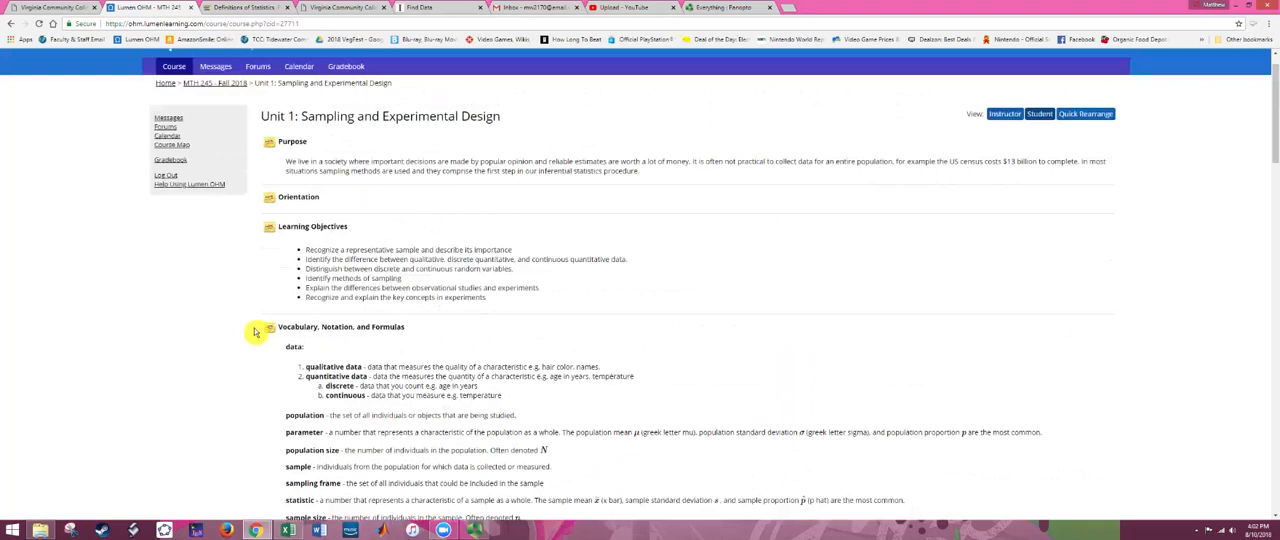
pyautogui.click(214, 84)
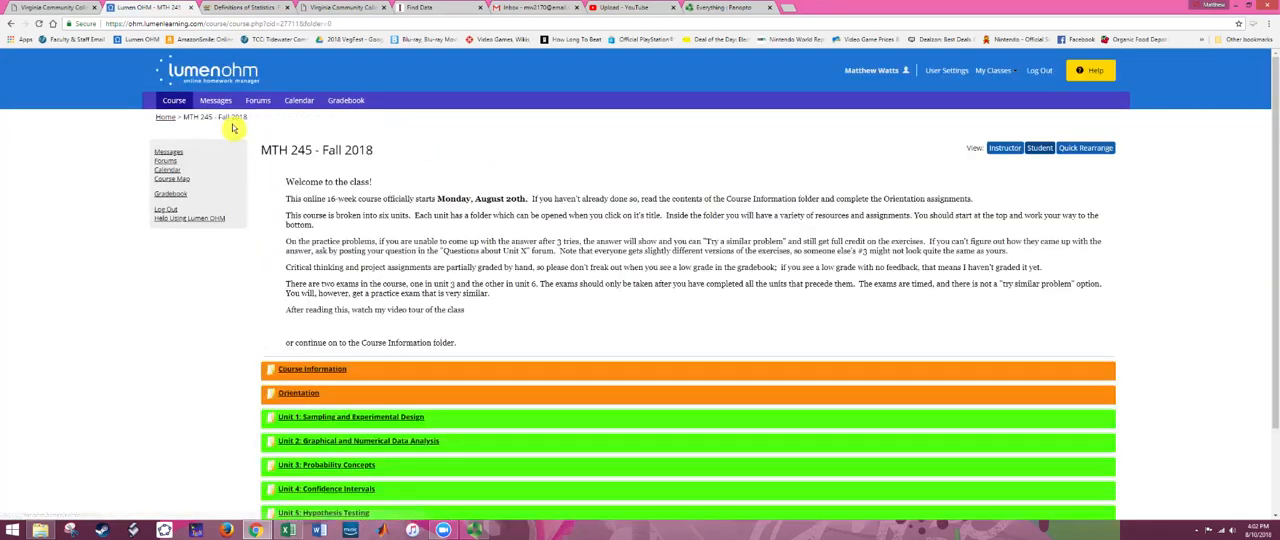
pyautogui.moveTo(268, 312)
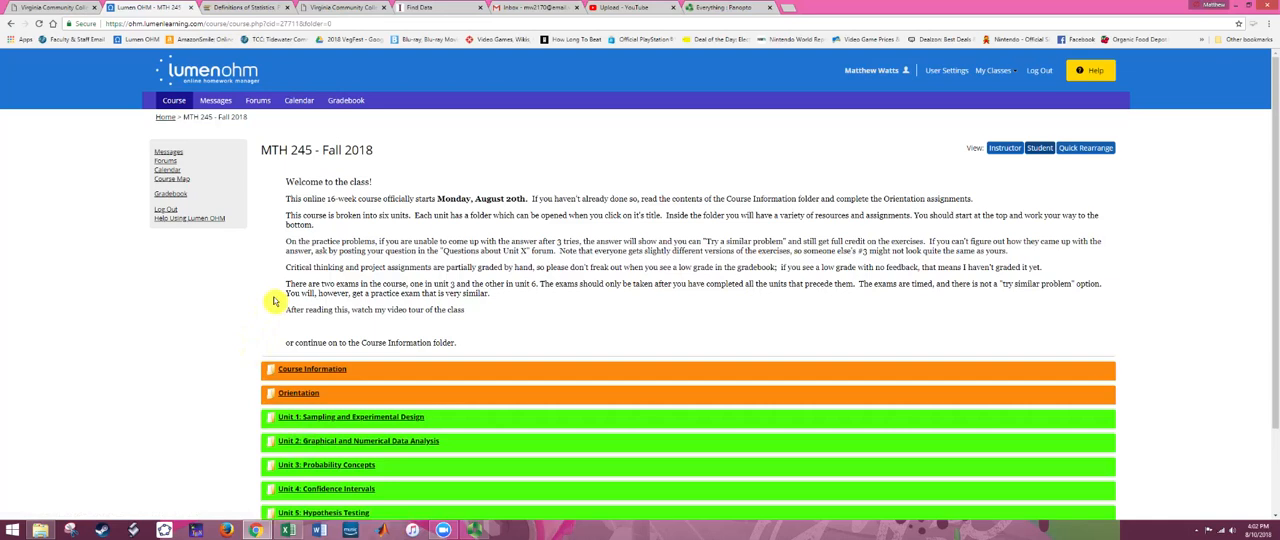
pyautogui.moveTo(352, 472)
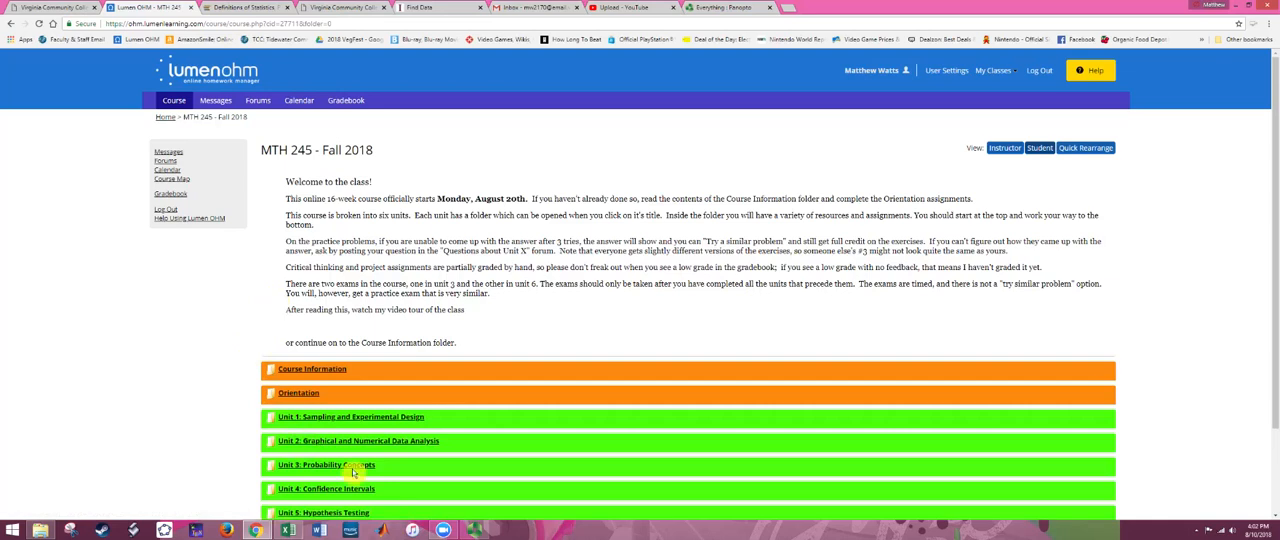